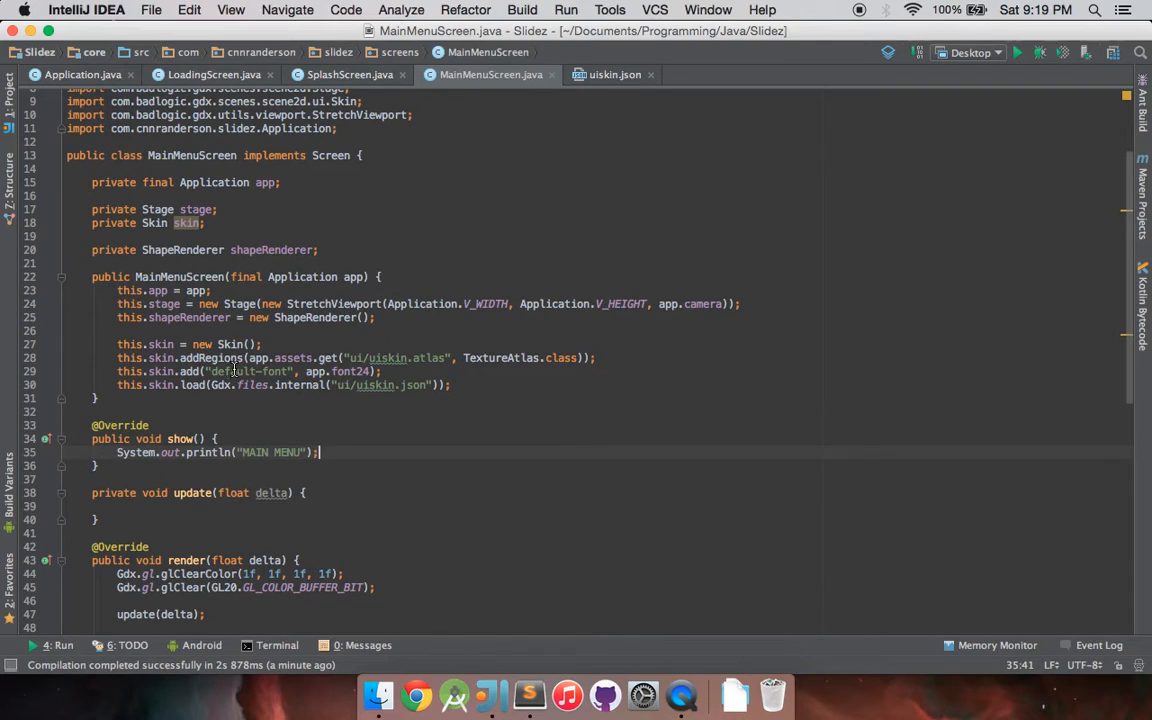
mouse_move(488, 172)
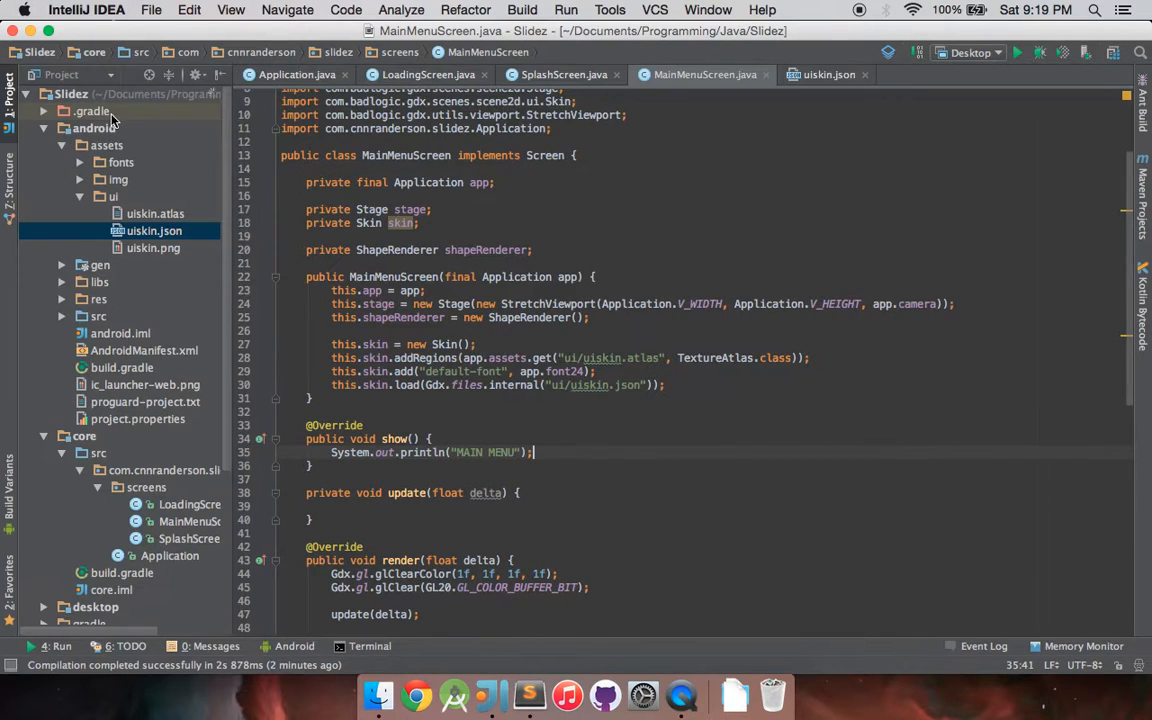
mouse_move(528, 432)
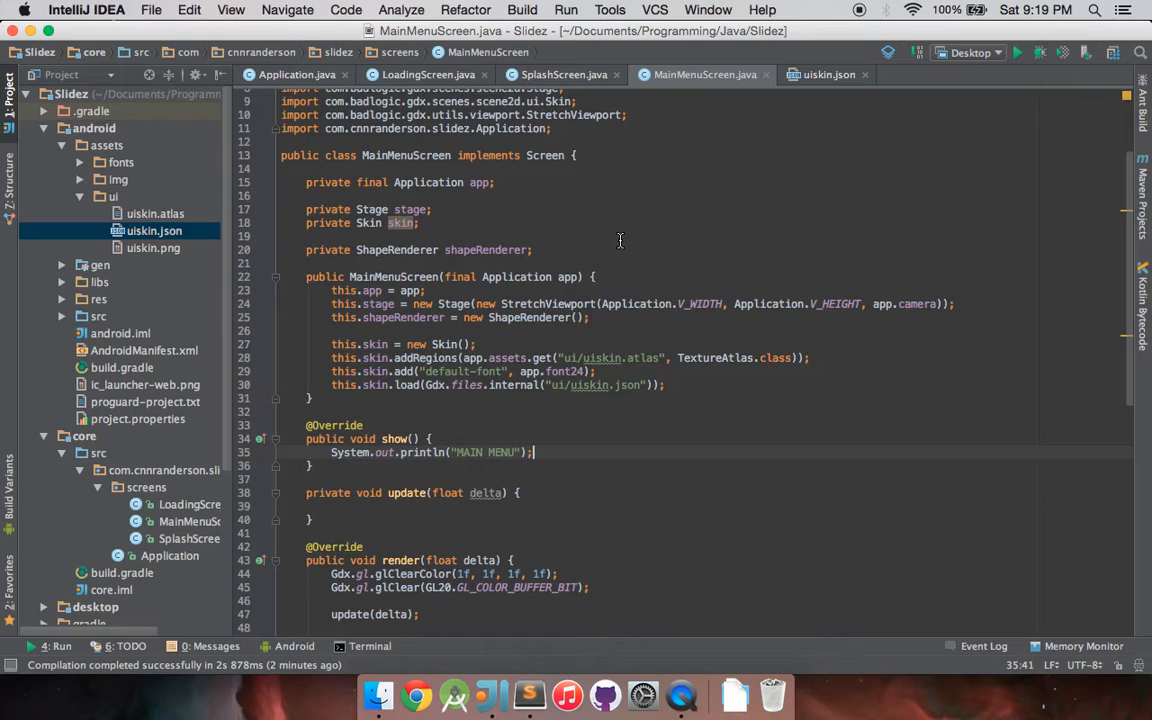
mouse_move(596, 250)
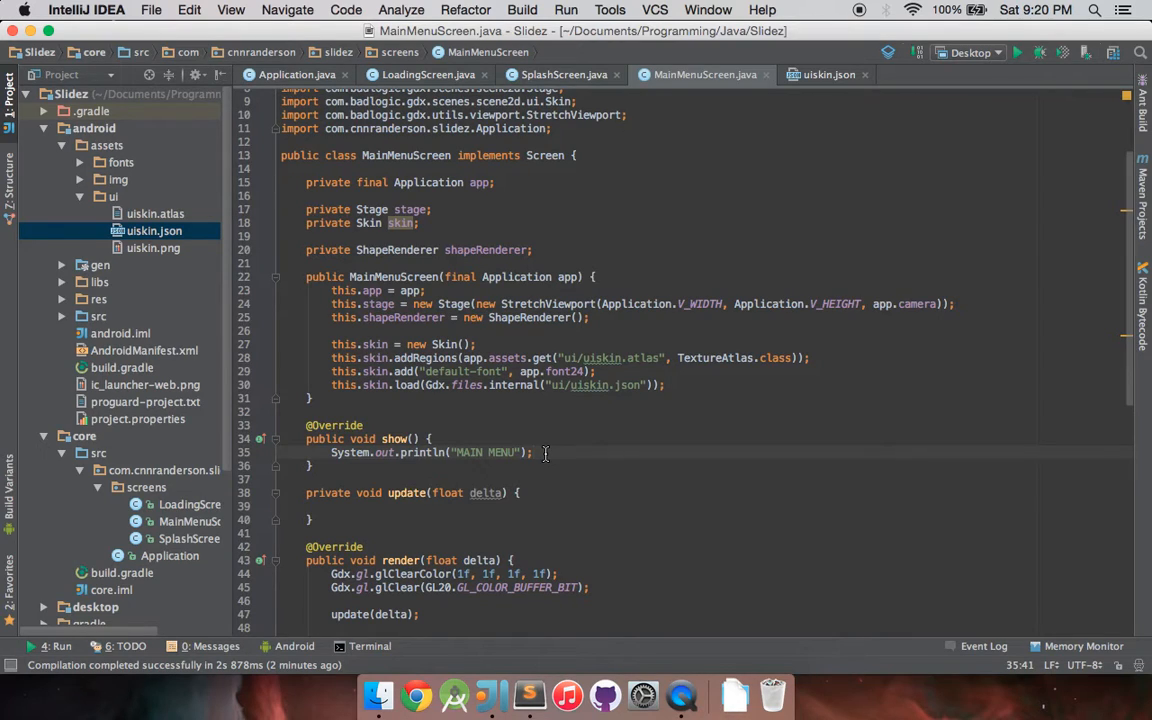
mouse_move(576, 370)
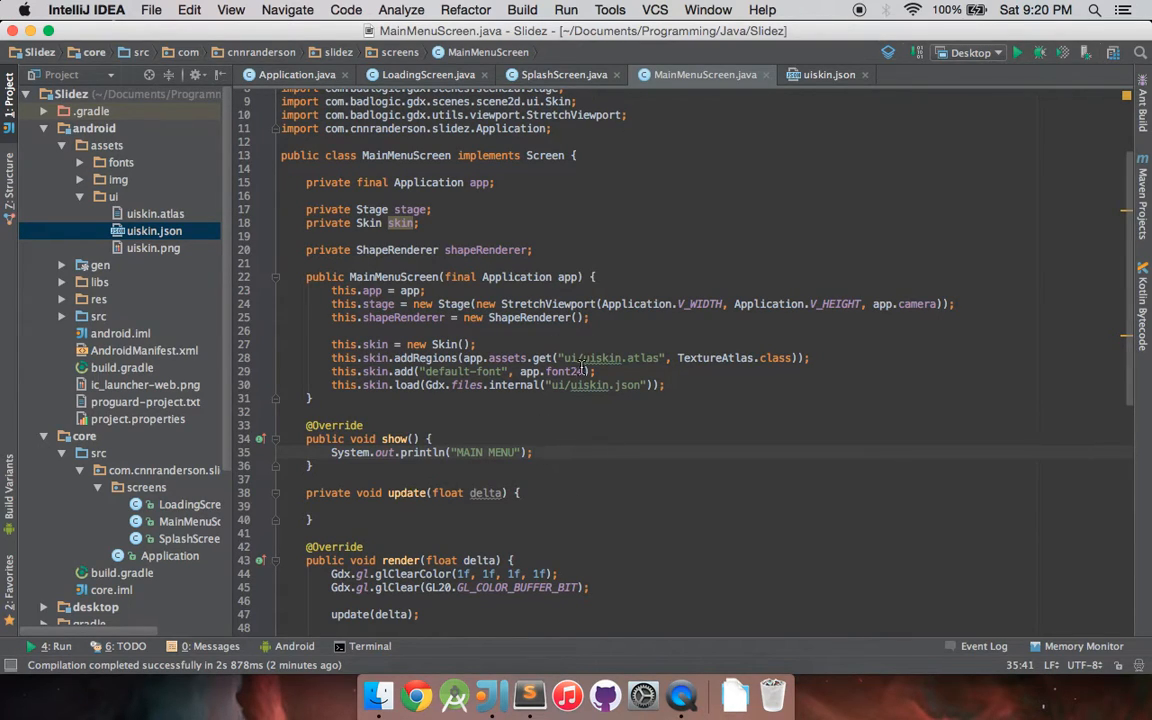
- Scroll the project tree to reveal uiskin.atlas, uiskin.json and uiskin.png under android assets
scroll(down, 3)
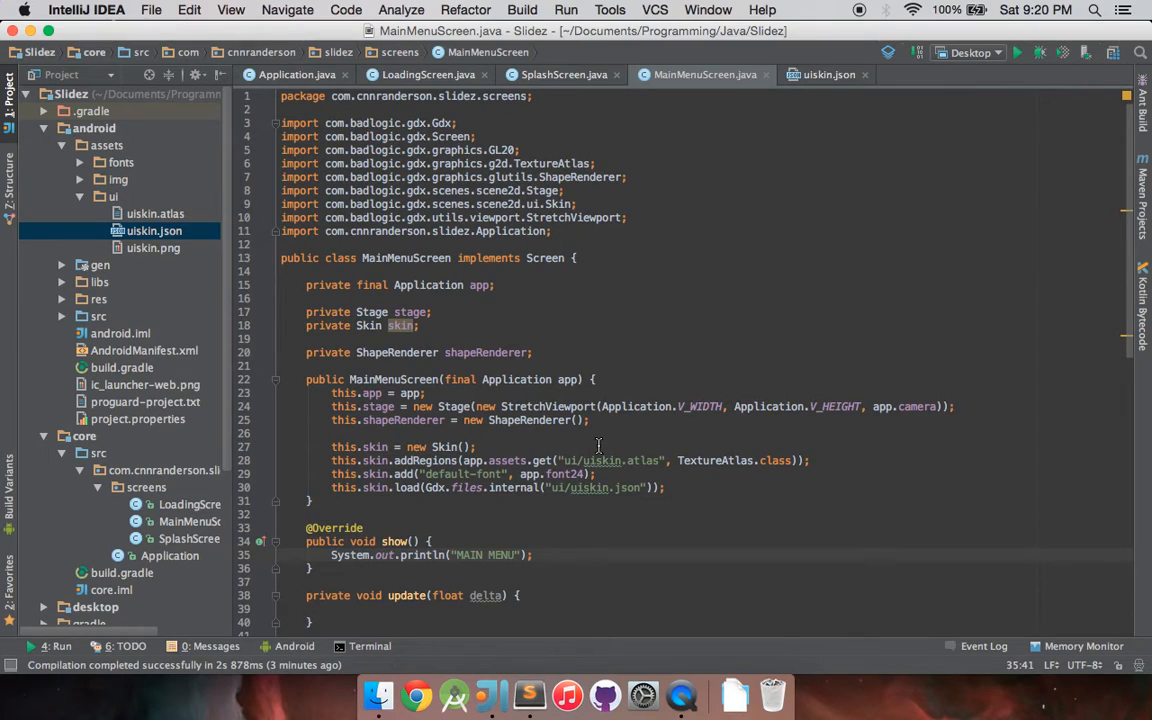
scroll(down, 3)
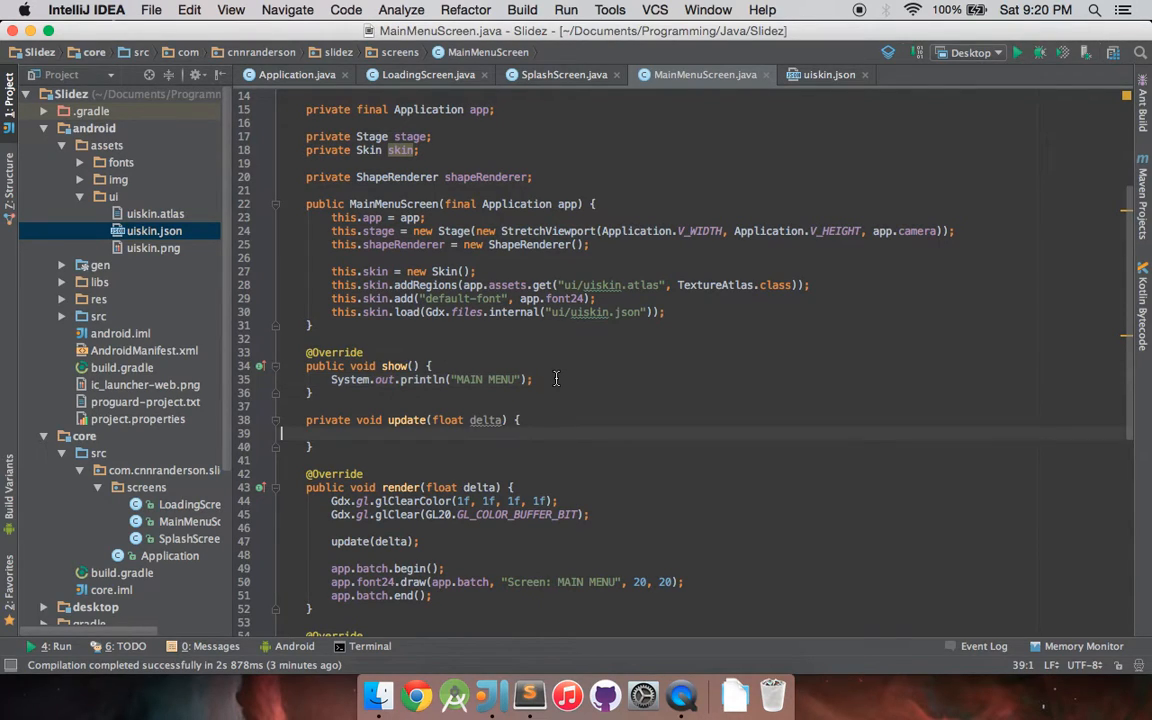
- Add Gdx.input.setInputProcessor(stage) to show() and move the skin setup lines from the constructor into show()
text(Gdx)
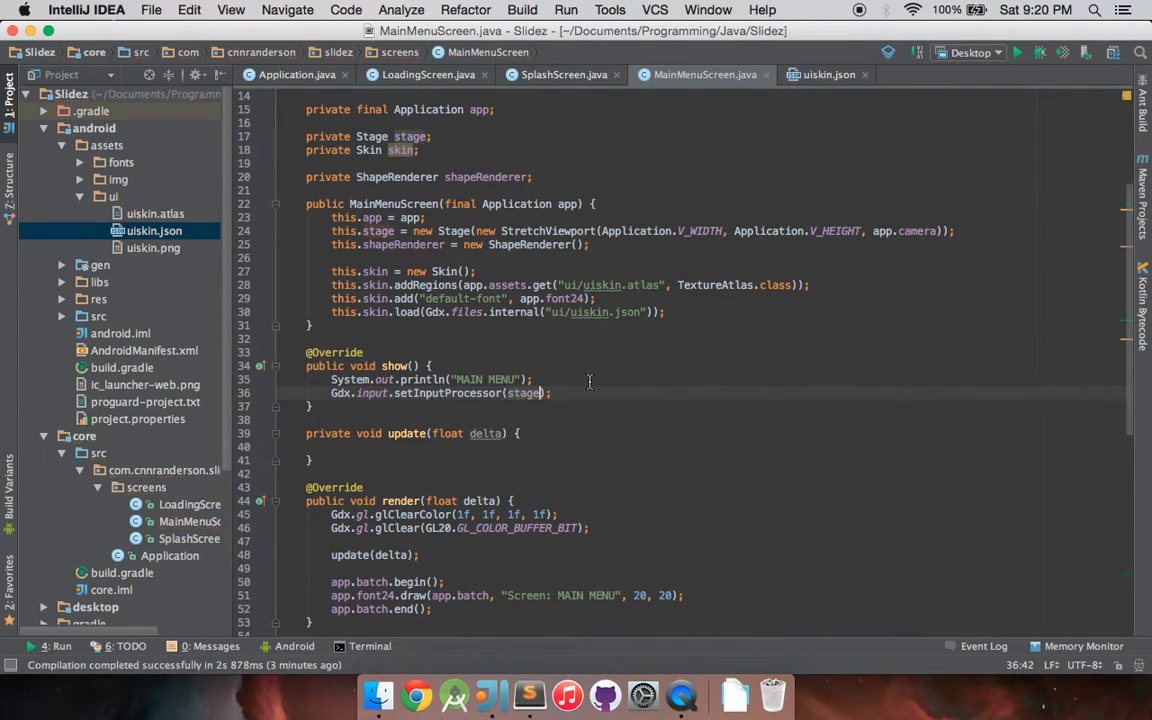
mouse_move(332, 272)
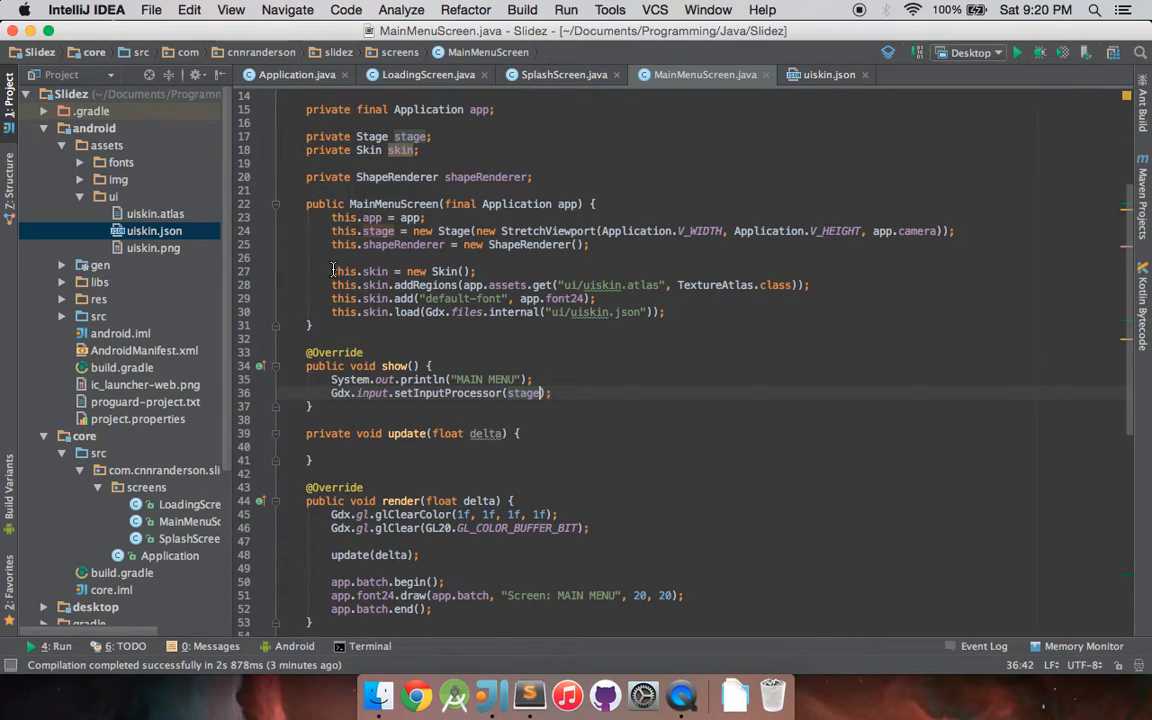
mouse_move(324, 272)
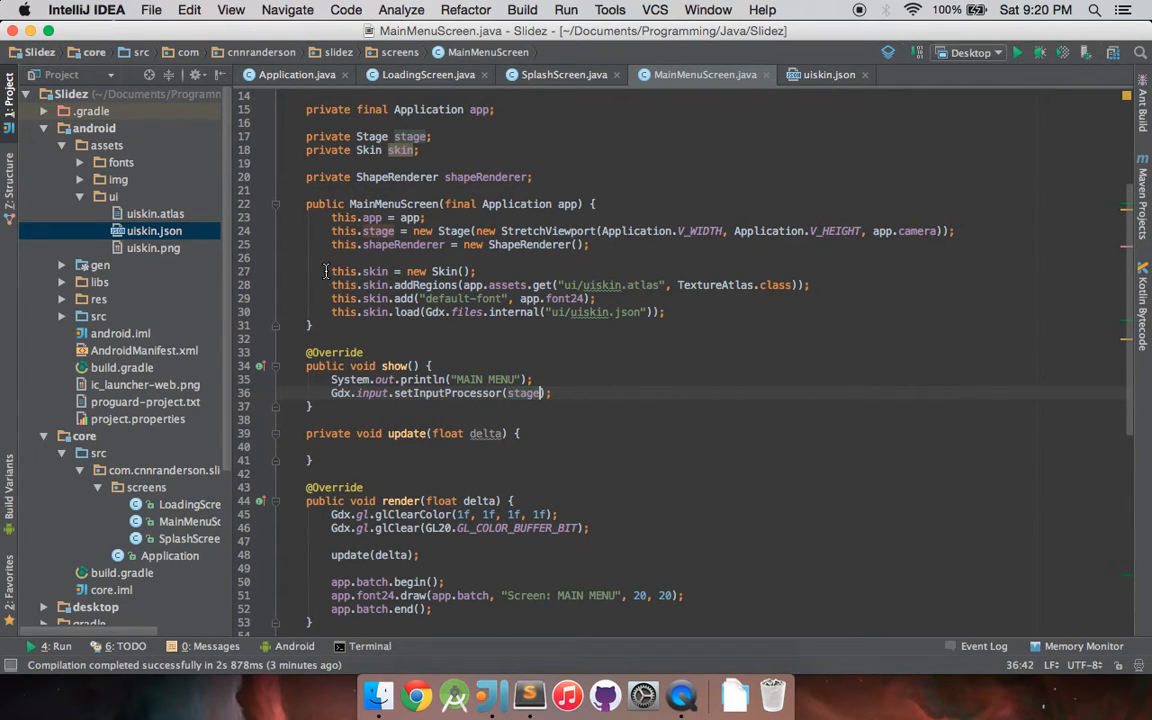
drag(332, 272, 664, 312)
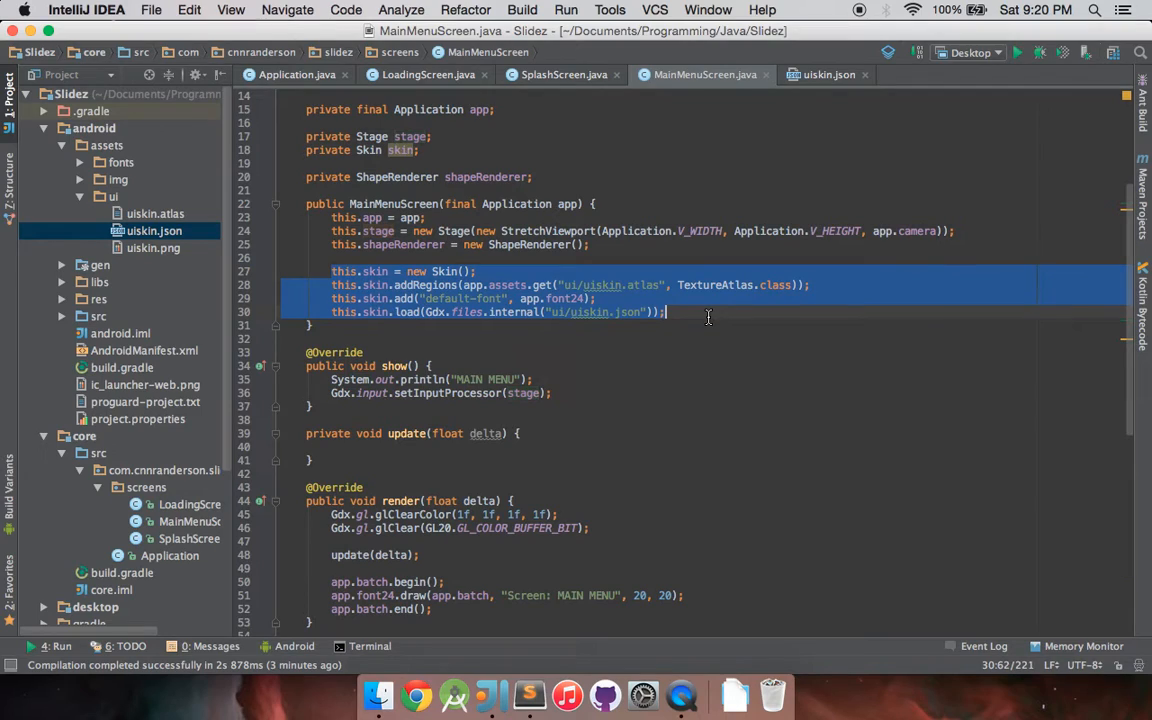
key(Delete)
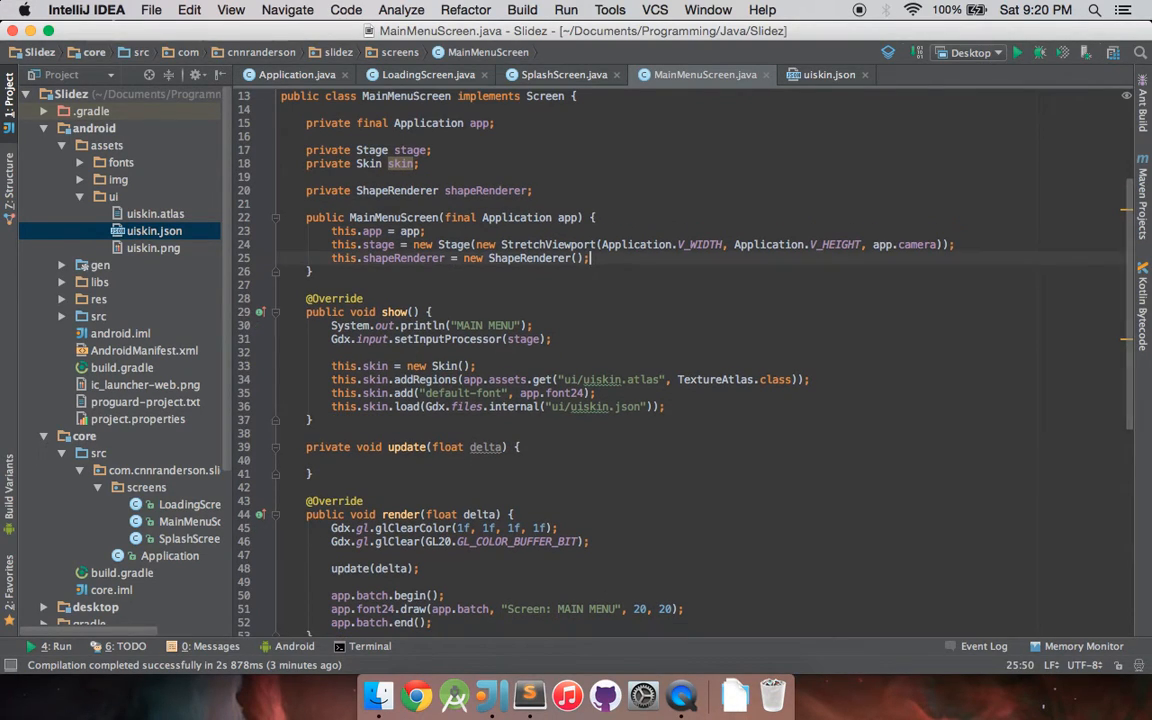
click(292, 74)
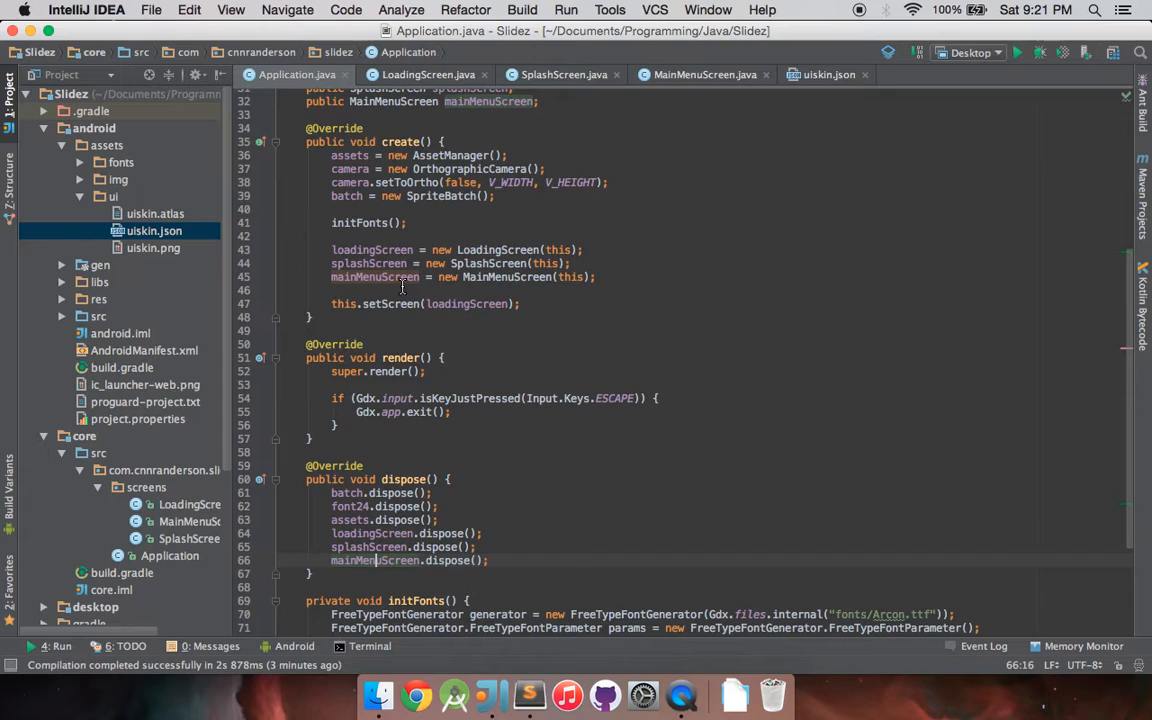
mouse_move(452, 270)
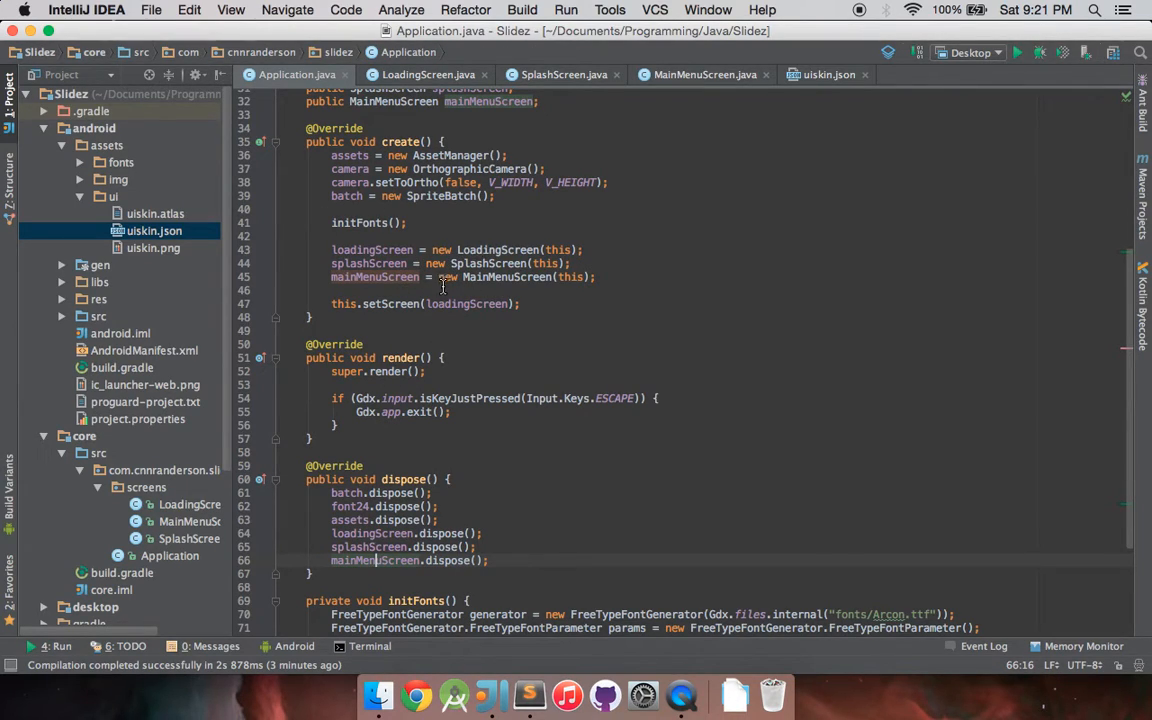
click(700, 74)
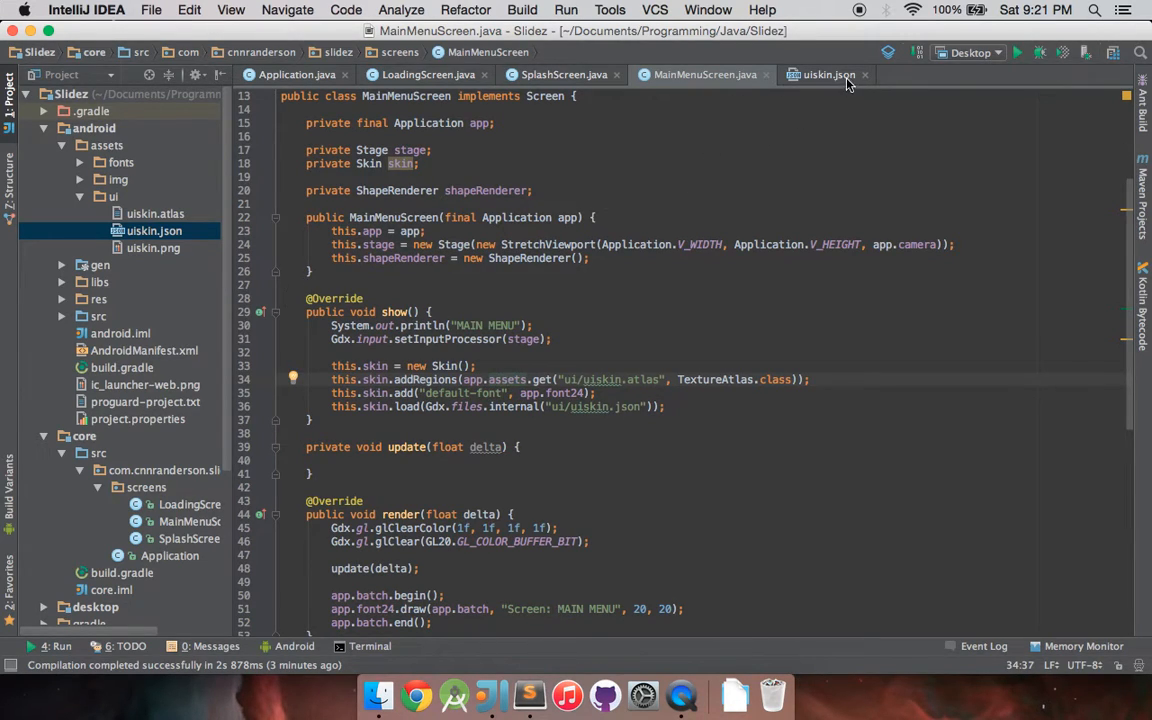
- Review the label, text button and progress bar styles in uiskin.json, then close it
click(828, 74)
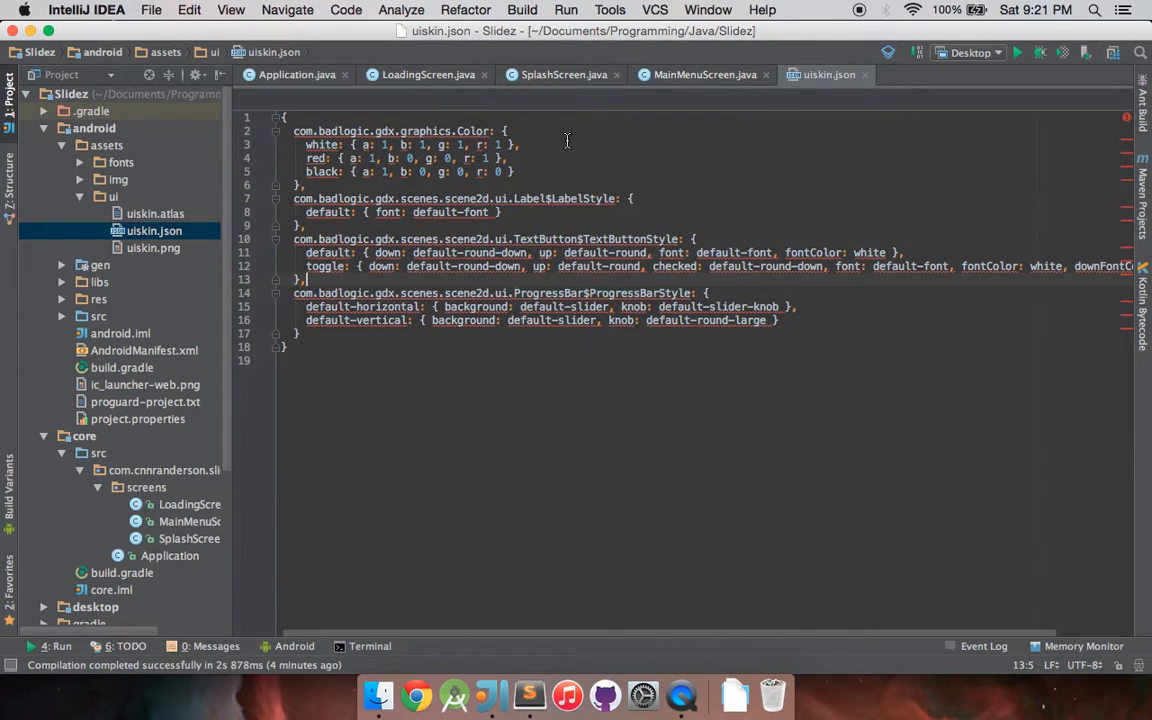
mouse_move(536, 264)
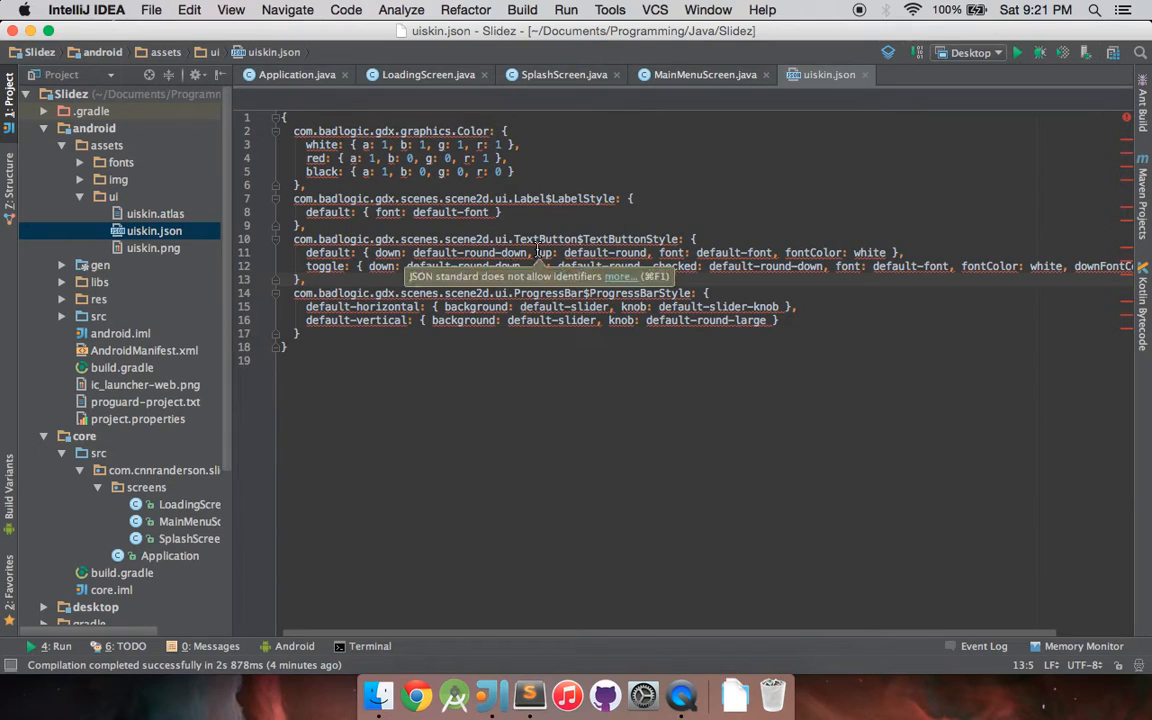
mouse_move(640, 198)
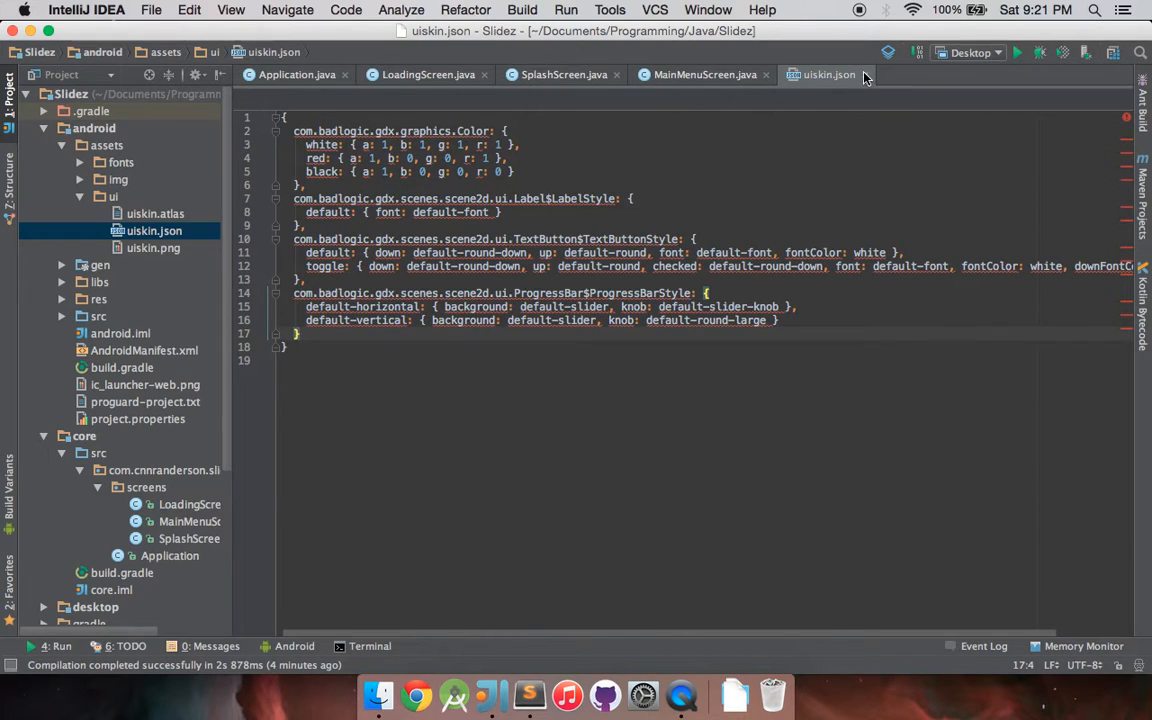
click(700, 74)
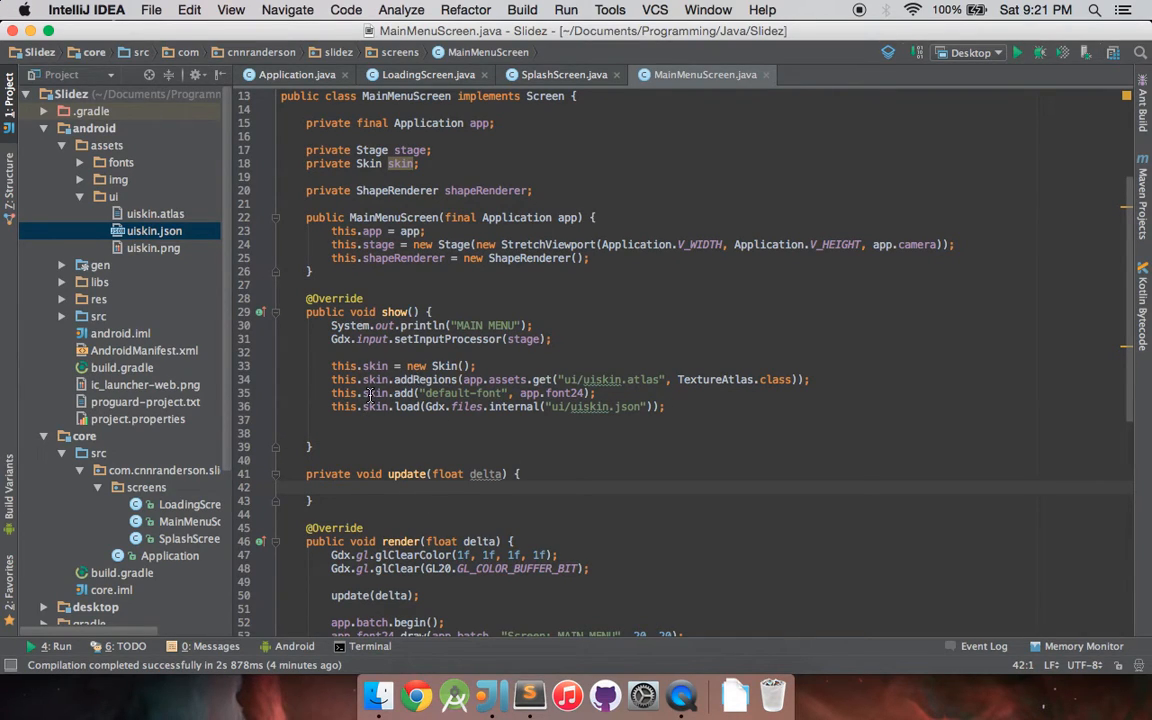
mouse_move(404, 486)
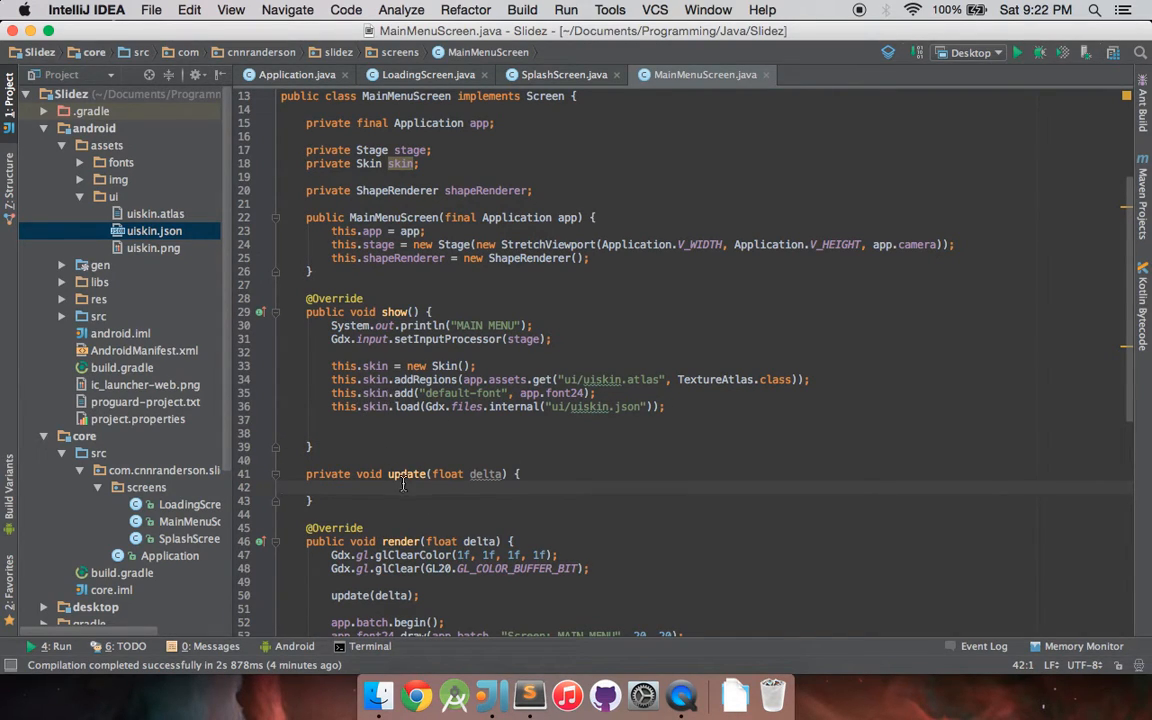
- Have render() call stage.act and stage.draw() in MainMenuScreen
text(stage.act(delta);)
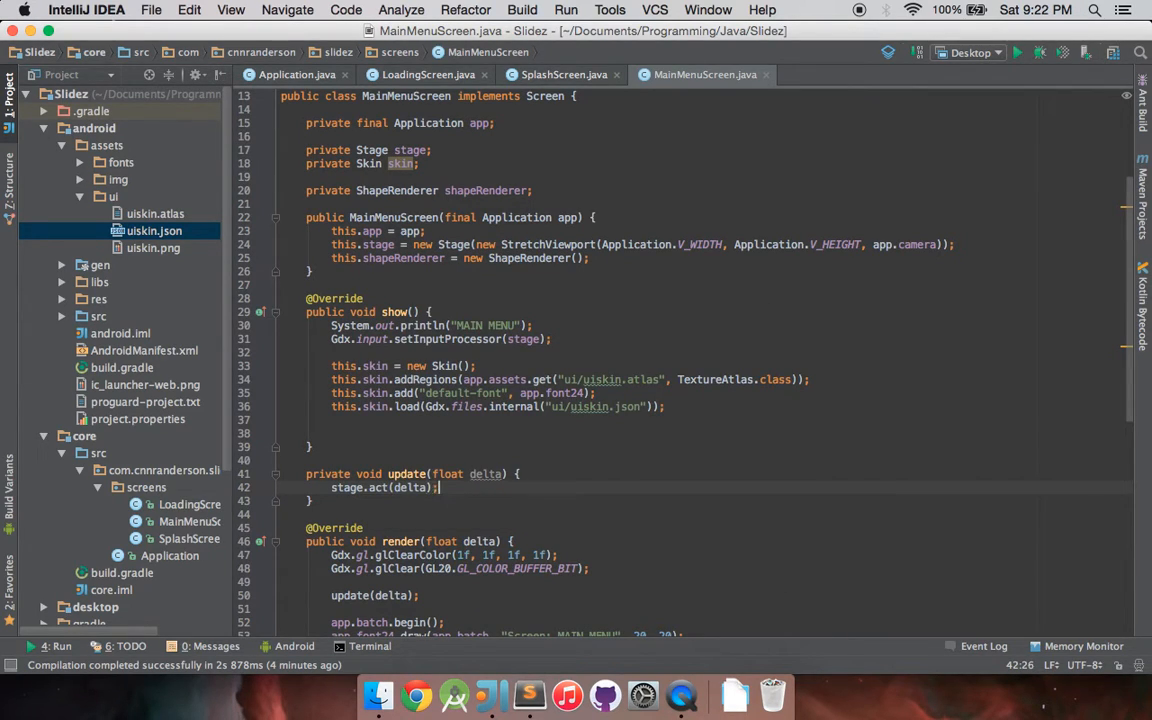
scroll(down, 3)
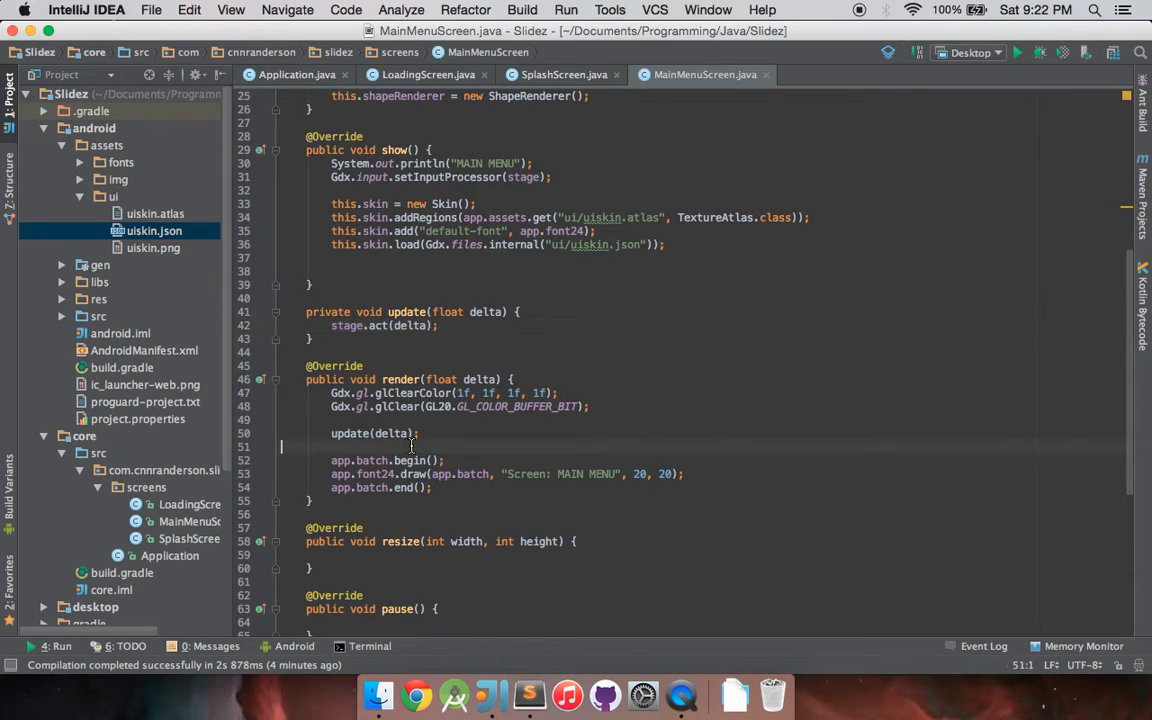
text(stage)
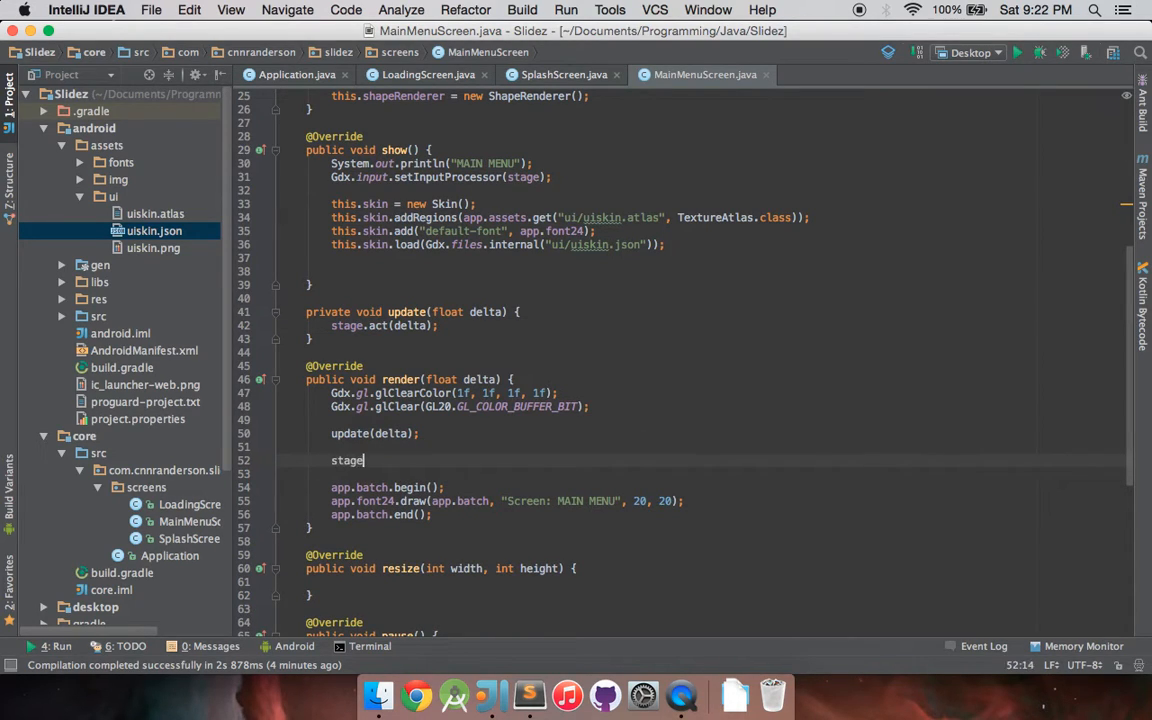
text(.draw();)
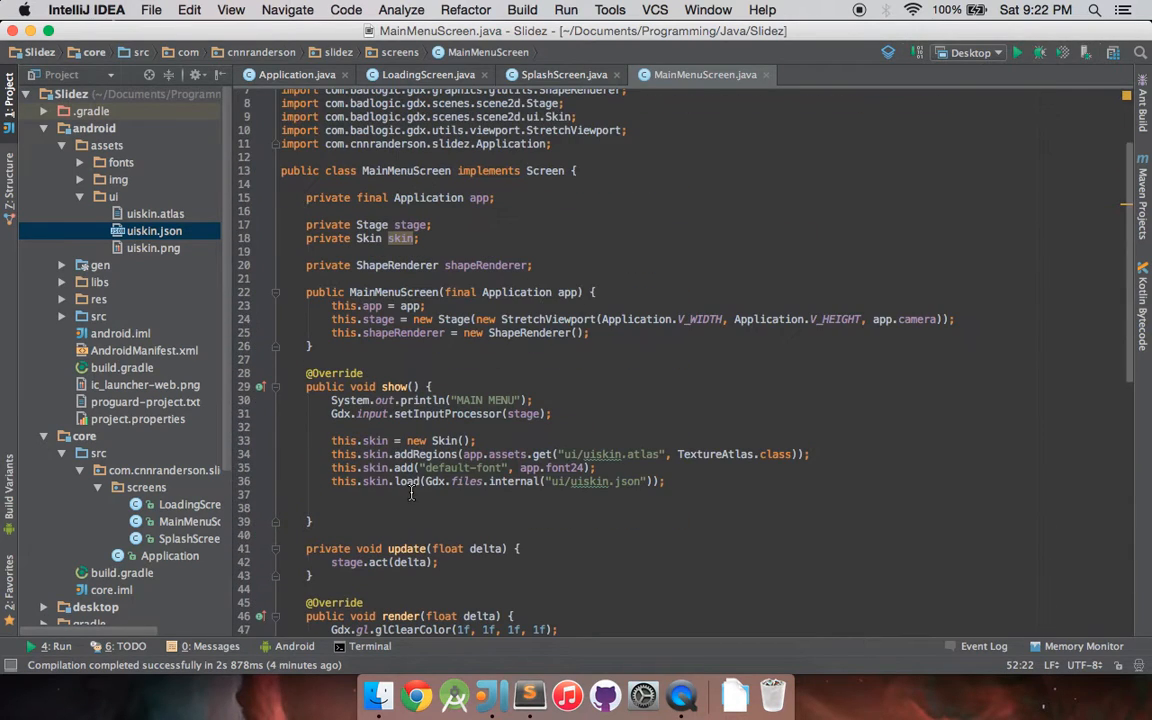
mouse_move(456, 494)
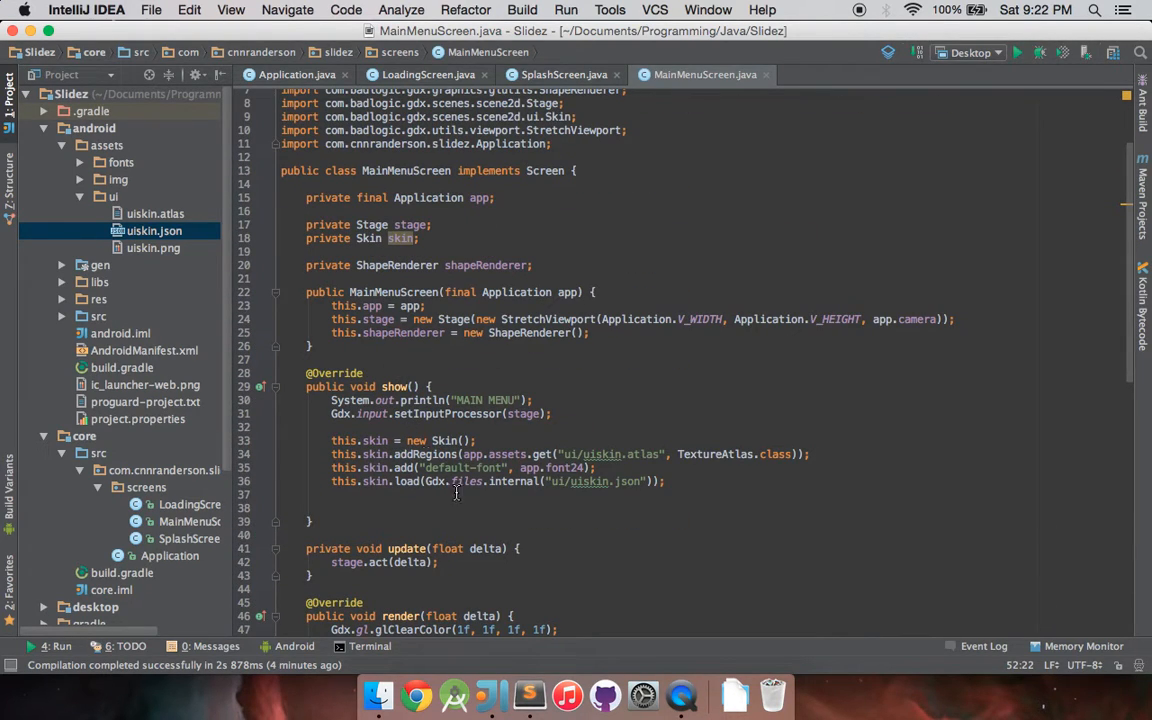
- Call initButtons(); at the end of show()
click(360, 508)
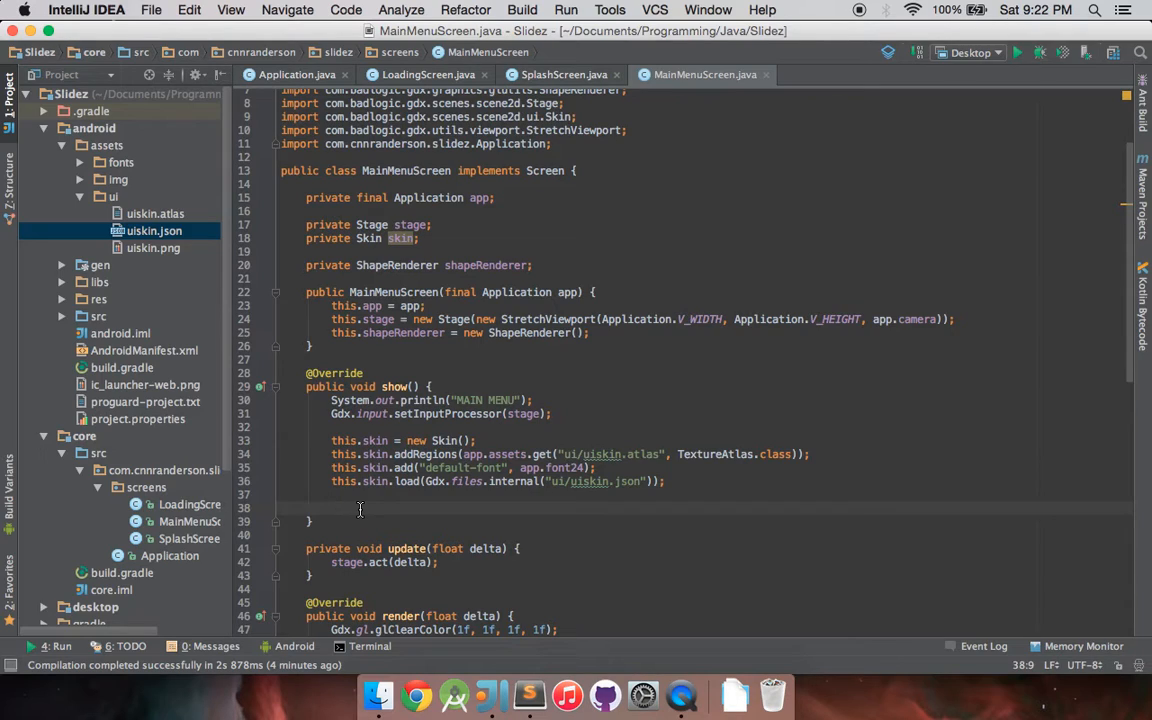
text(init)
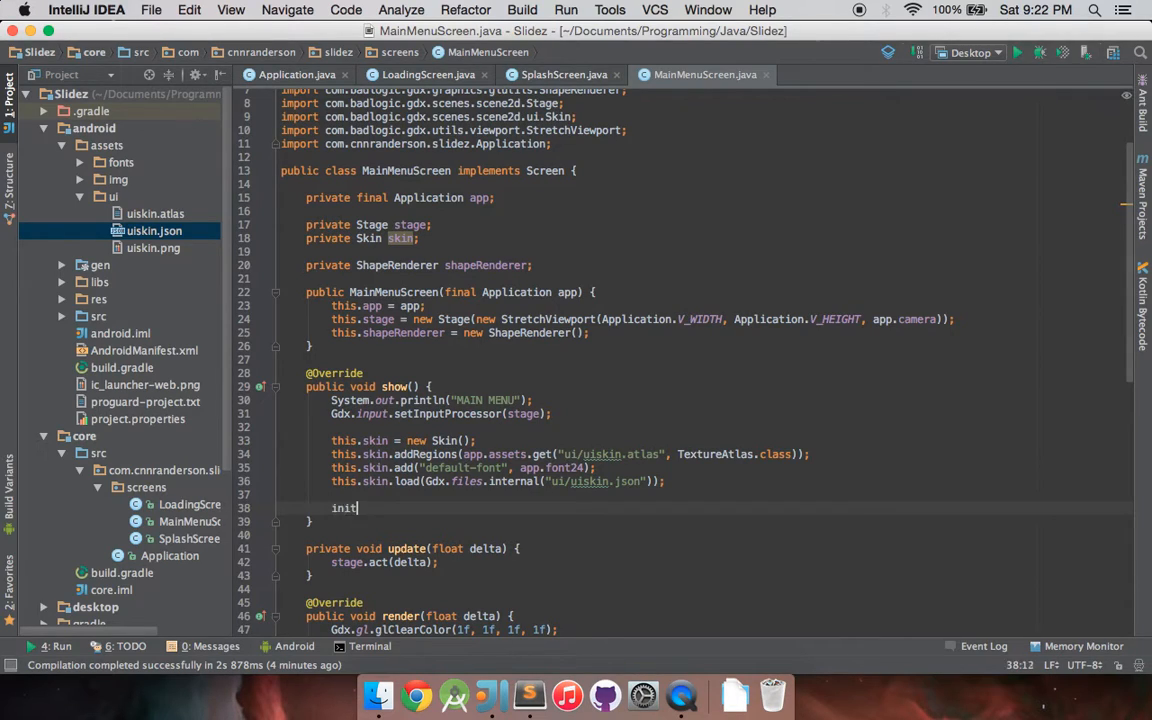
text(Buttons();)
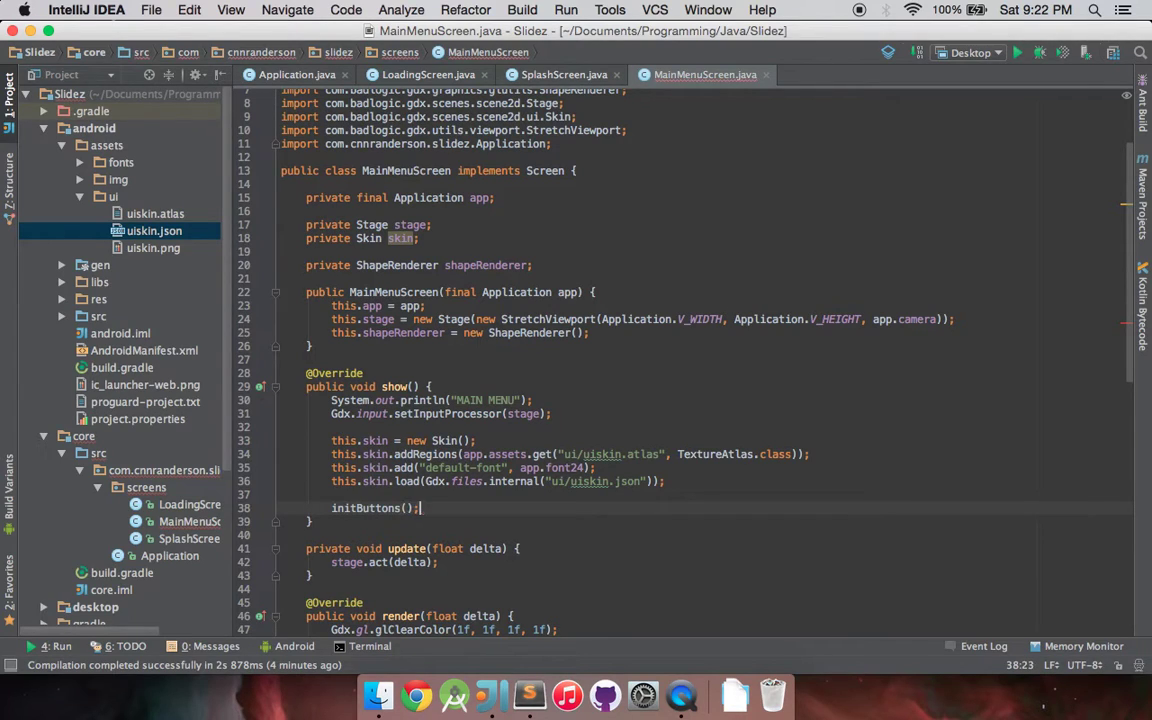
scroll(down, 3)
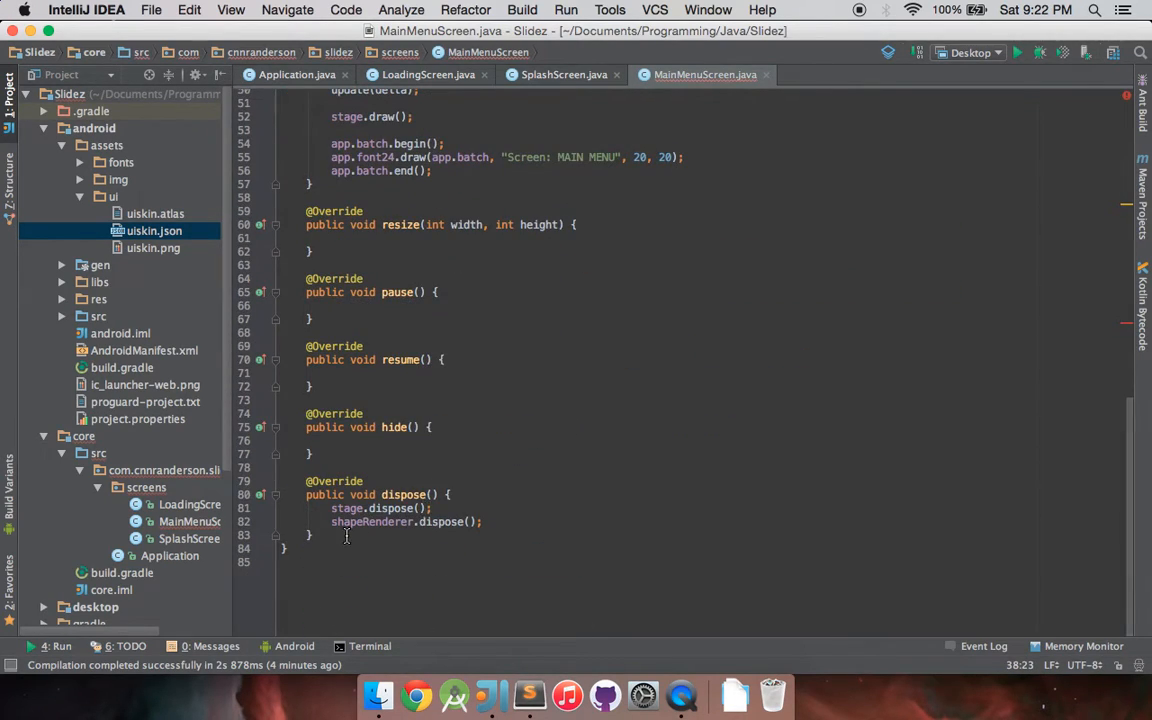
- Add an empty 'private void initButtons() {' method at the end of the class
text(priv)
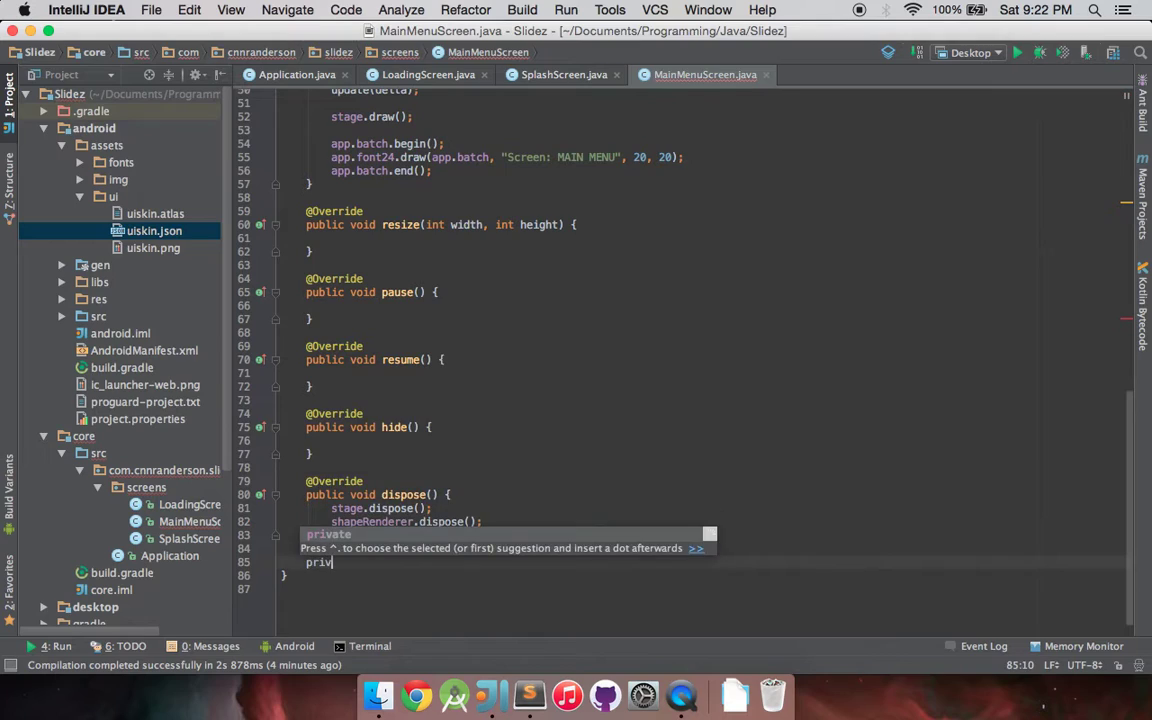
key(Tab)
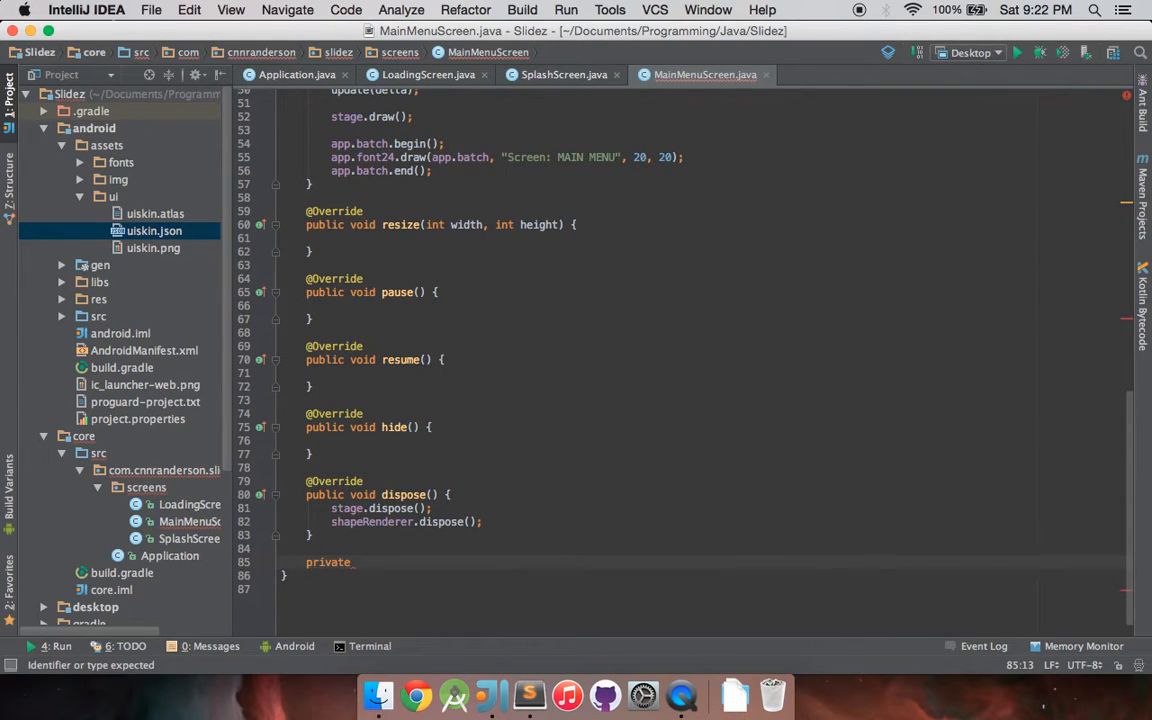
mouse_move(336, 504)
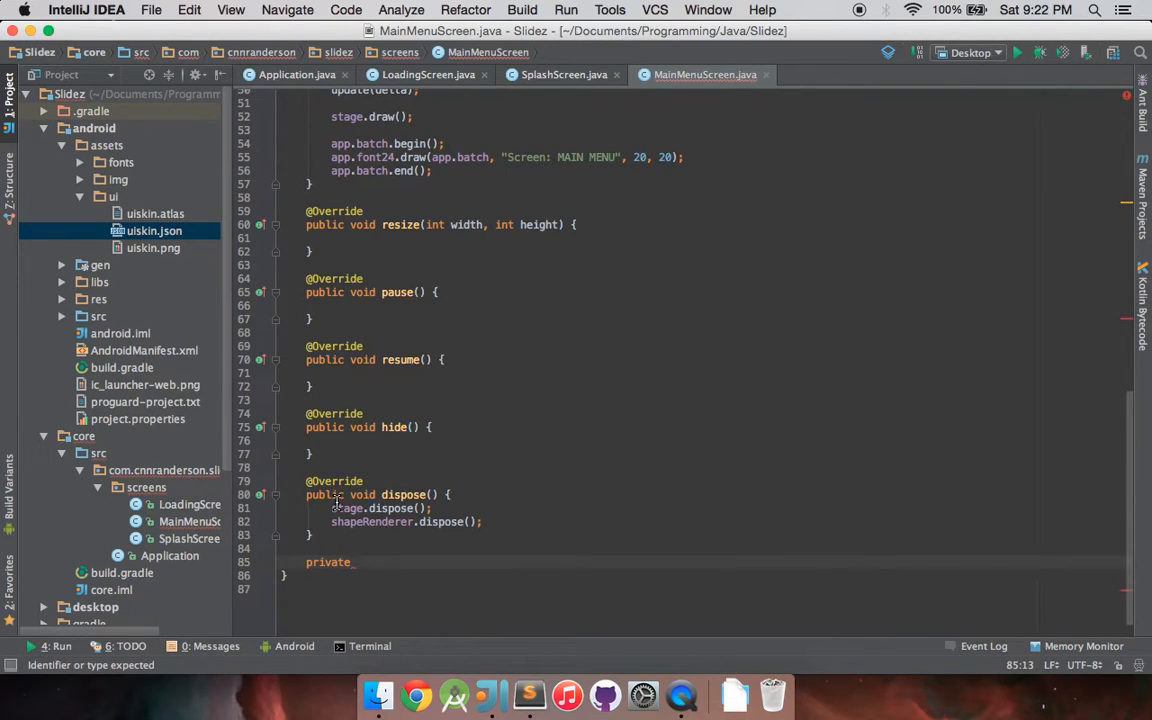
text(void)
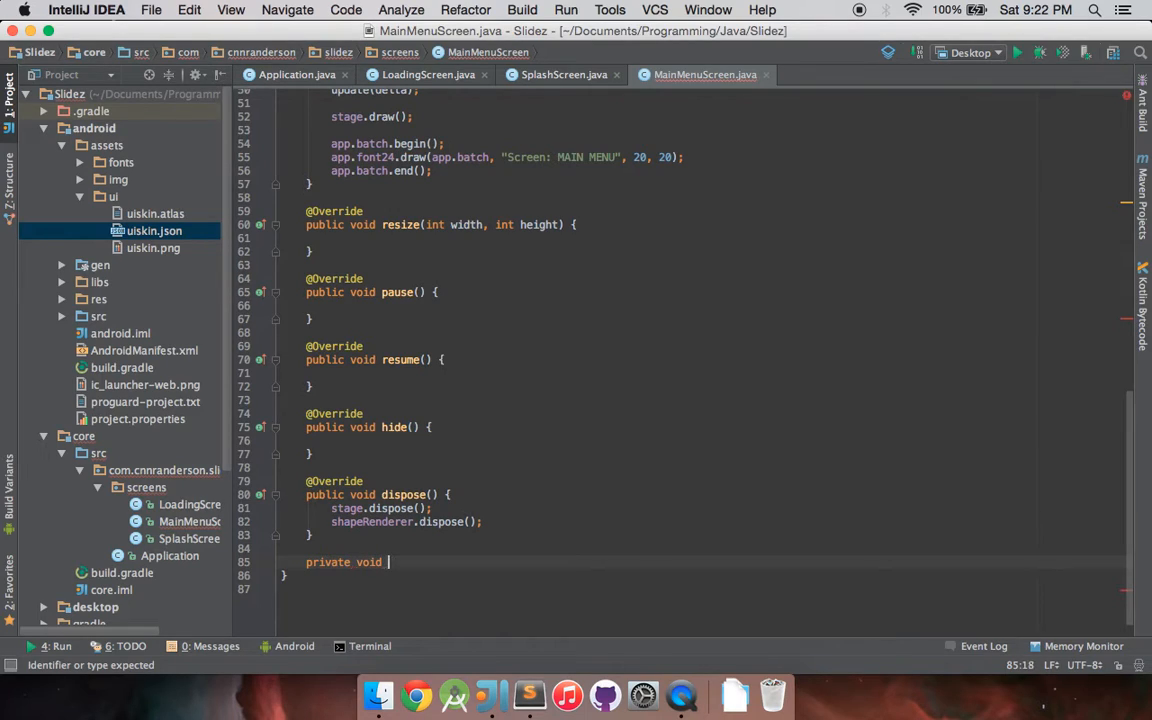
text(initButtons() {)
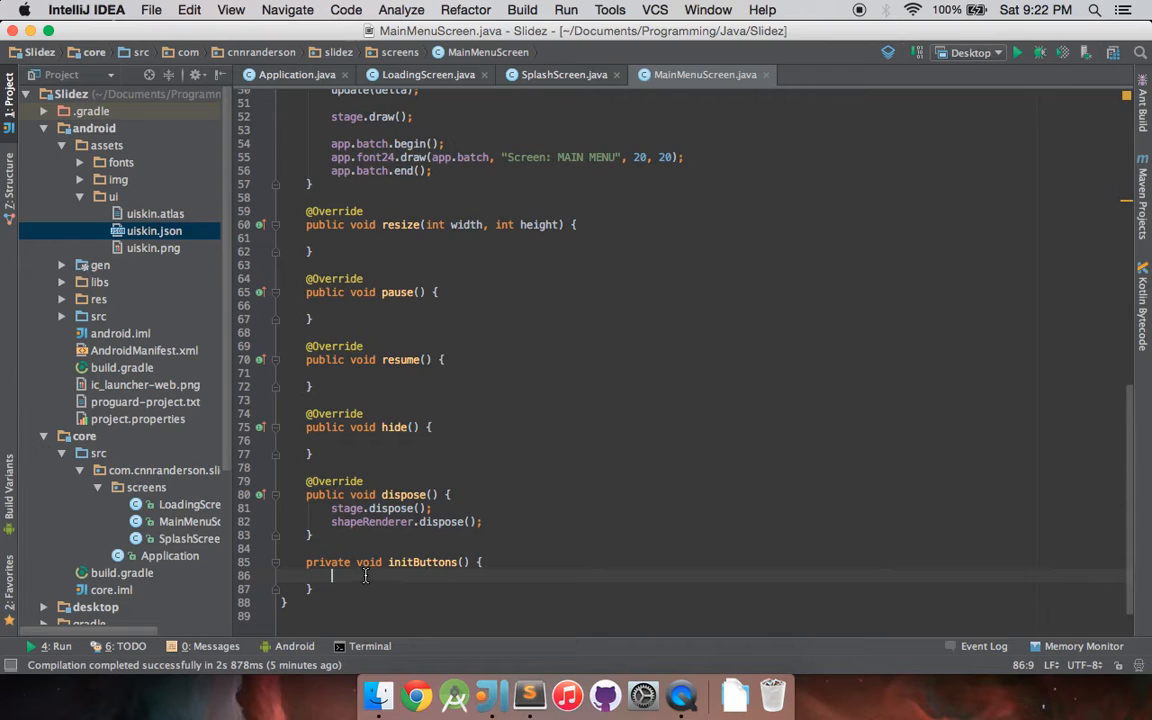
scroll(up, 3)
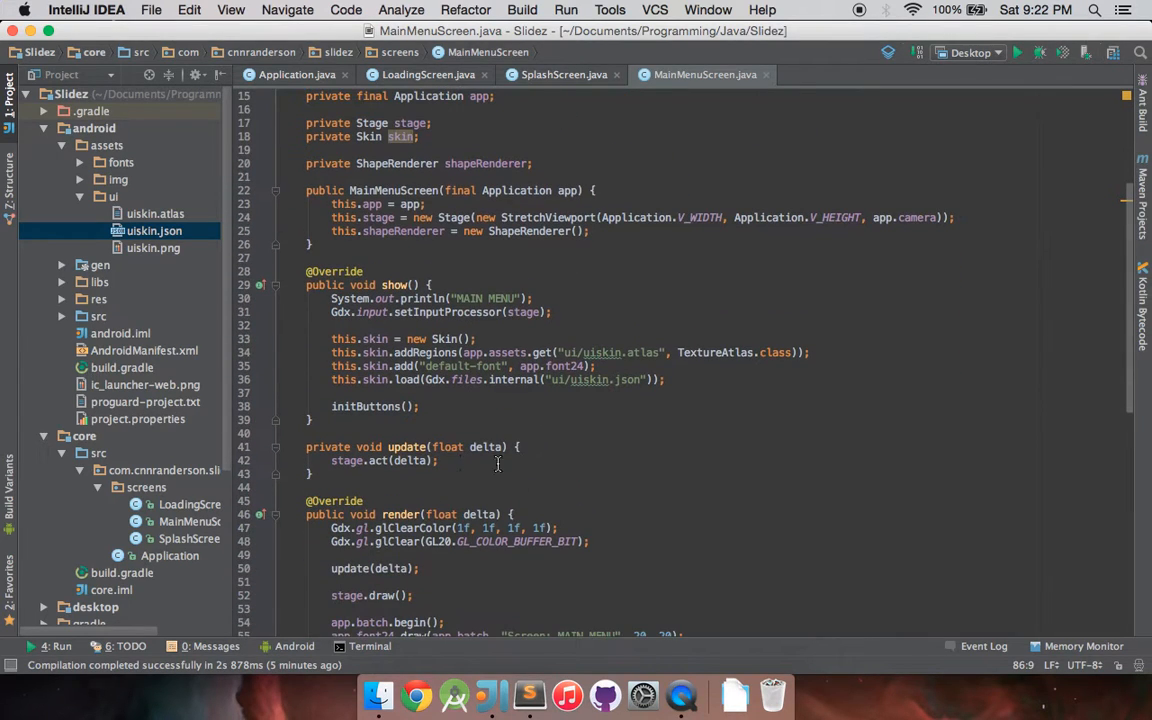
mouse_move(652, 380)
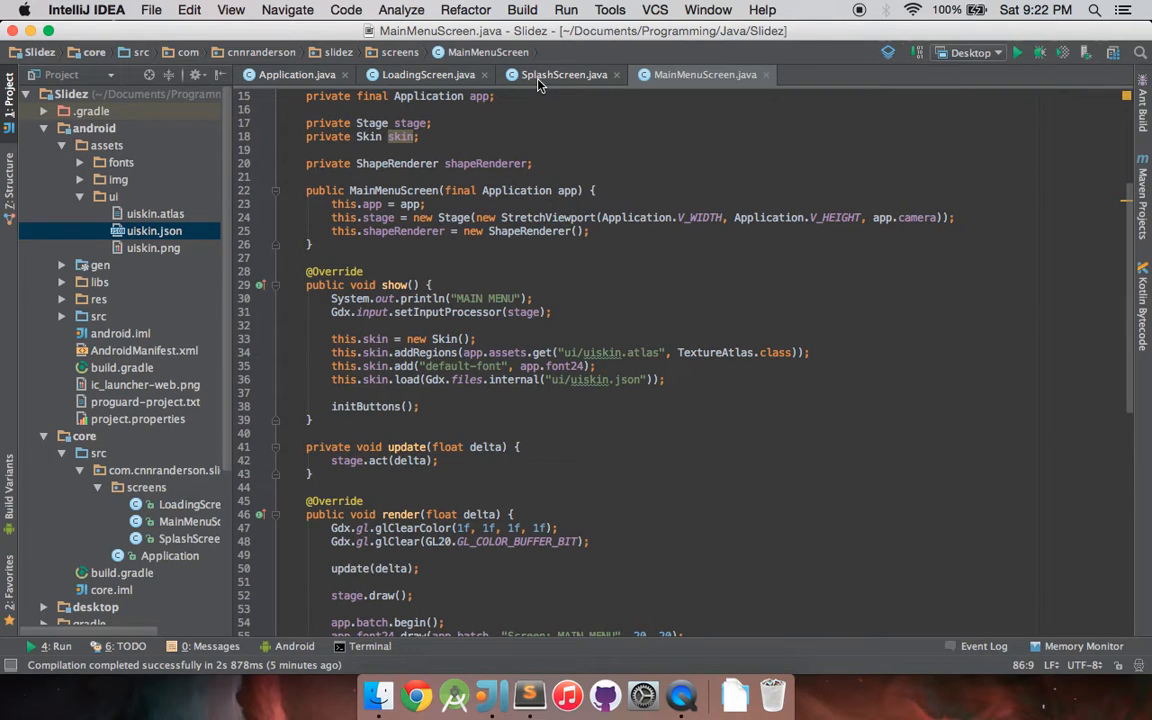
- In SplashScreen, end the splash image's sequence with run(null) after fadeOut(1.25f)
click(560, 74)
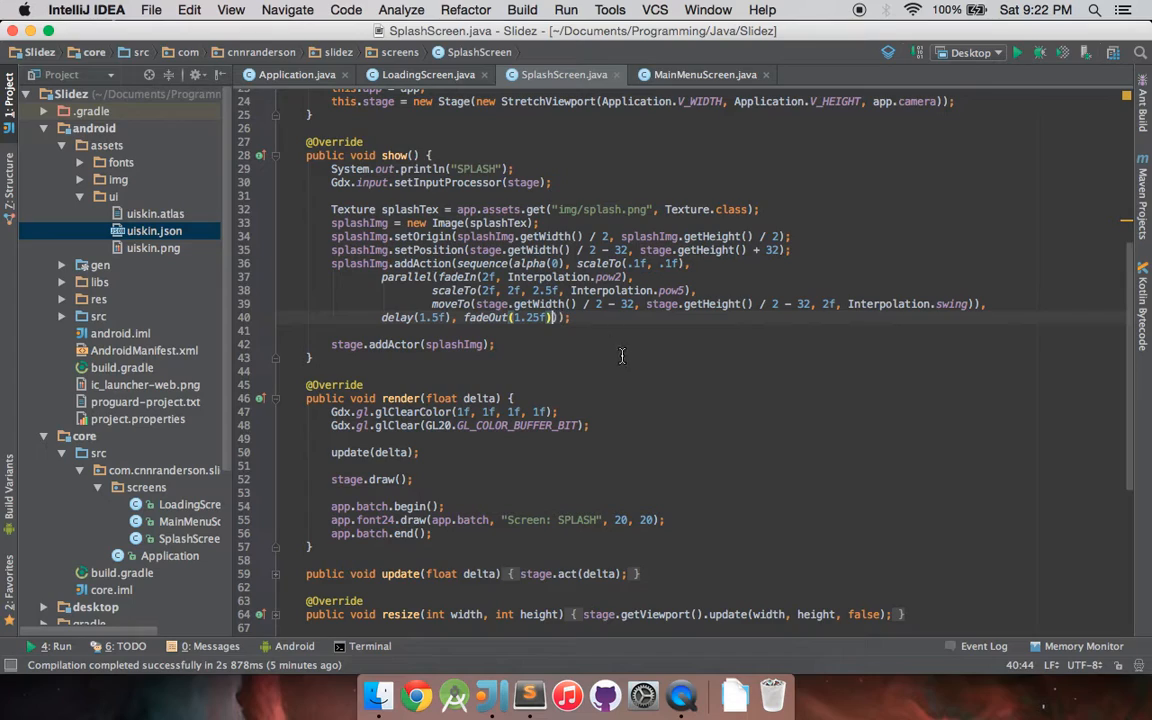
mouse_move(624, 360)
text(, run())
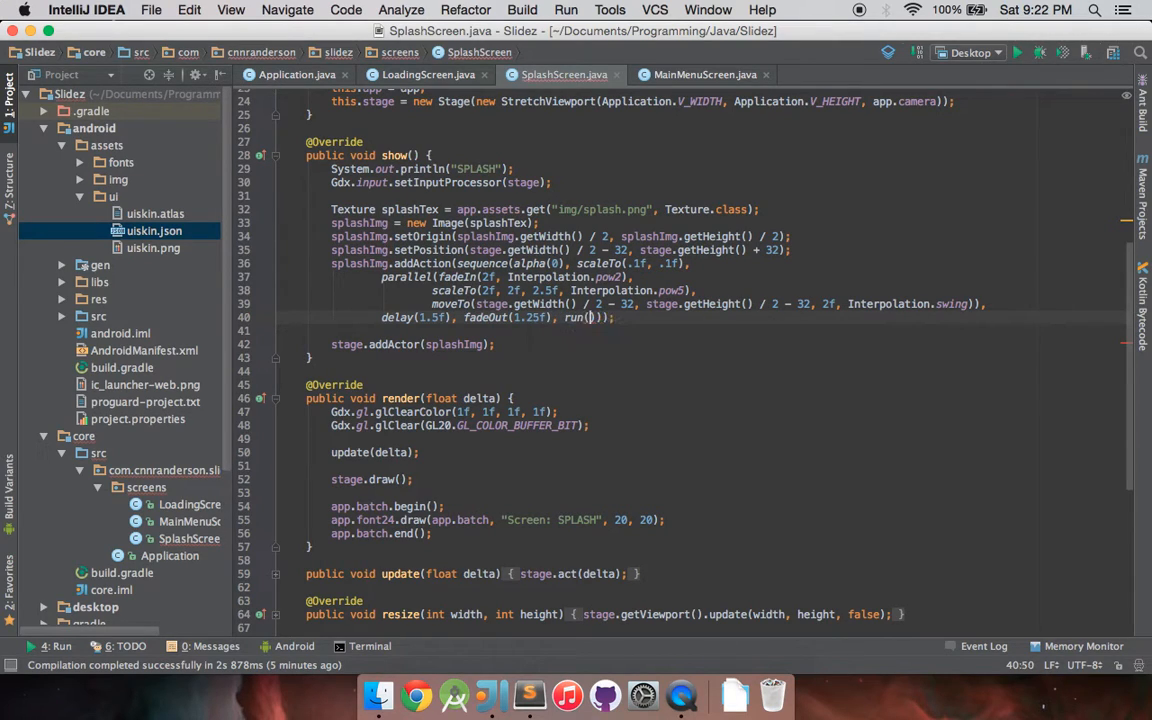
text(null)
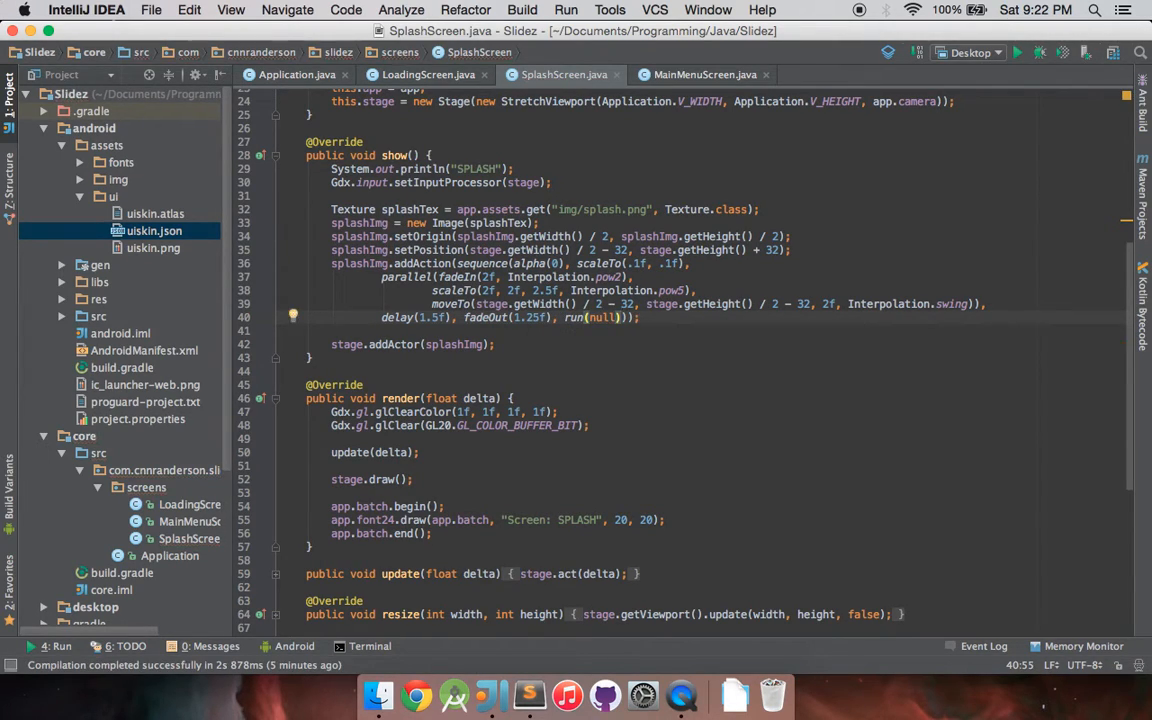
mouse_move(606, 318)
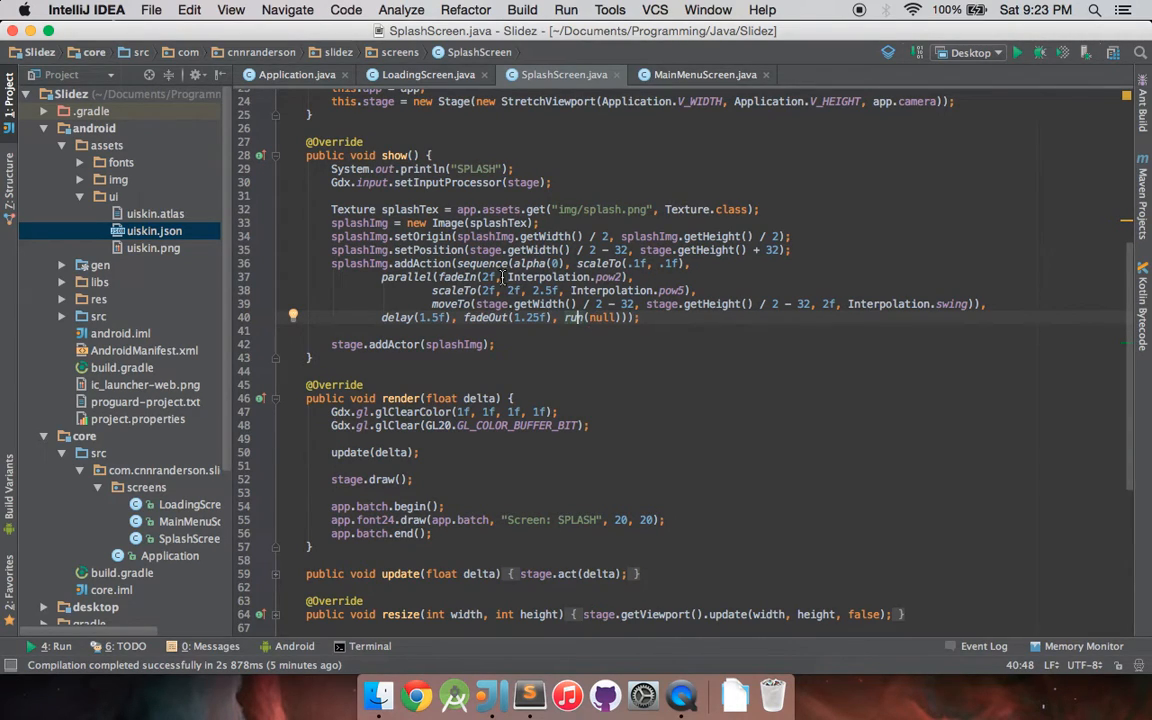
mouse_move(608, 318)
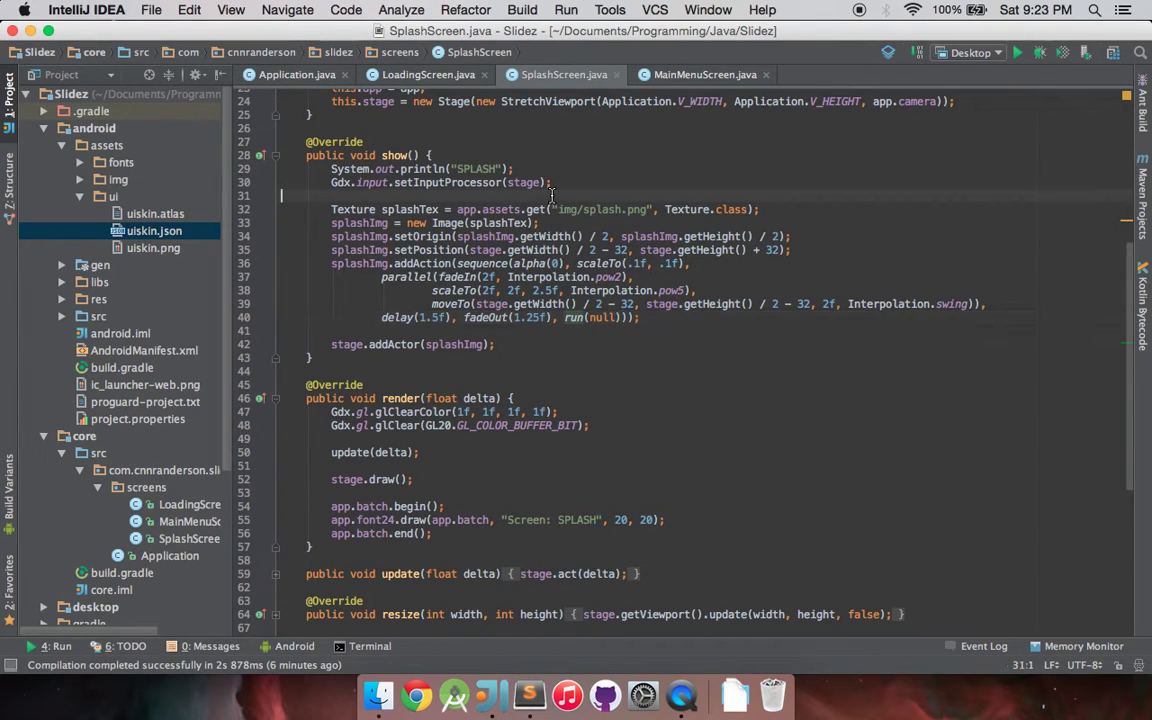
- Declare an empty Runnable transitionRunnable in show() and run it instead of null in the sequence
text(Ru)
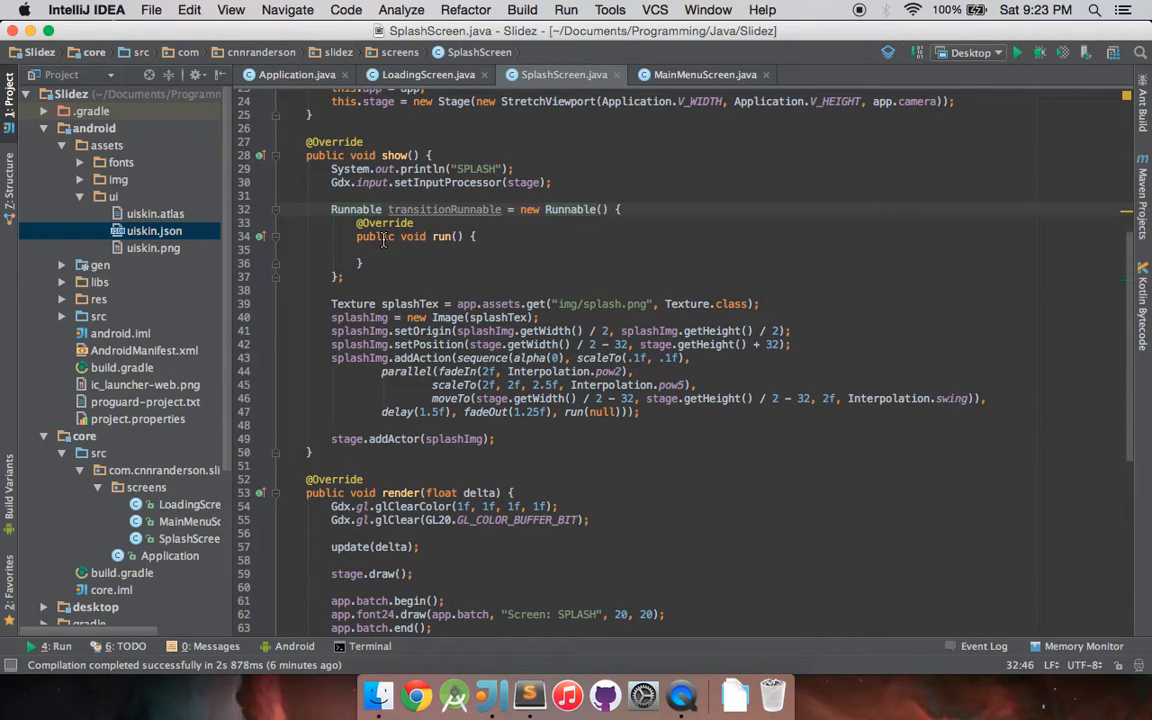
mouse_move(404, 248)
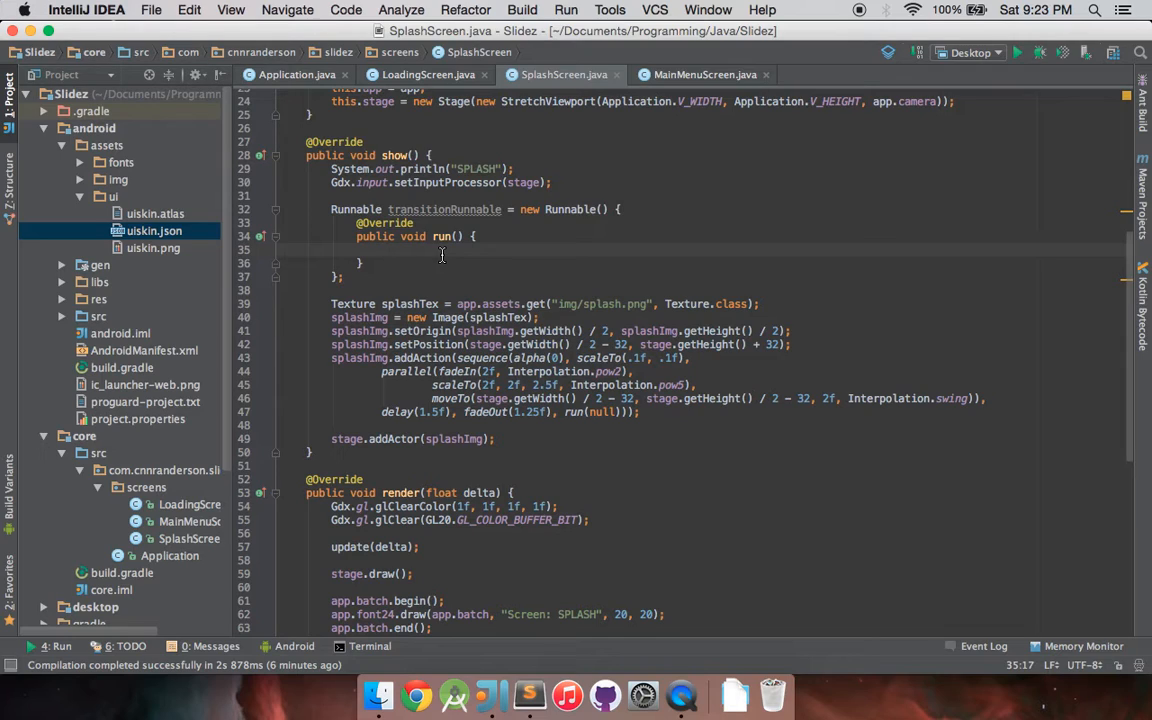
mouse_move(592, 412)
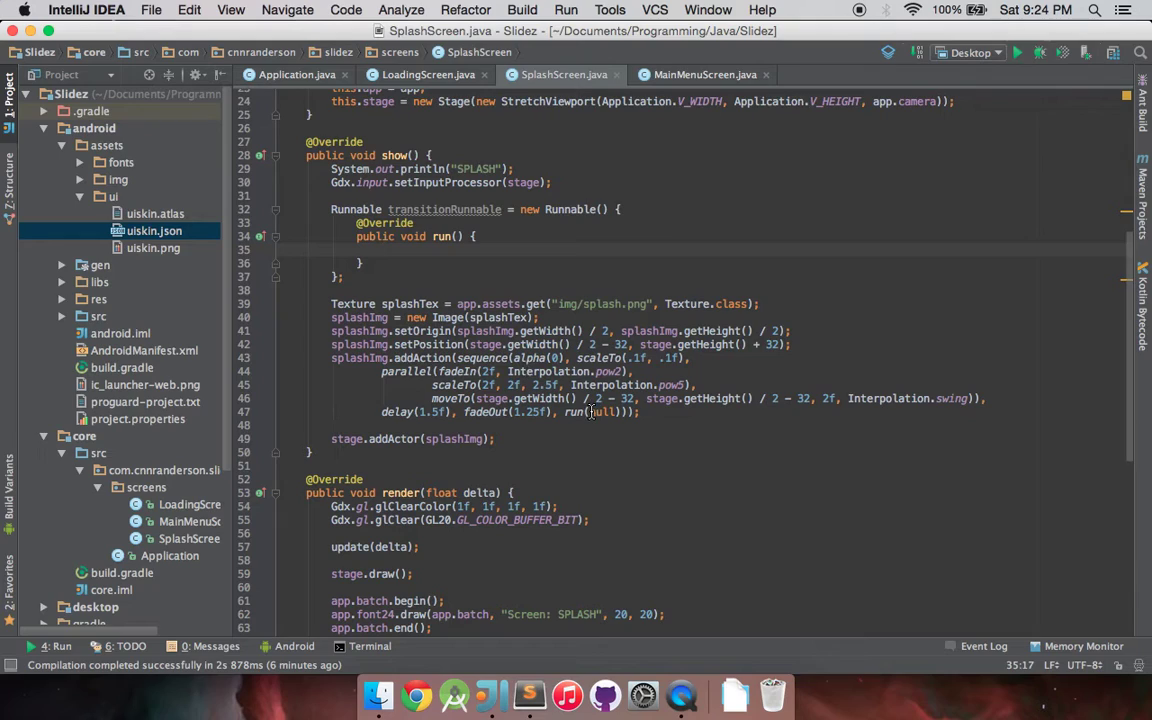
text(transitionRunnable)
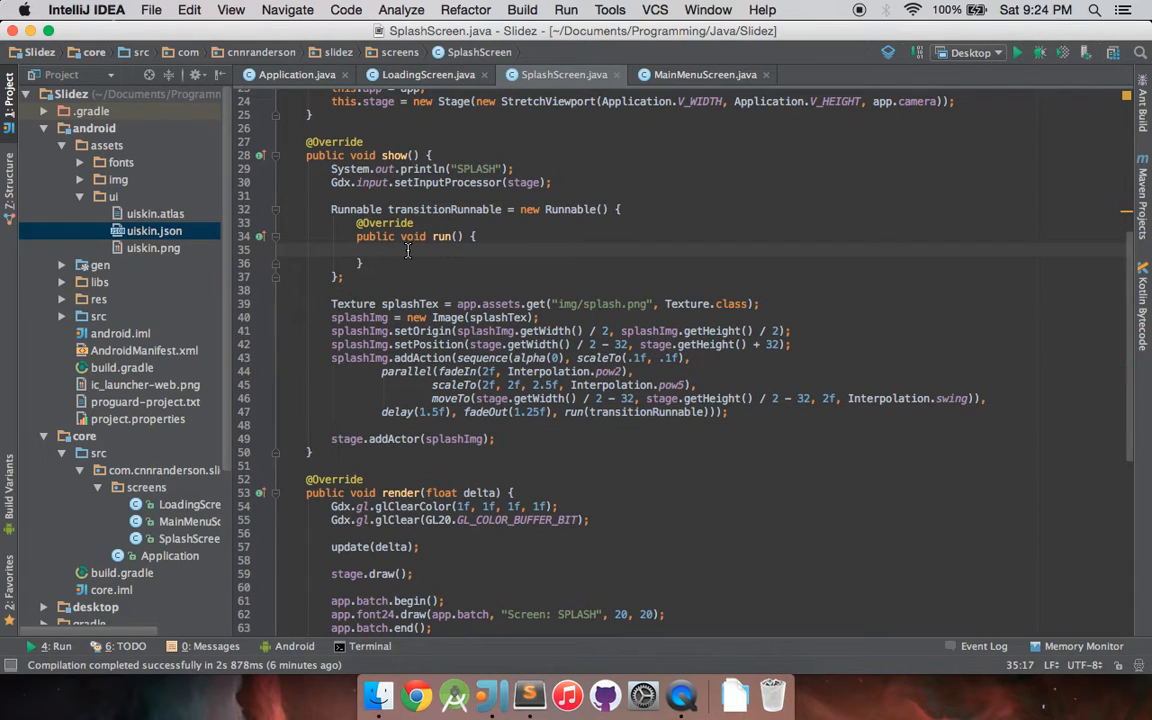
- Make transitionRunnable's run() call app.setScreen(app.mainMenuScreen)
text(app.setScreen();)
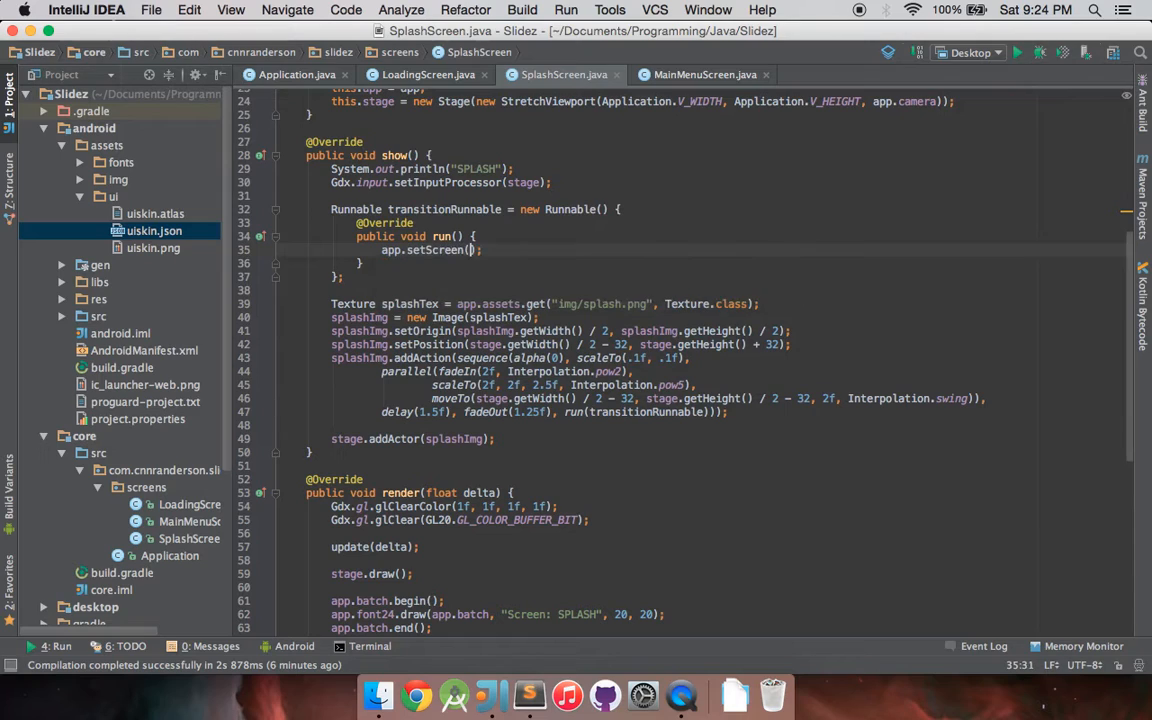
text(A)
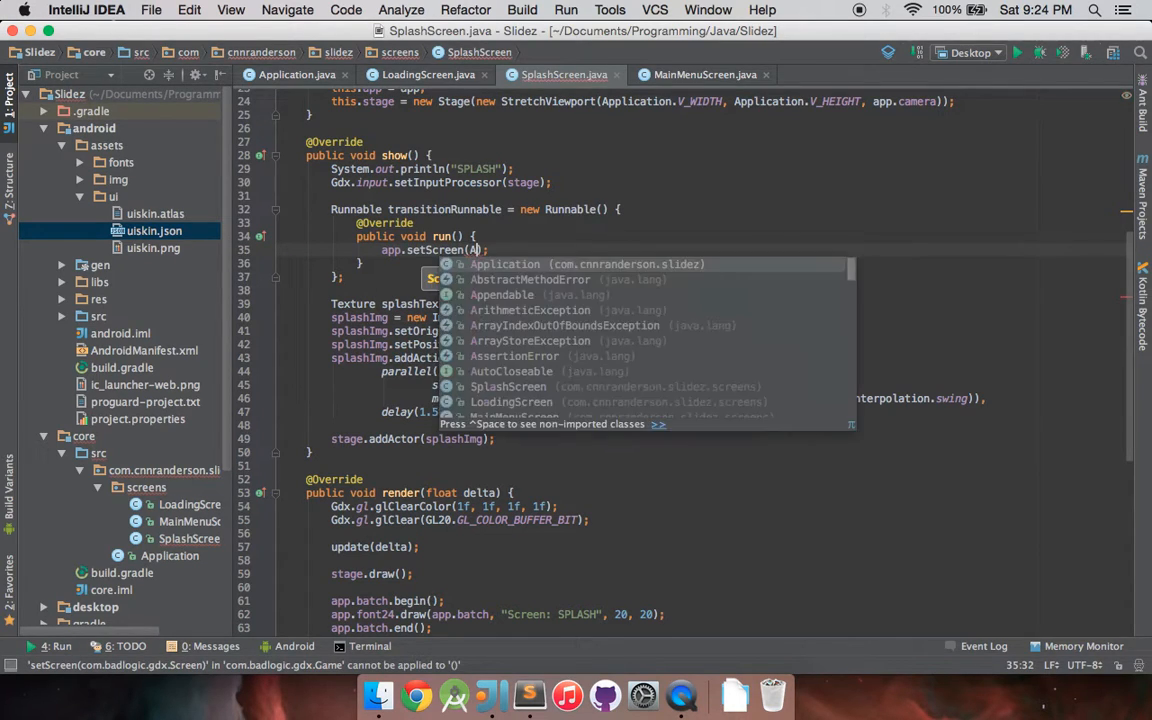
text(app.mainMenuScreen)
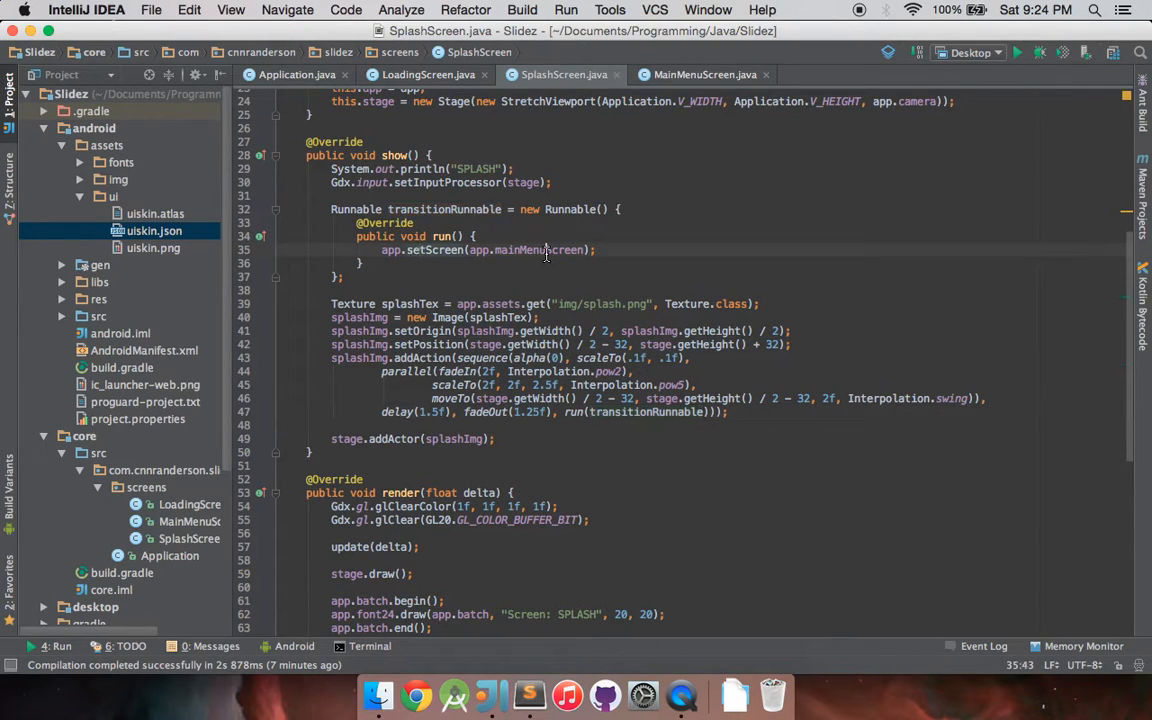
- Return to MainMenuScreen and start a 'private' field declaration below the Skin field
click(698, 74)
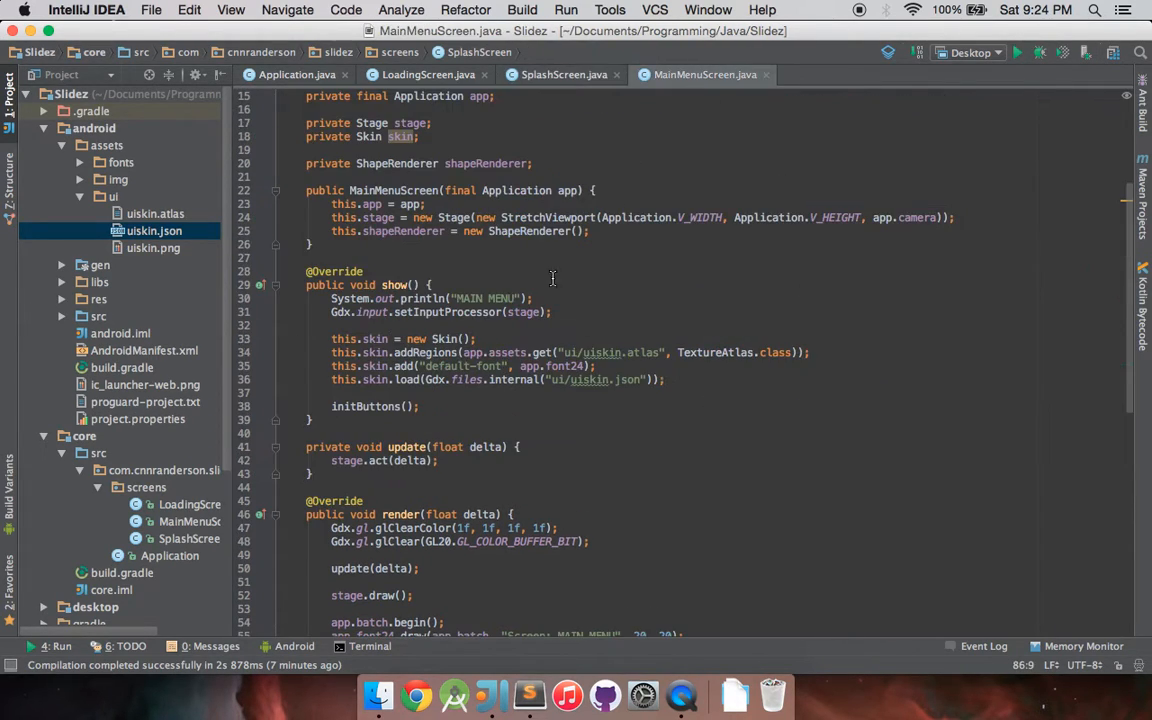
mouse_move(600, 472)
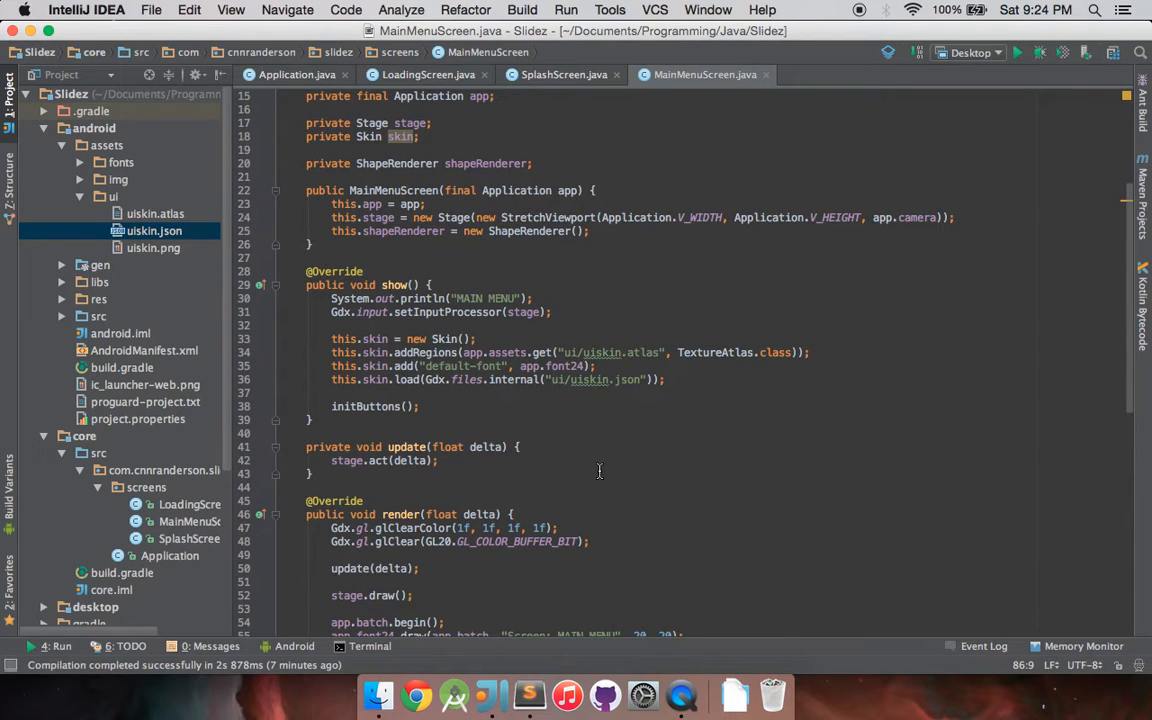
click(560, 74)
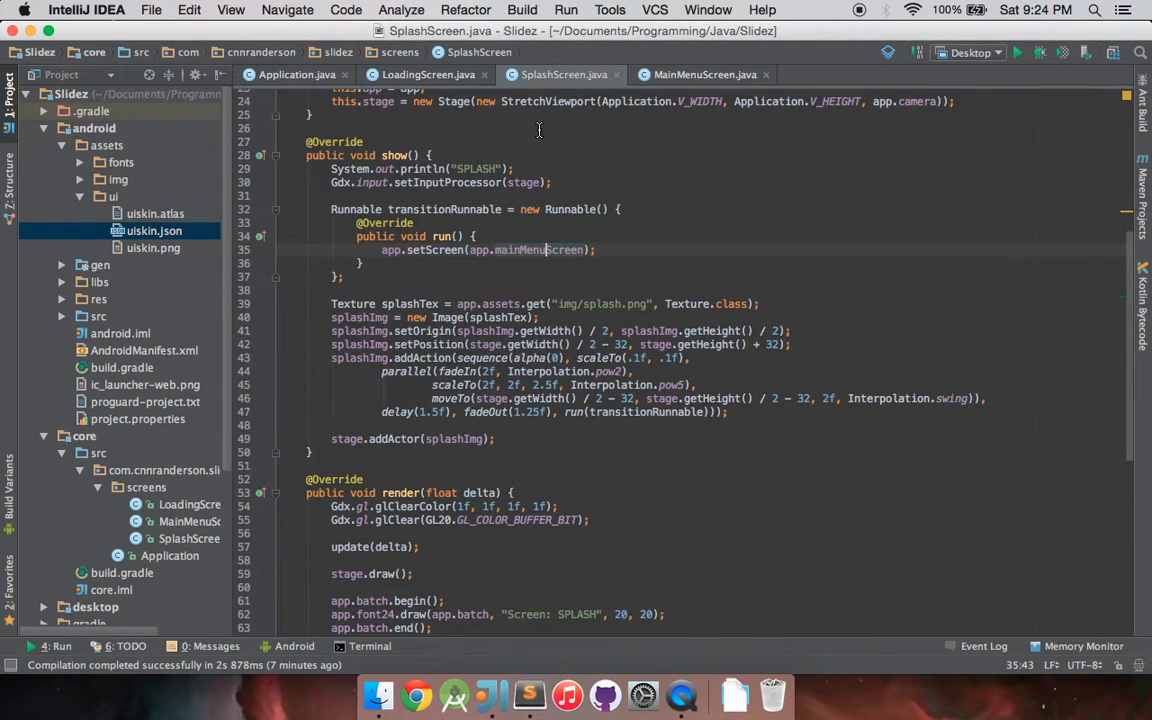
click(700, 74)
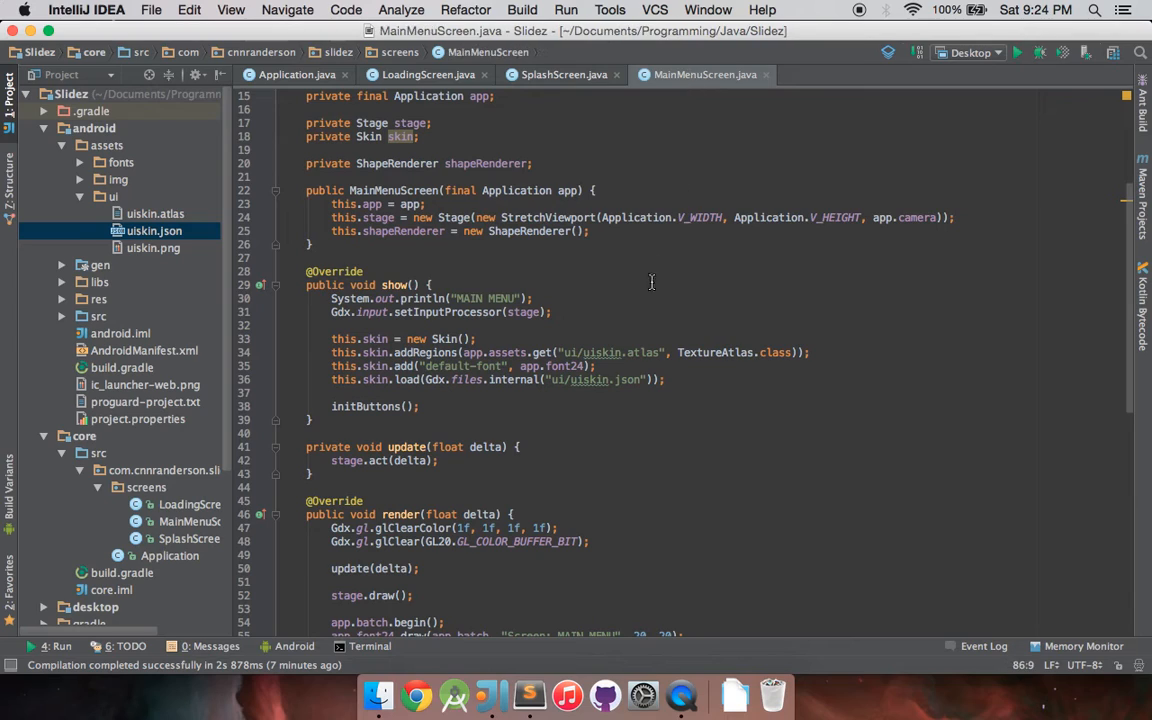
scroll(down, 3)
text(private)
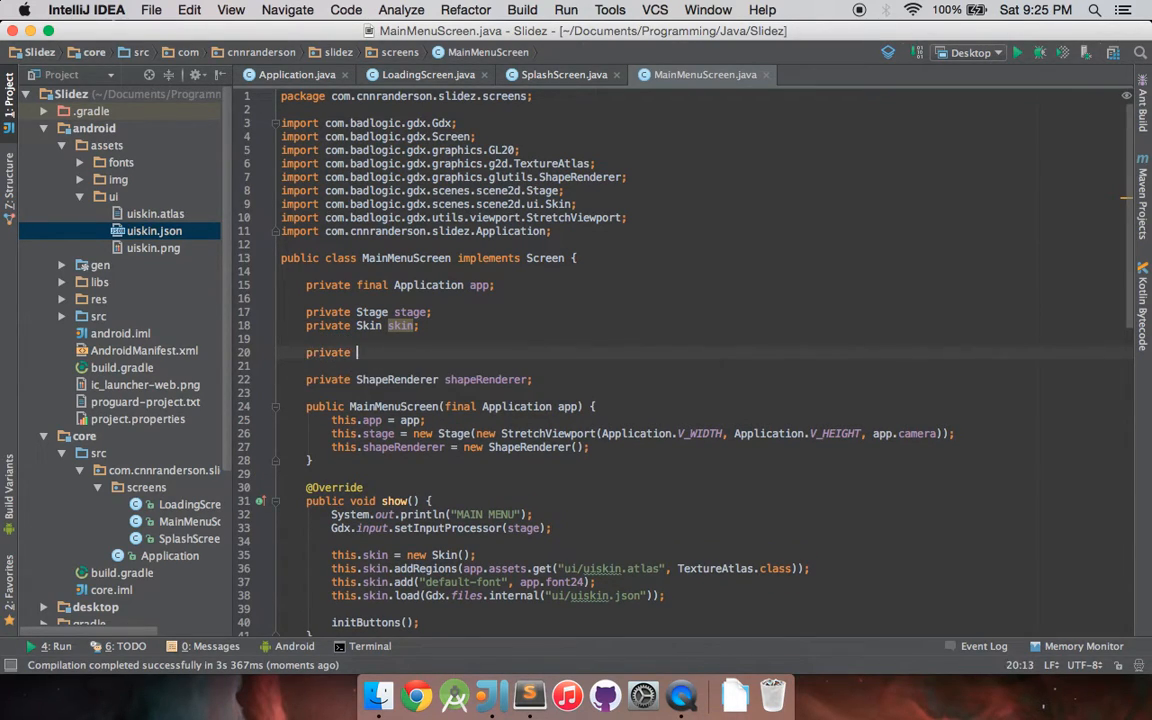
- Declare 'private TextButton buttonPlay, buttonExit;' with the TextButton class imported
text(Tet)
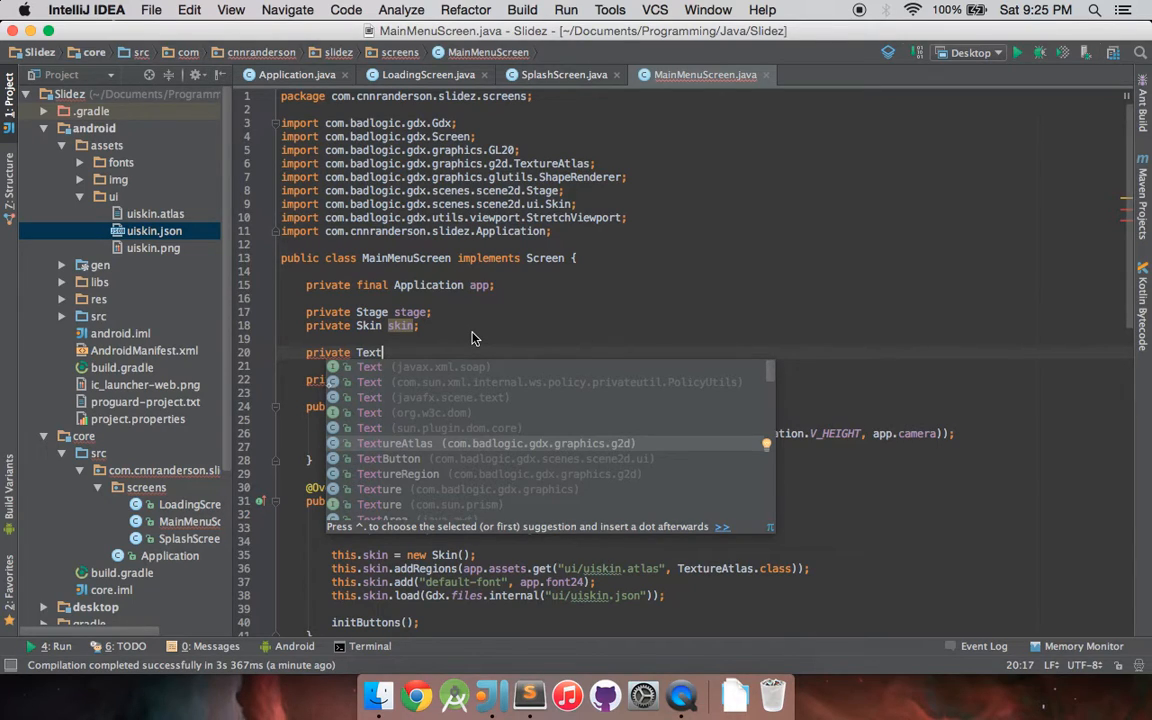
text(Button)
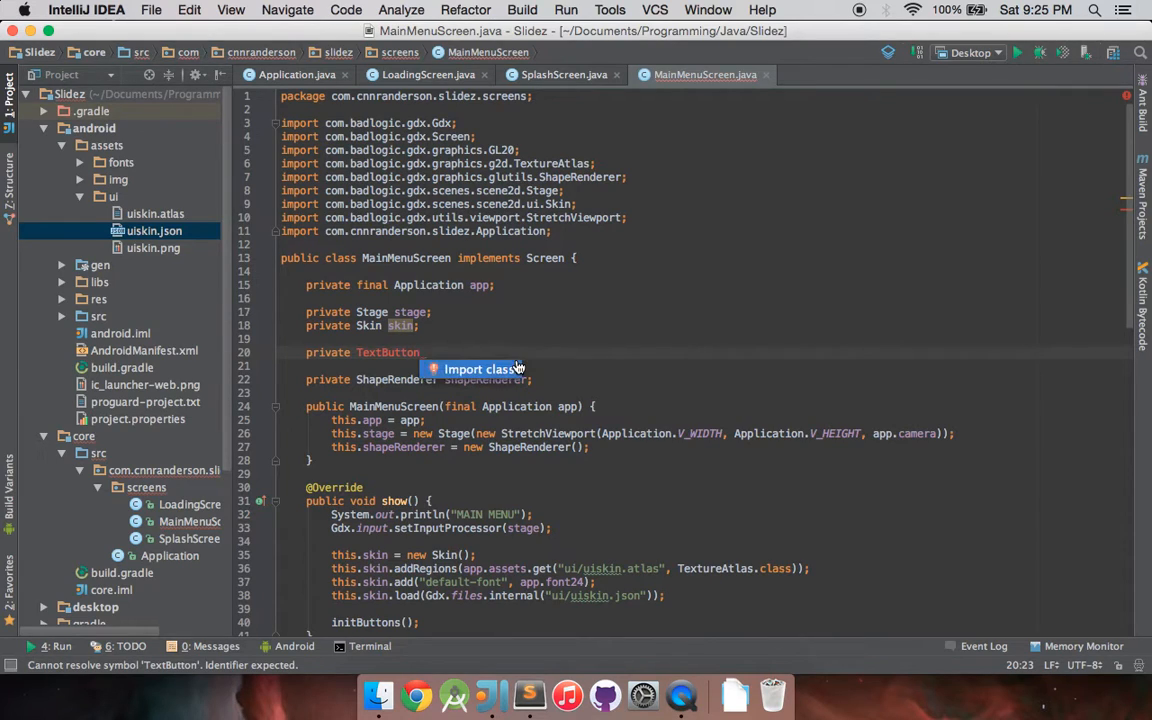
click(476, 368)
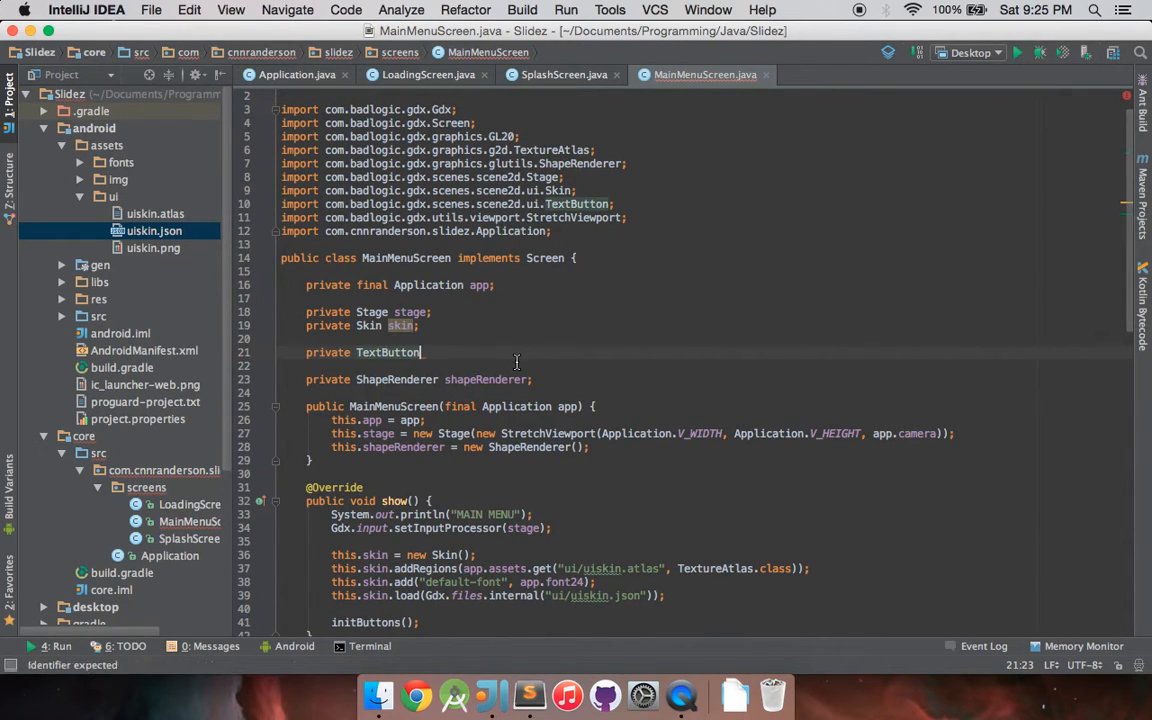
text(button)
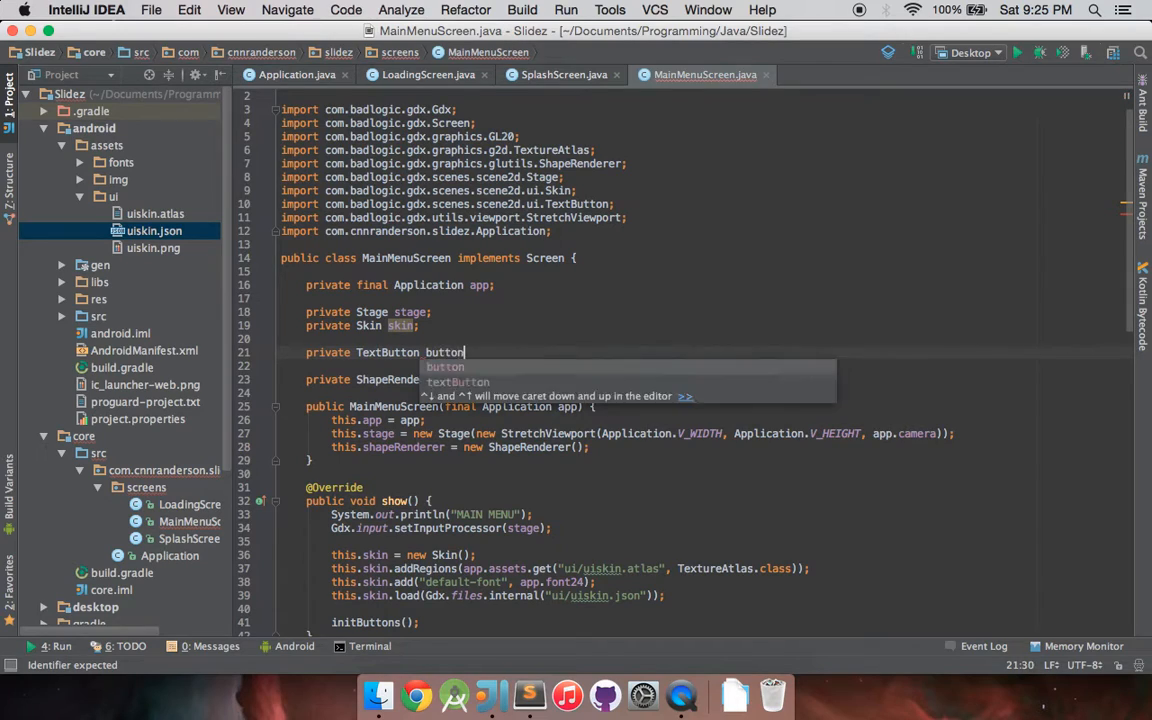
text(Play)
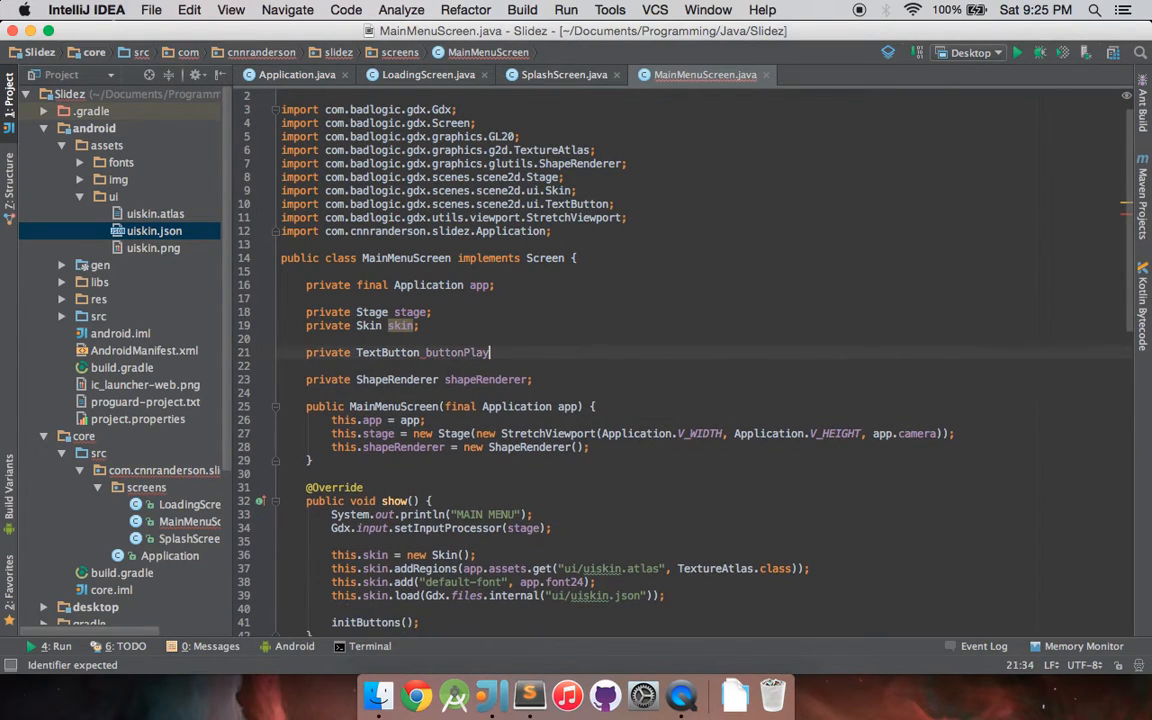
text(, buttonExi)
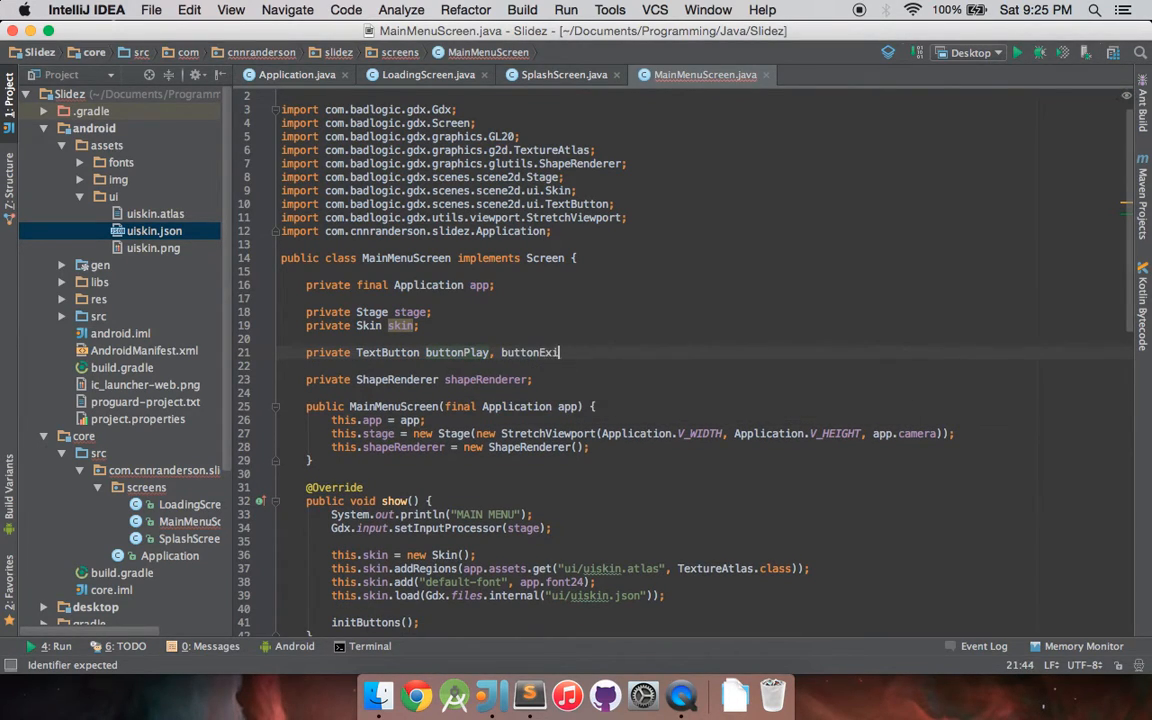
- In initButtons, create buttonPlay = new TextButton("Play", skin, "default");
text(t;)
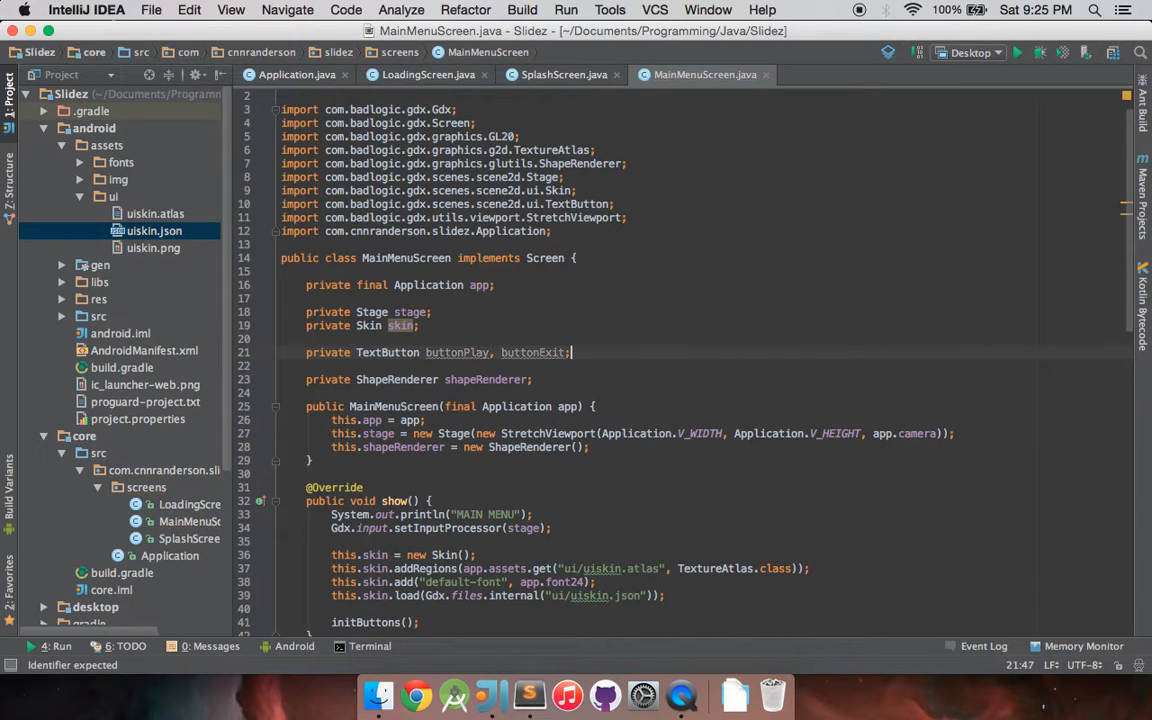
scroll(down, 3)
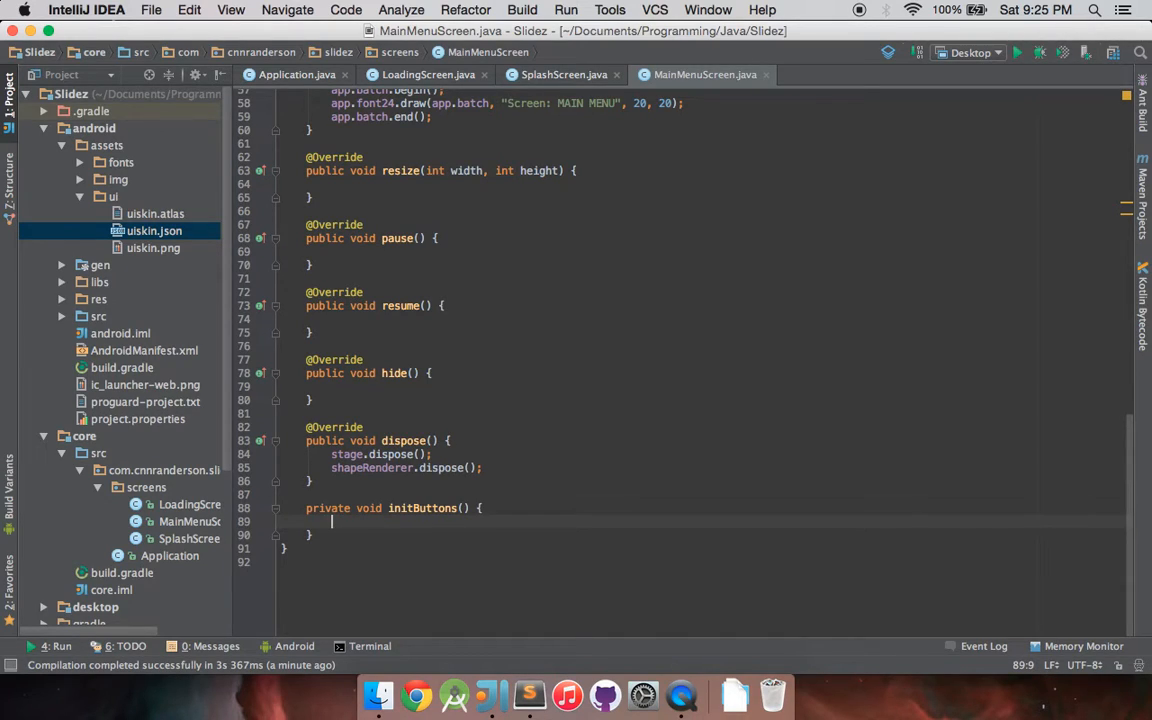
text(buttonPlay = new T)
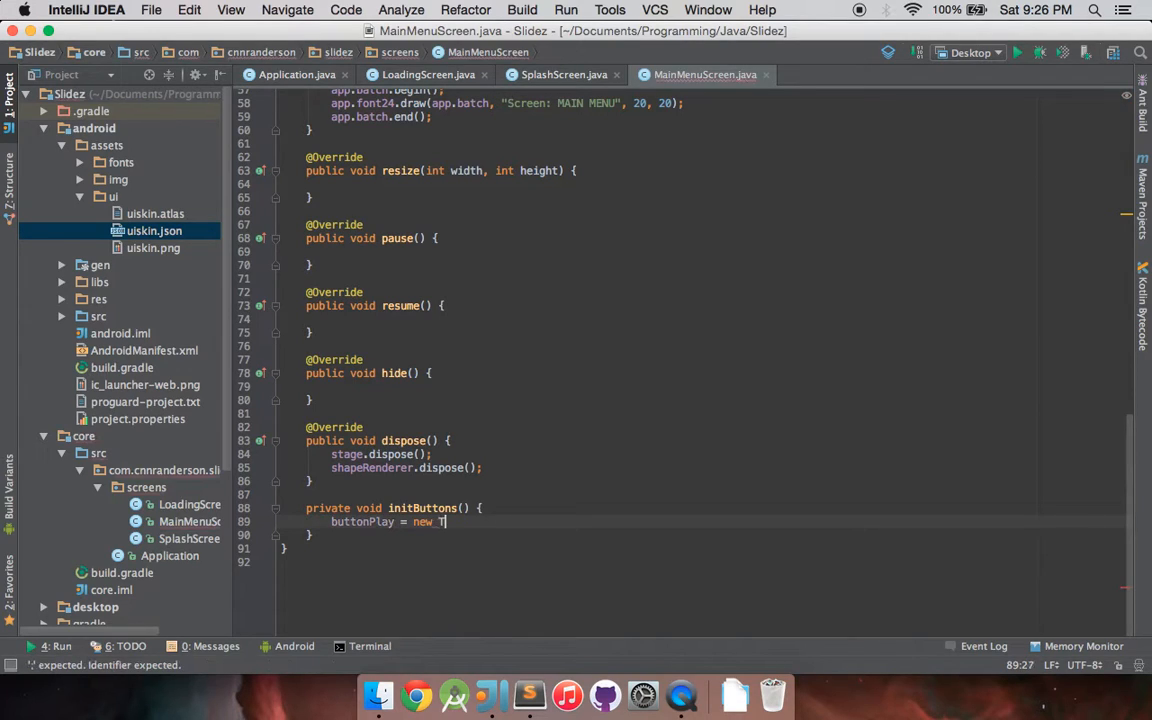
text(extButton())
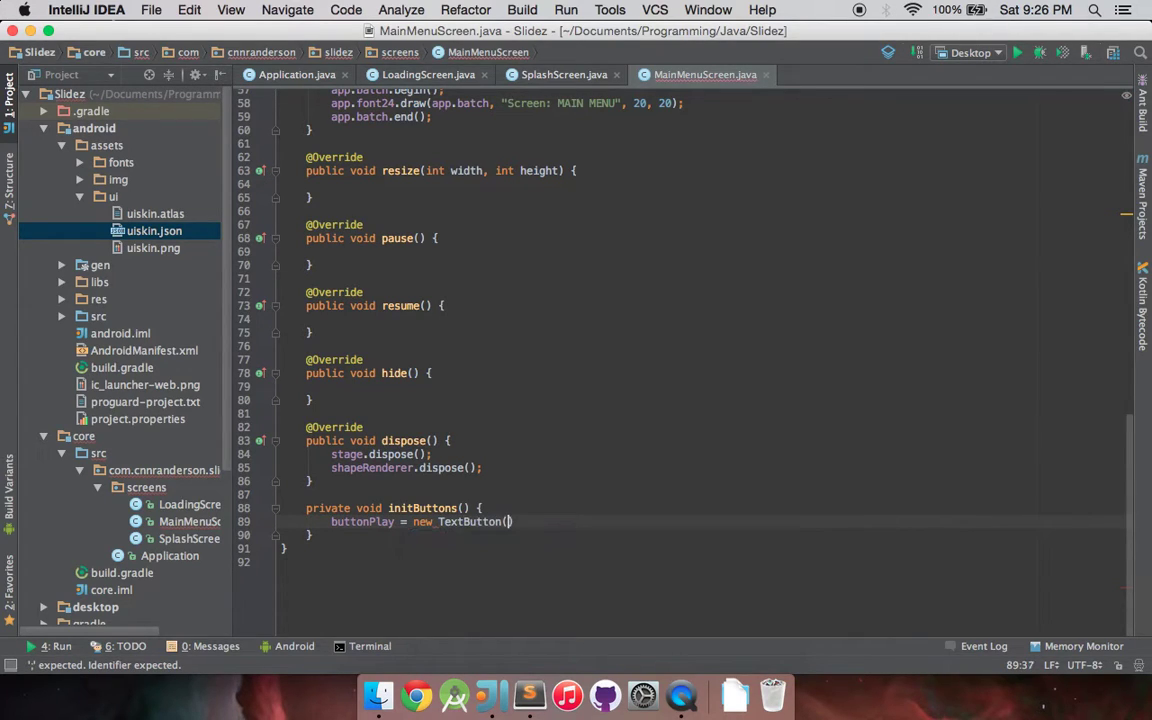
text("")
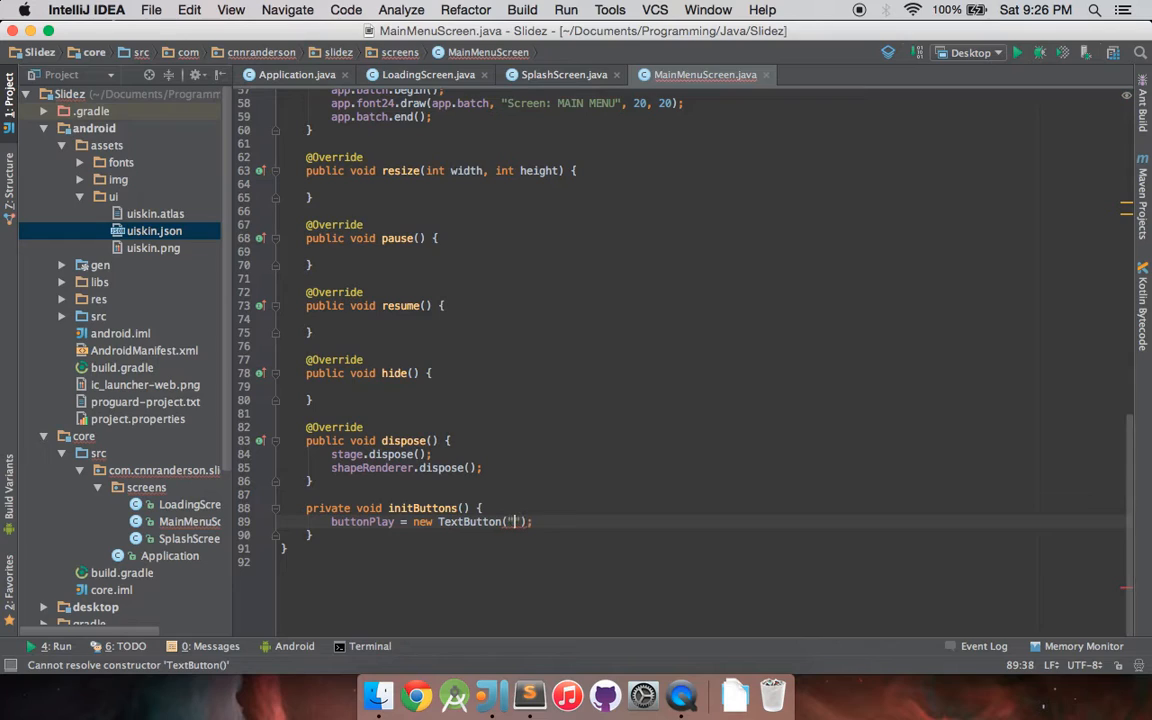
text(")
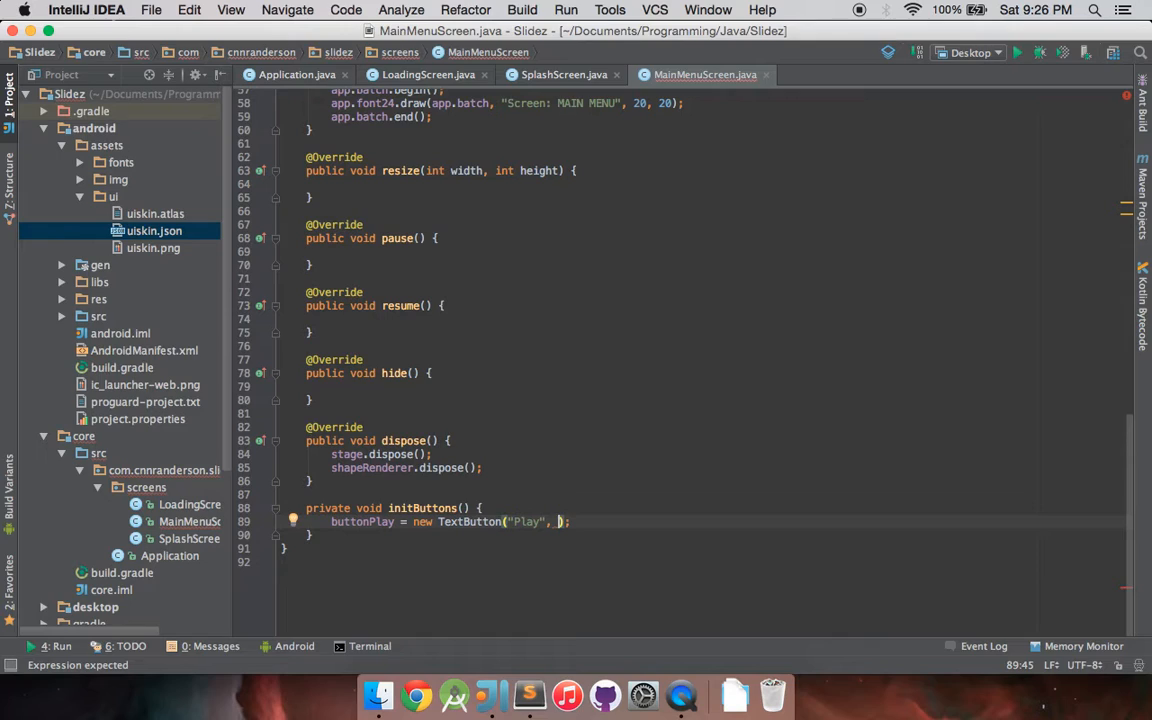
text(skin, "")
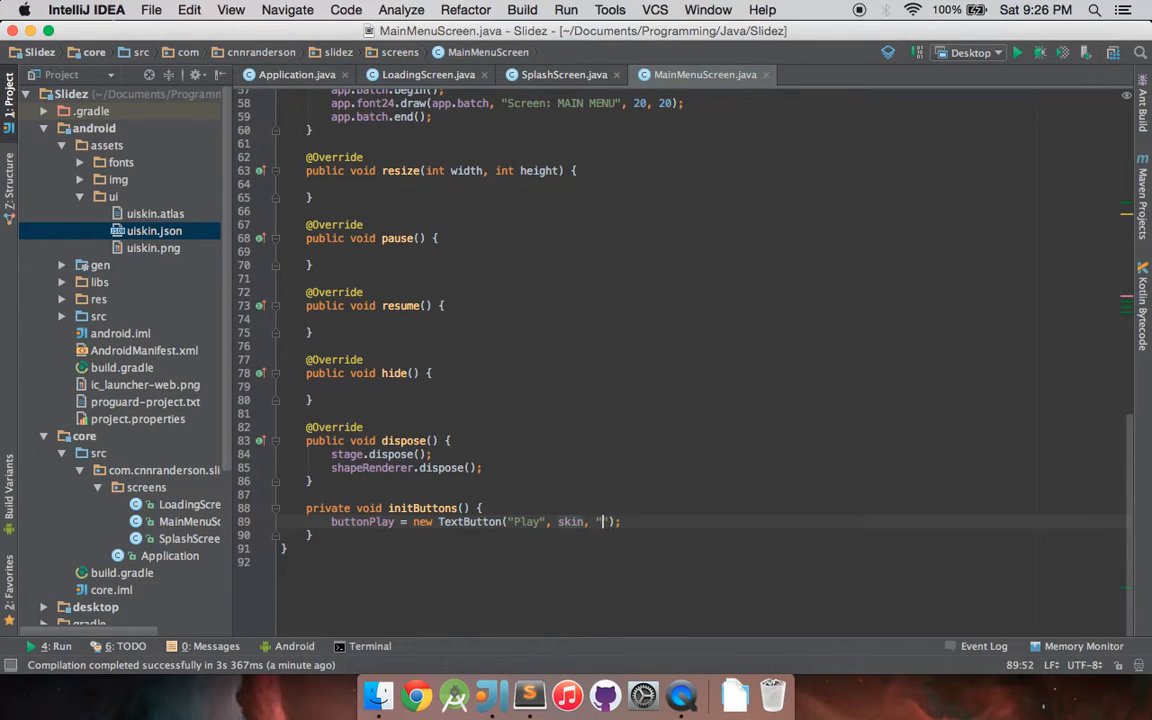
text(default)
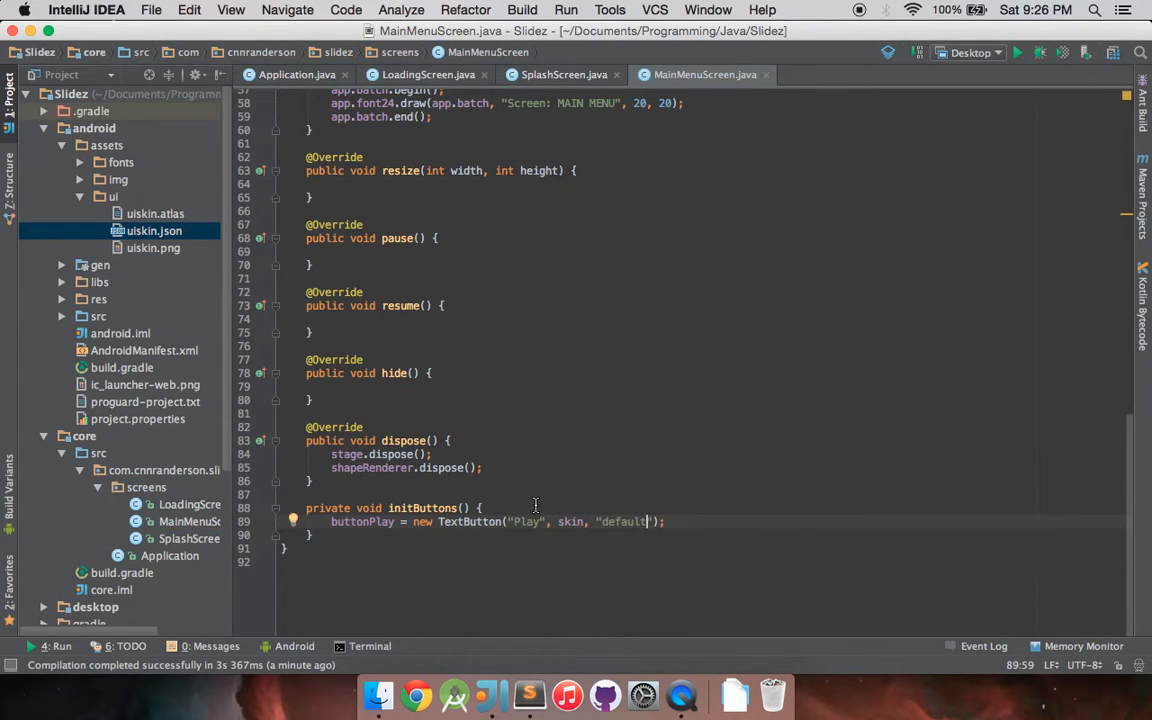
mouse_move(558, 528)
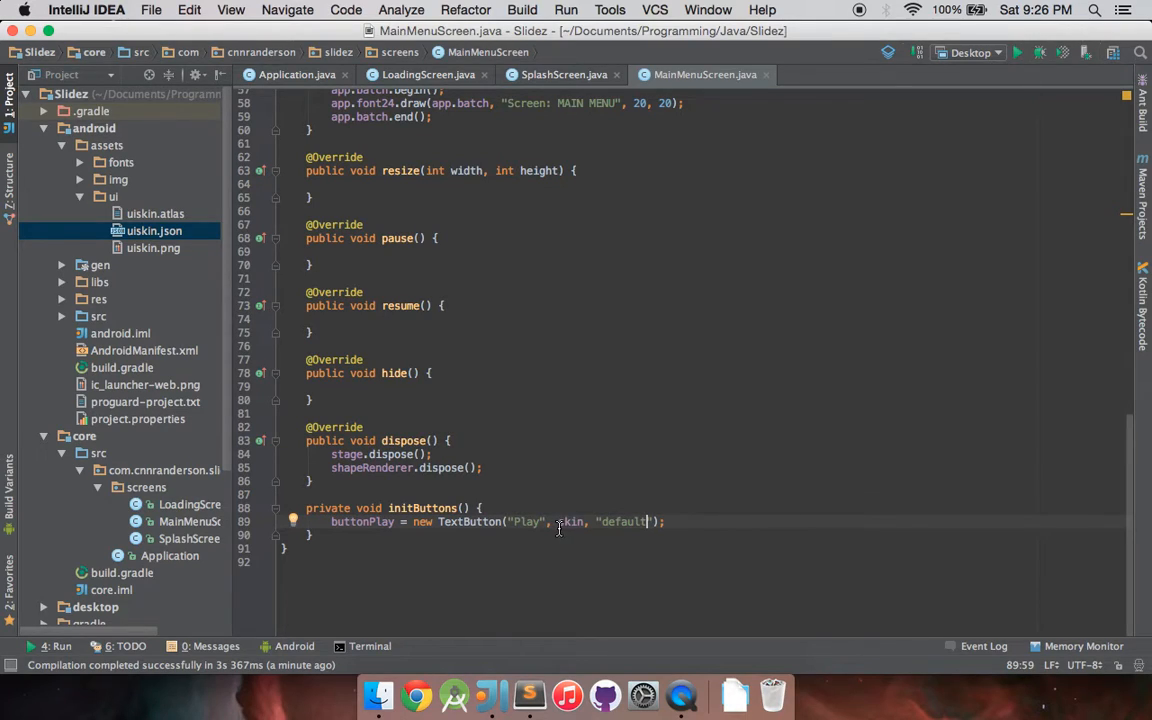
double_click(570, 522)
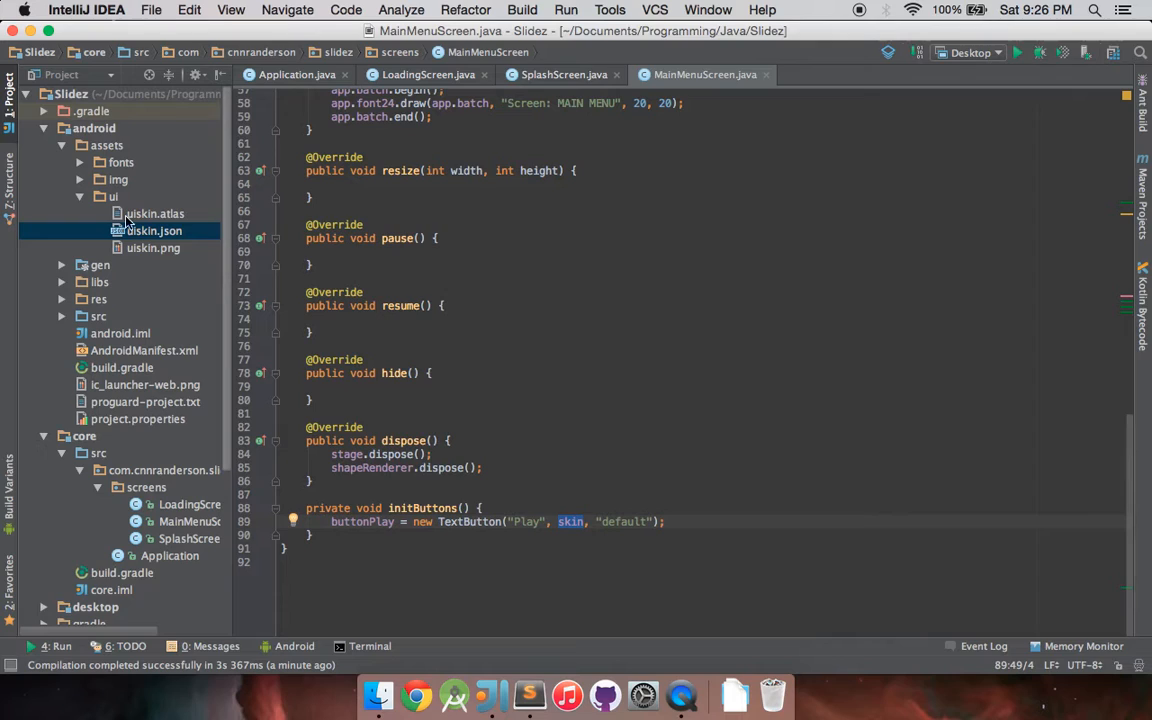
double_click(154, 230)
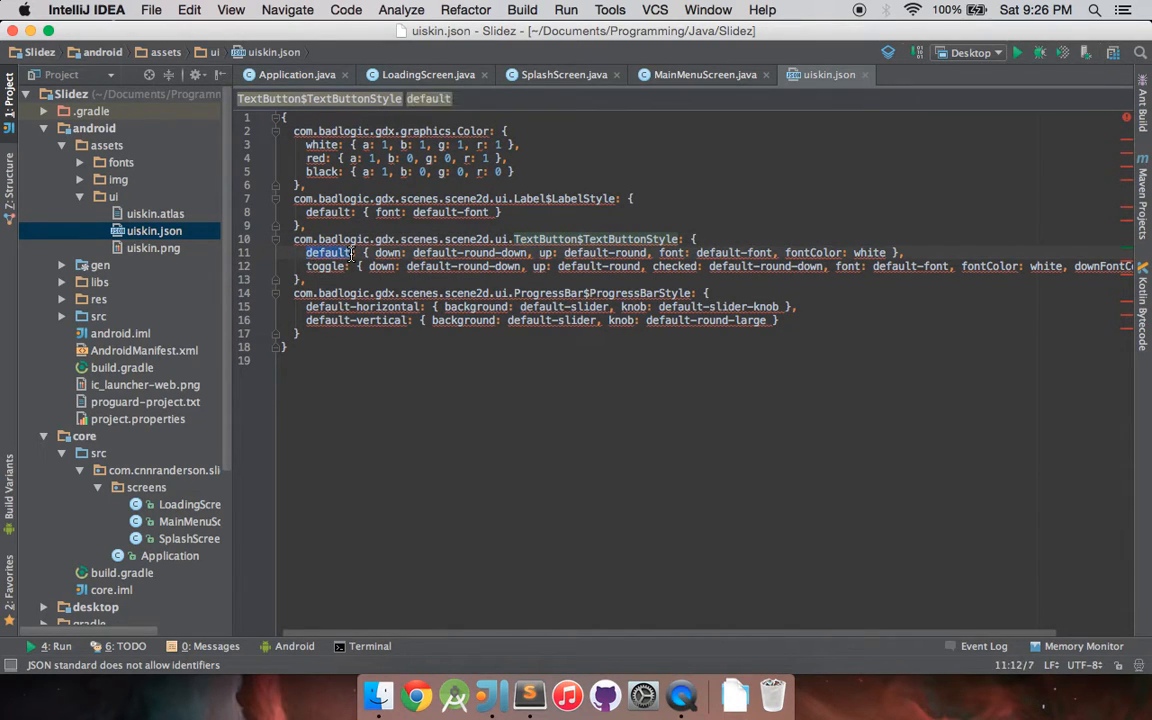
click(704, 74)
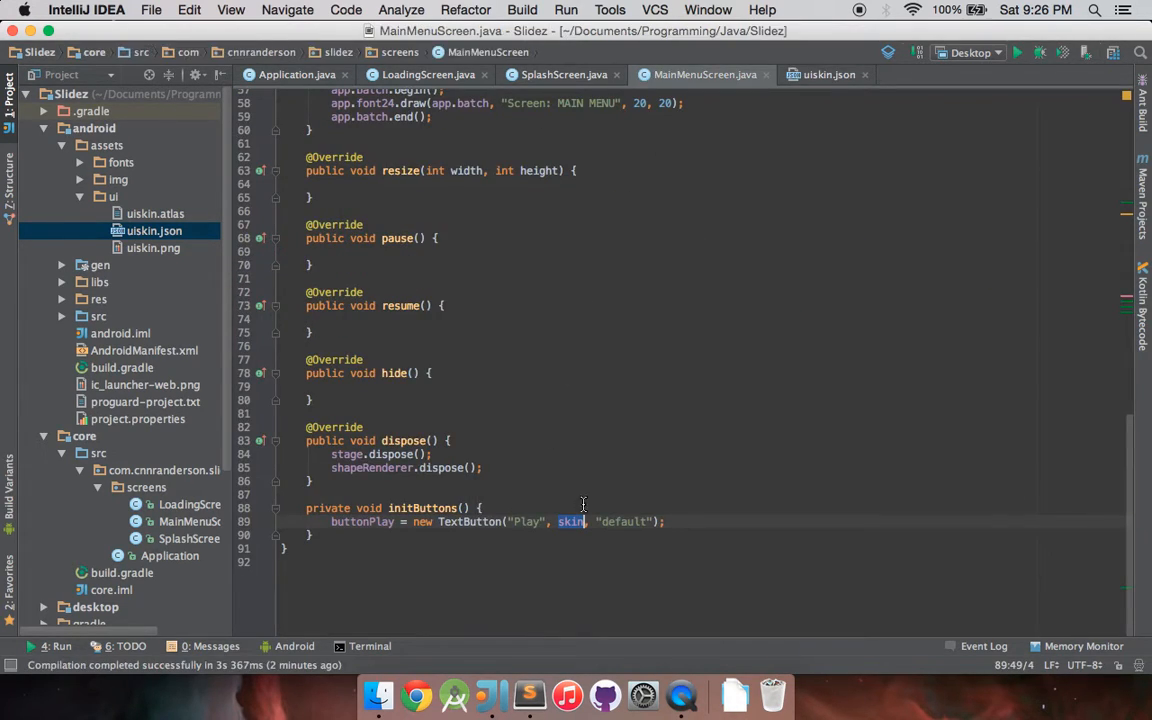
double_click(622, 520)
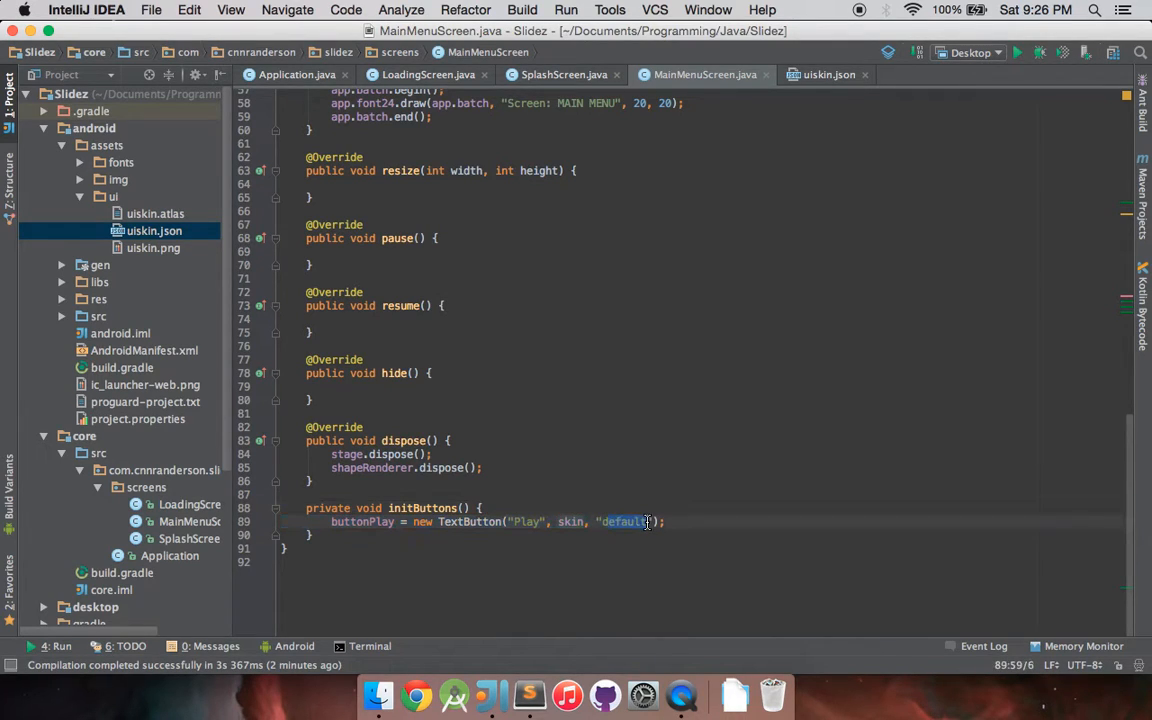
click(826, 76)
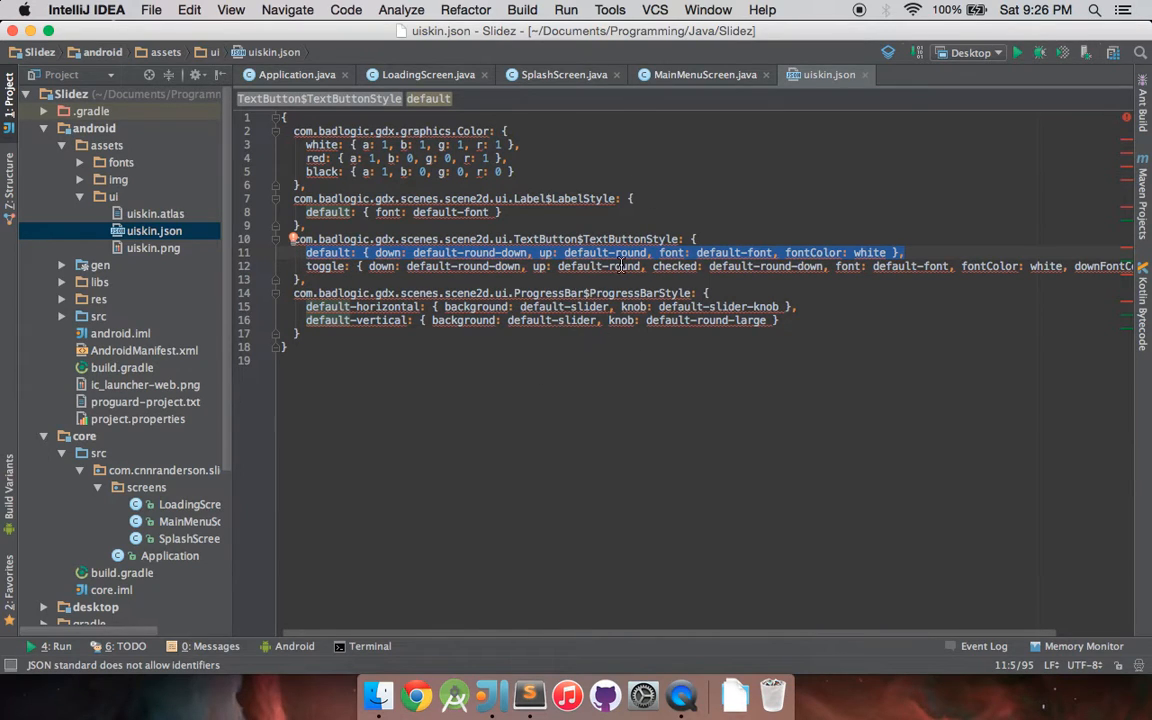
click(700, 74)
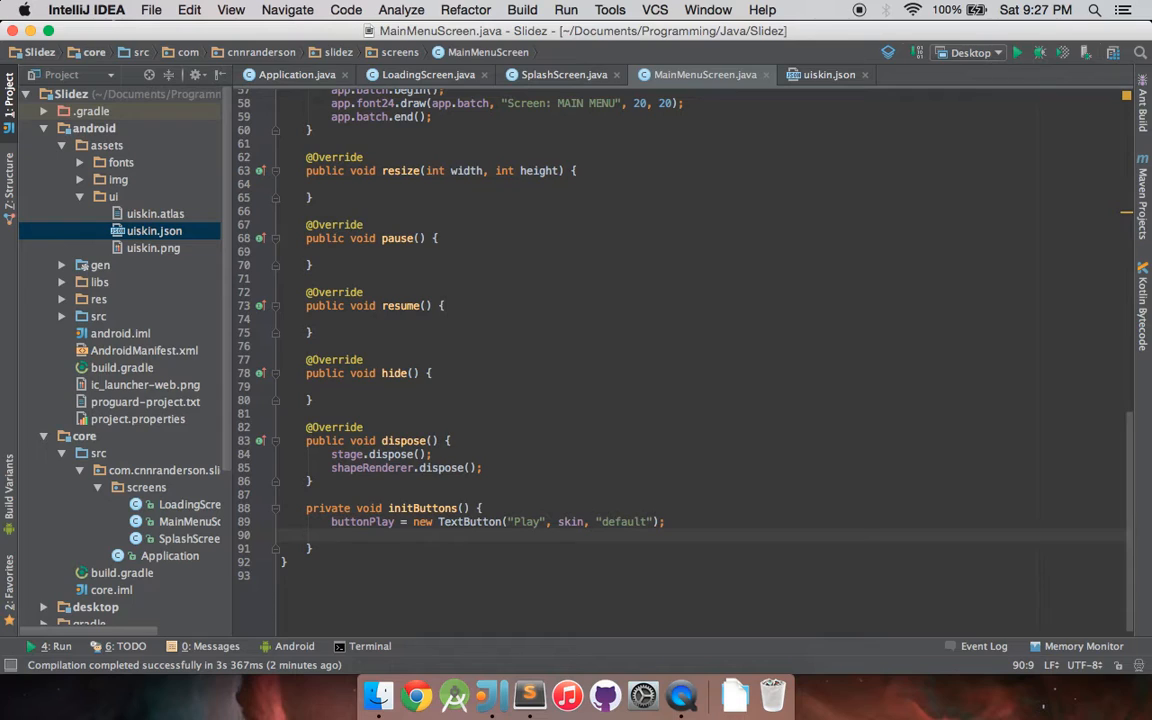
- Position buttonPlay at 110, 260 with setPosition
text(buttonP)
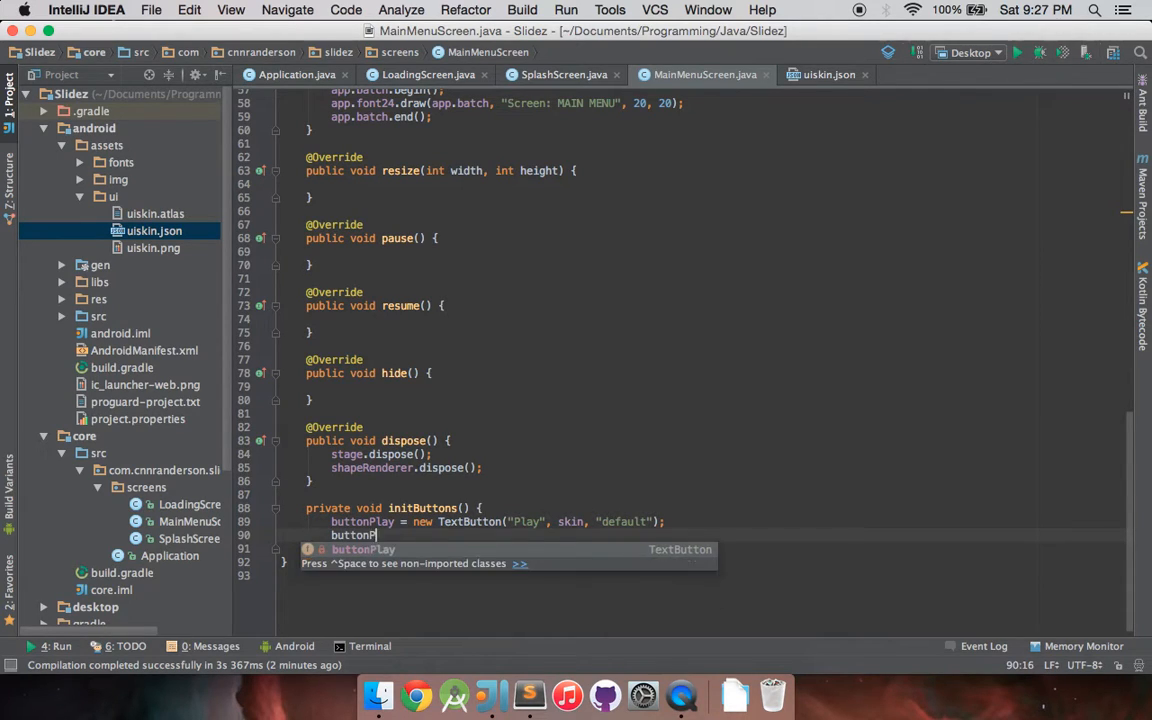
text(.setPosition();)
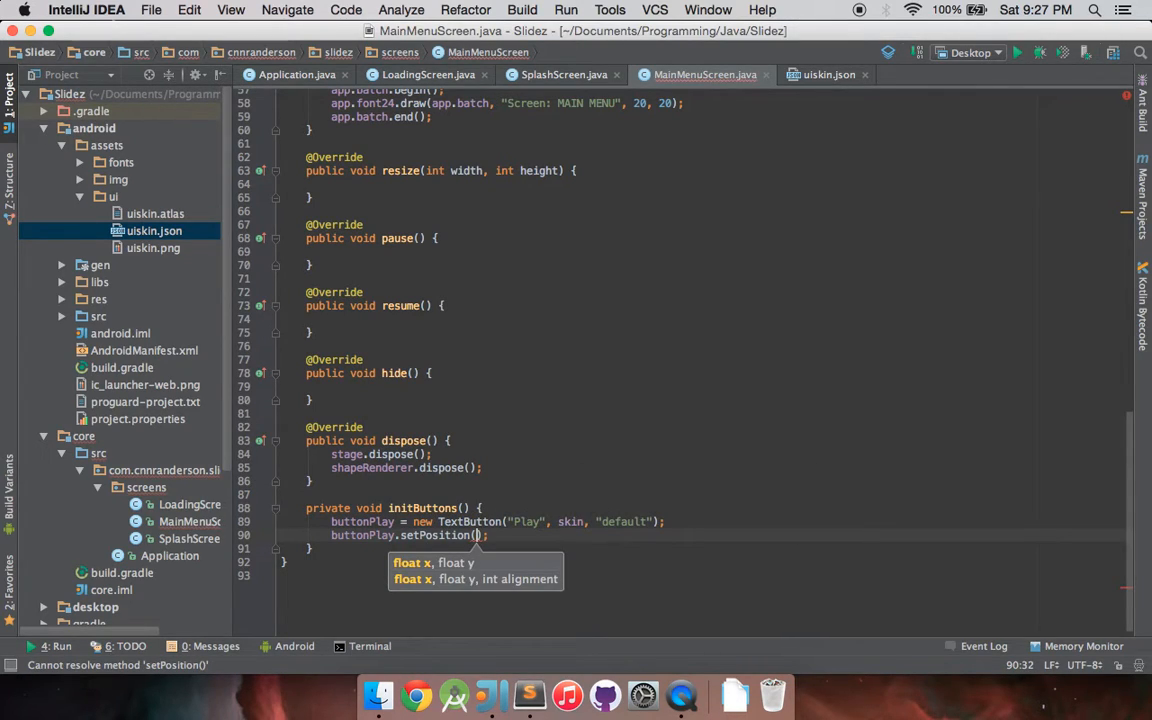
text(110,)
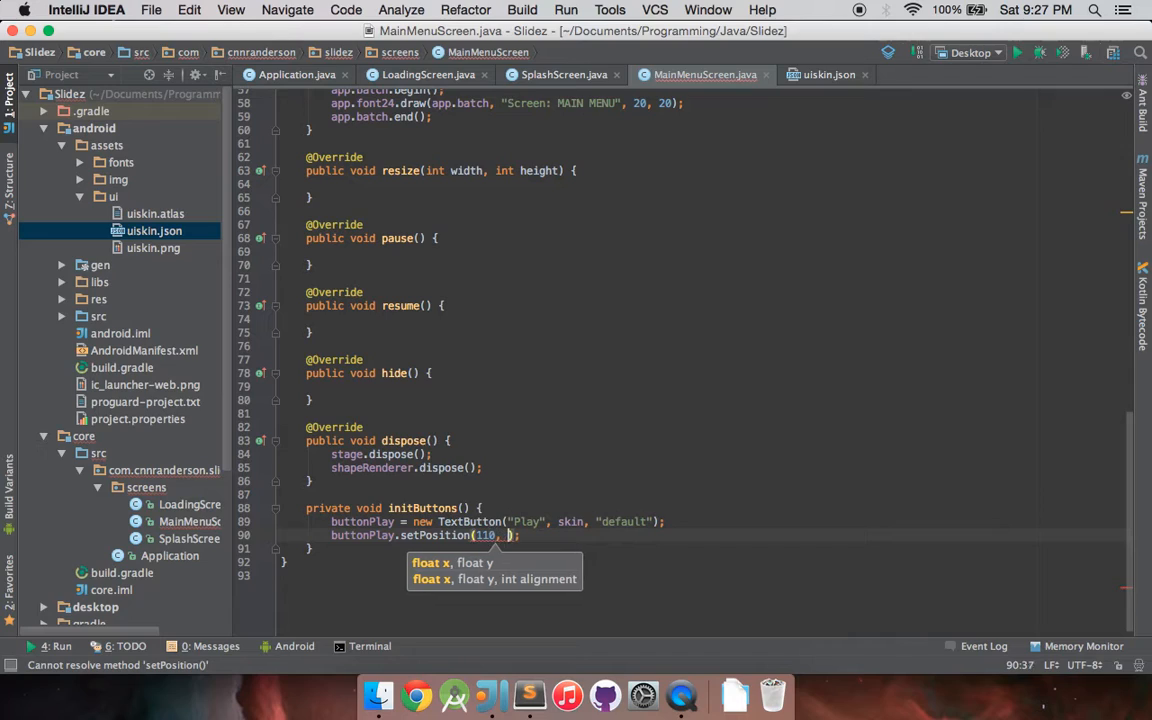
text(260)
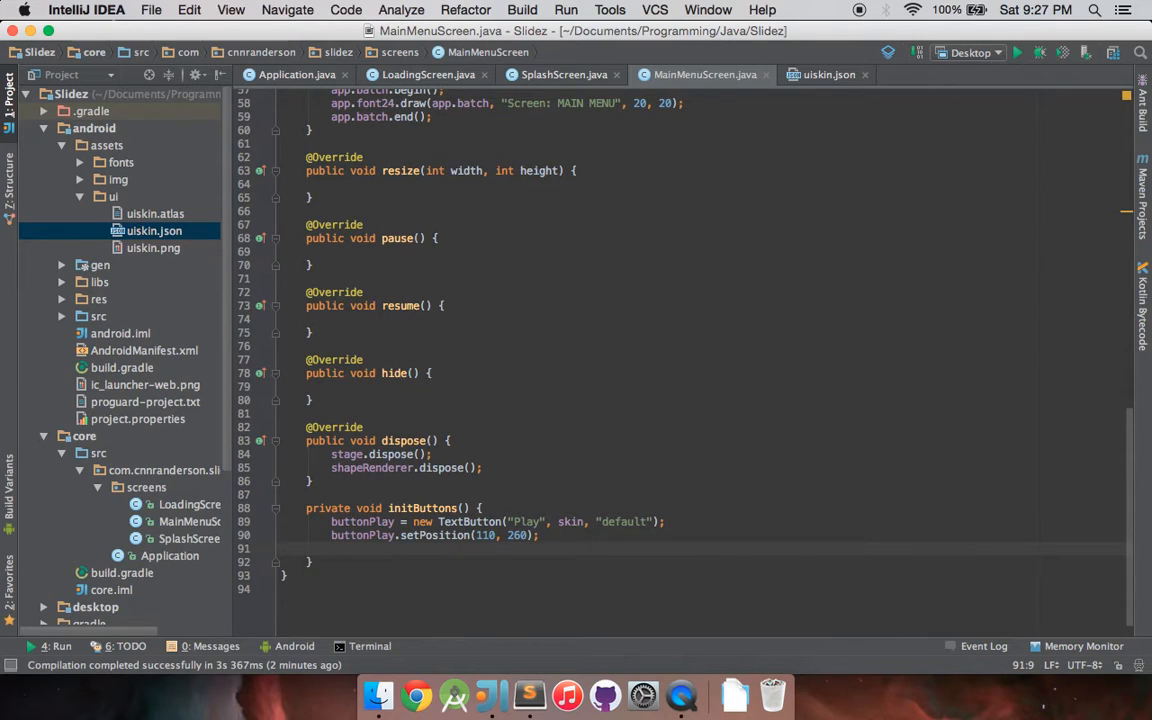
- Size buttonPlay to 280 by 60 and start the stage.addActor call
text(buttonPla)
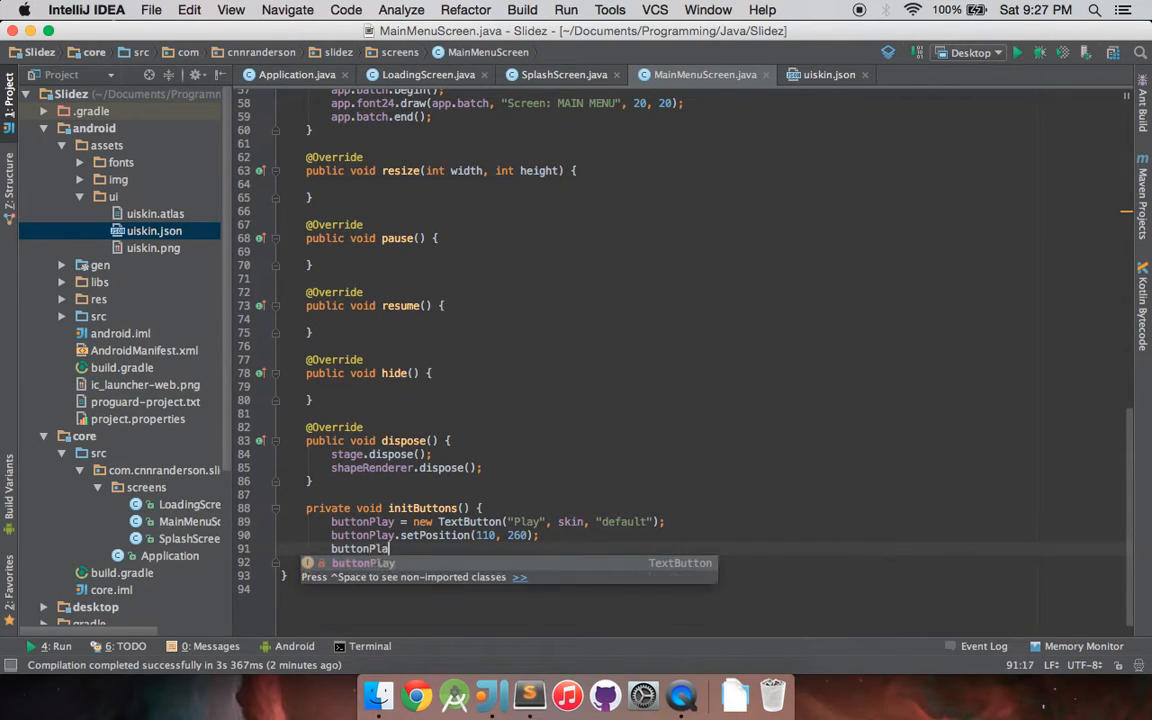
text(.setSize(280, );)
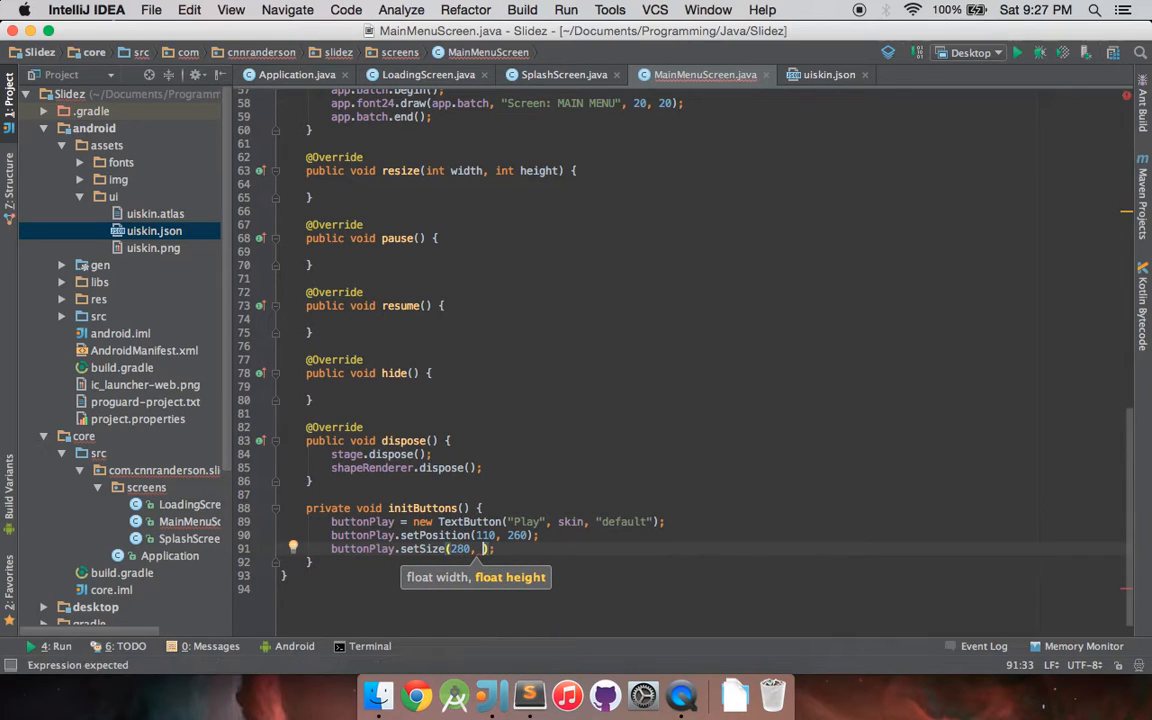
text(60))
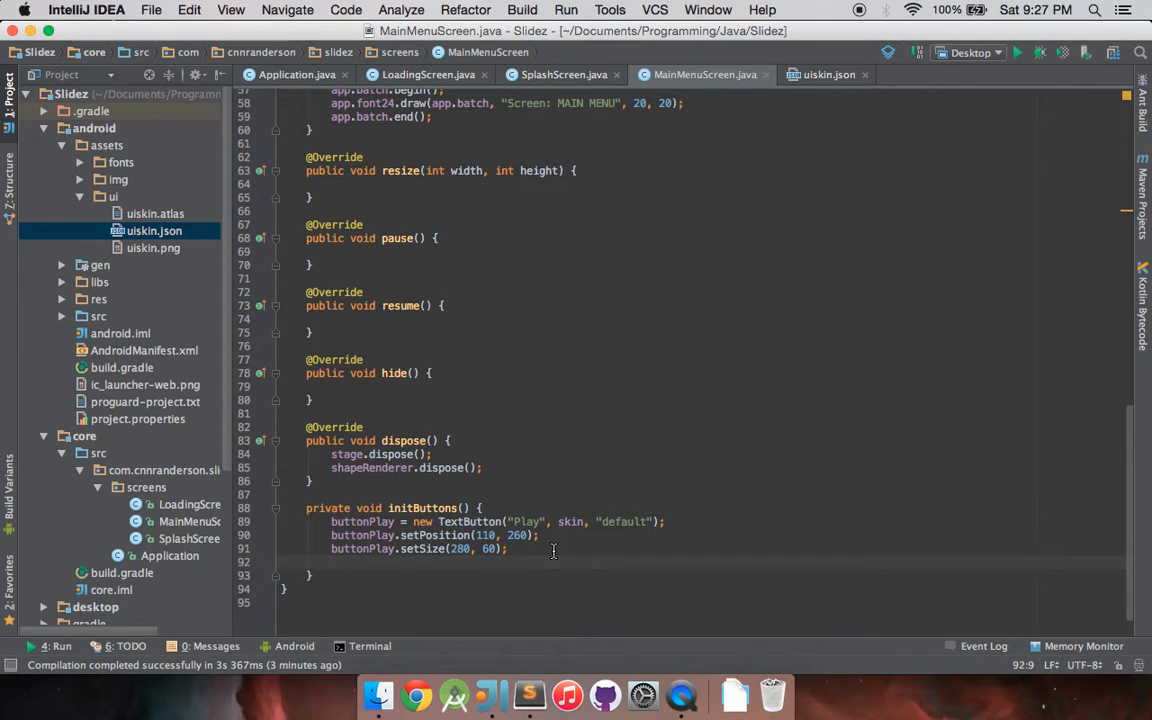
text(stage.addActor(but))
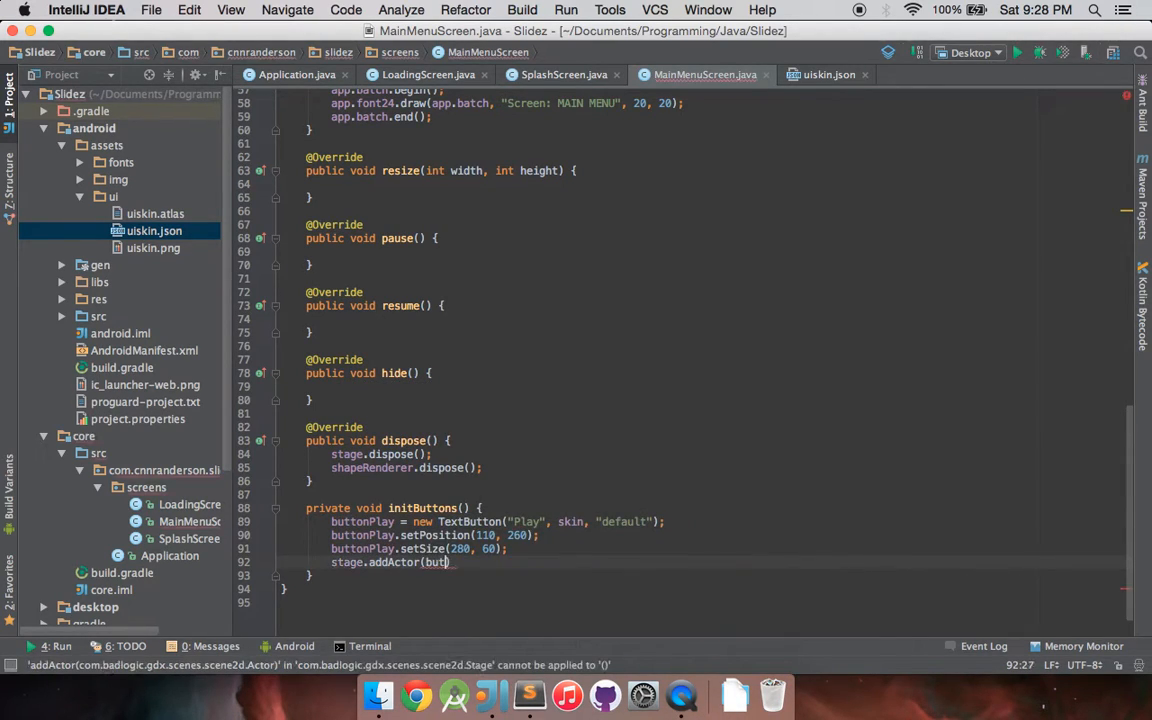
- Complete stage.addActor(buttonPlay) and space out the button statements with blank lines
text(tonPlay);)
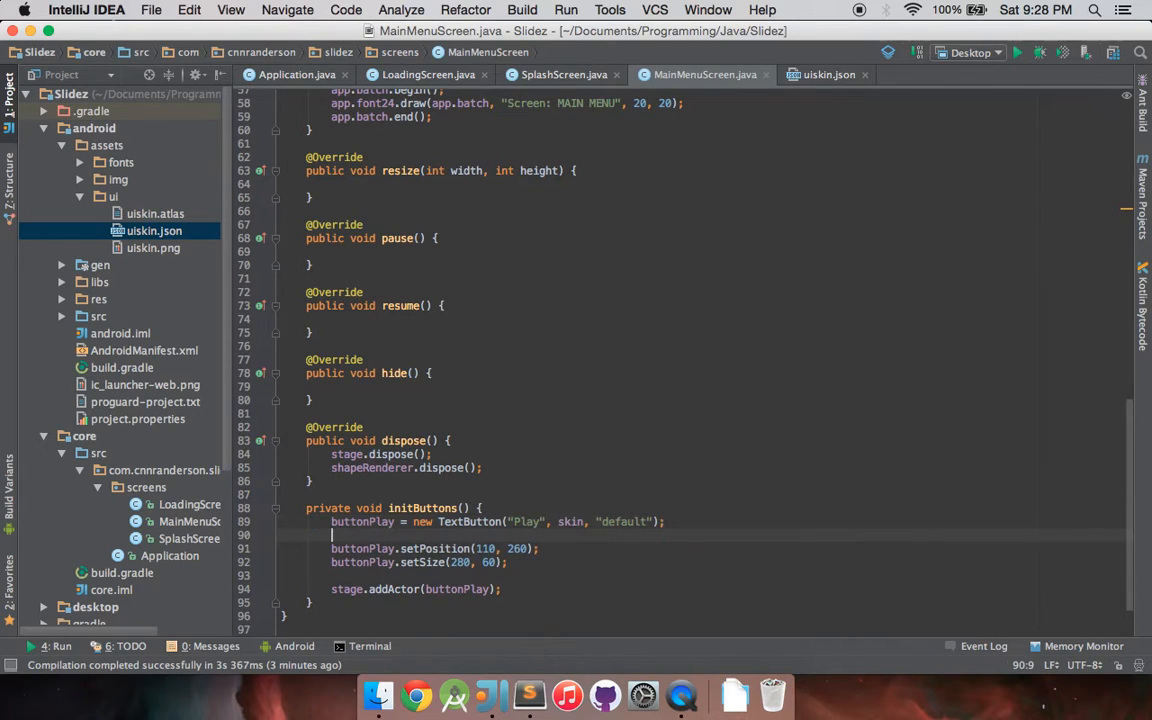
text(button)
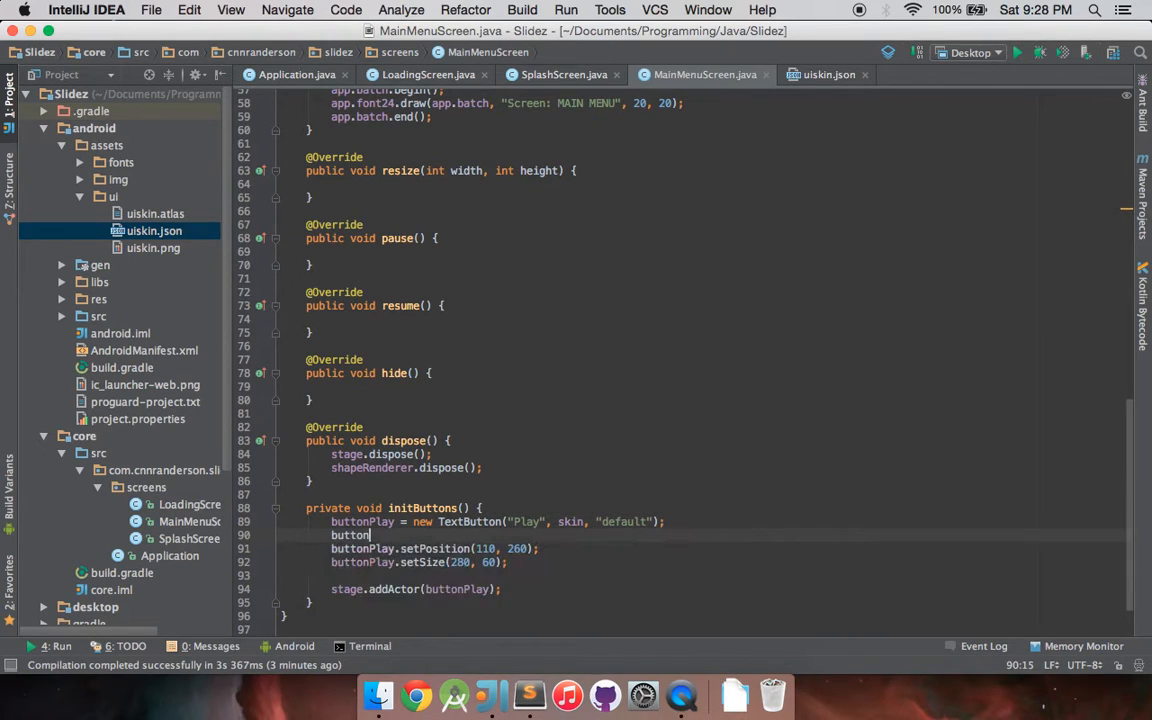
text(.set)
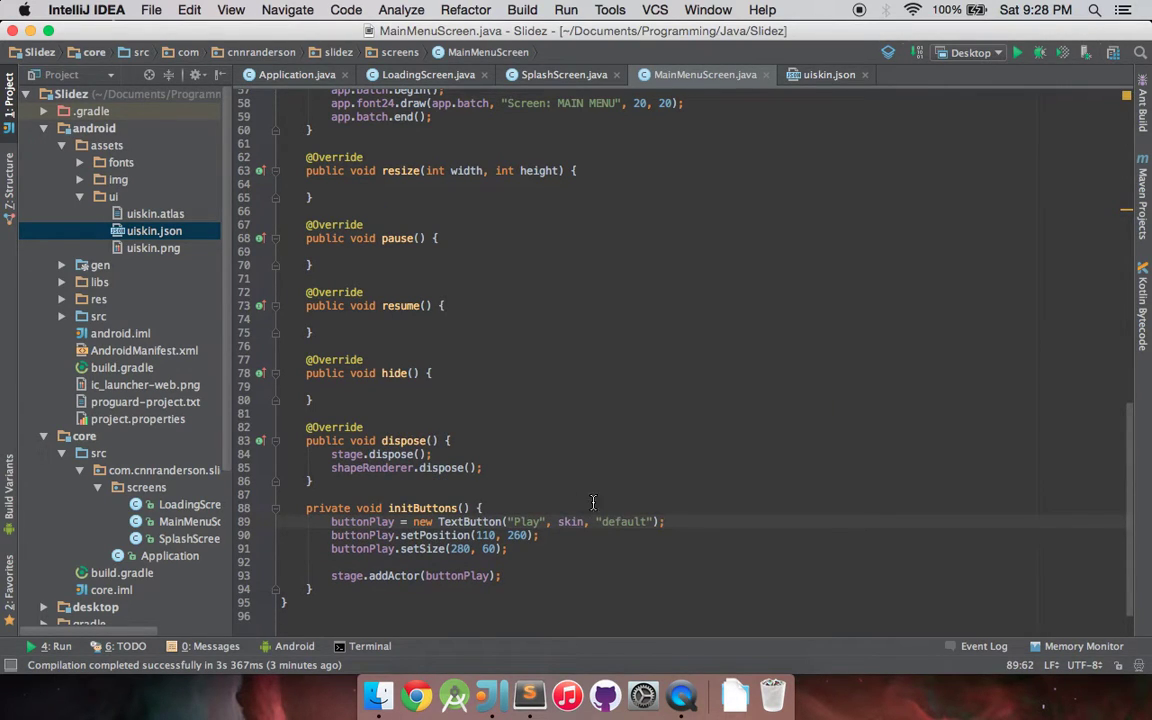
mouse_move(418, 550)
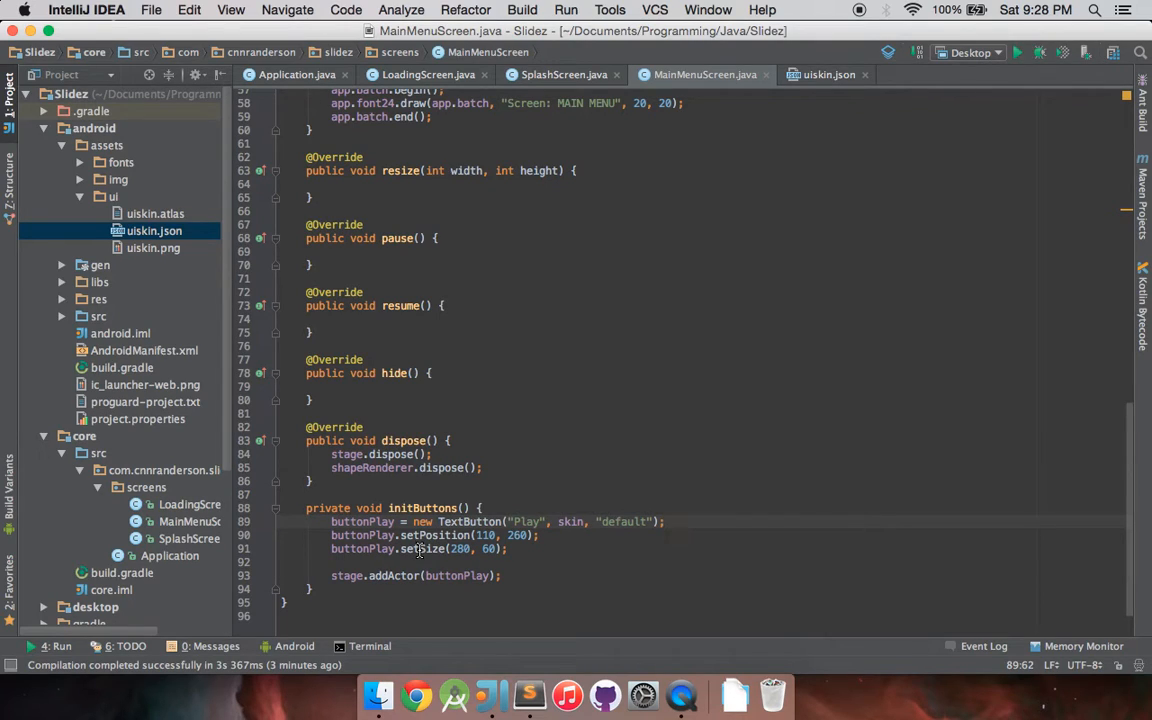
mouse_move(396, 568)
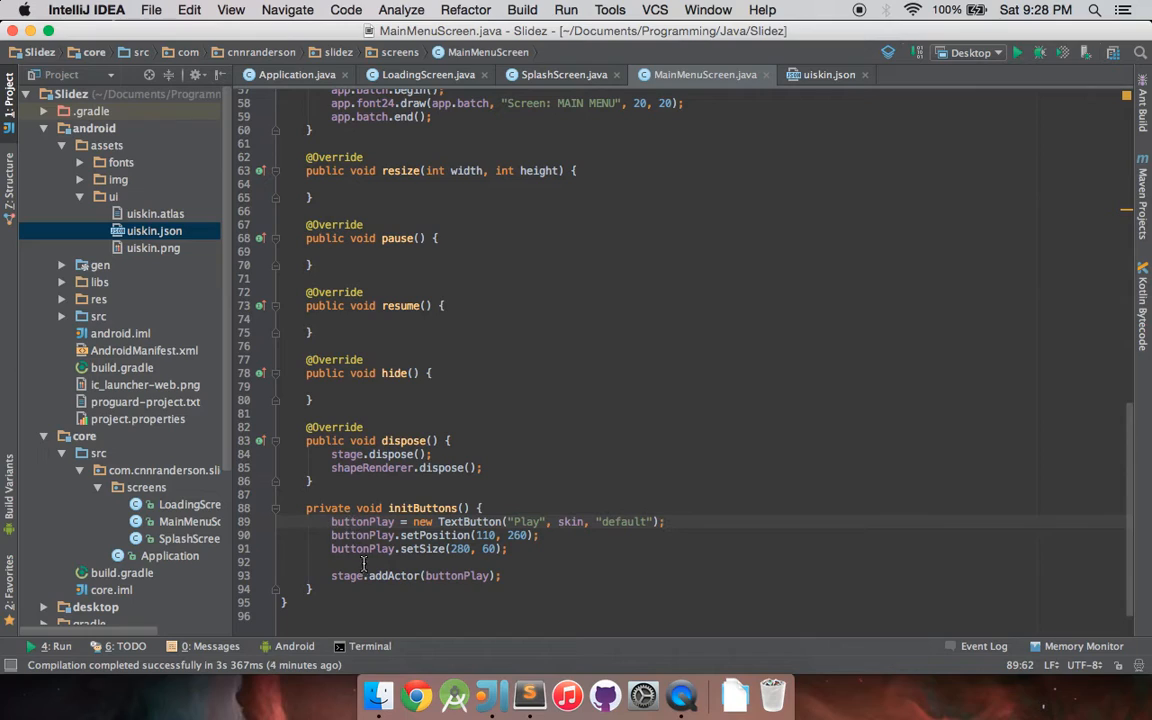
click(340, 576)
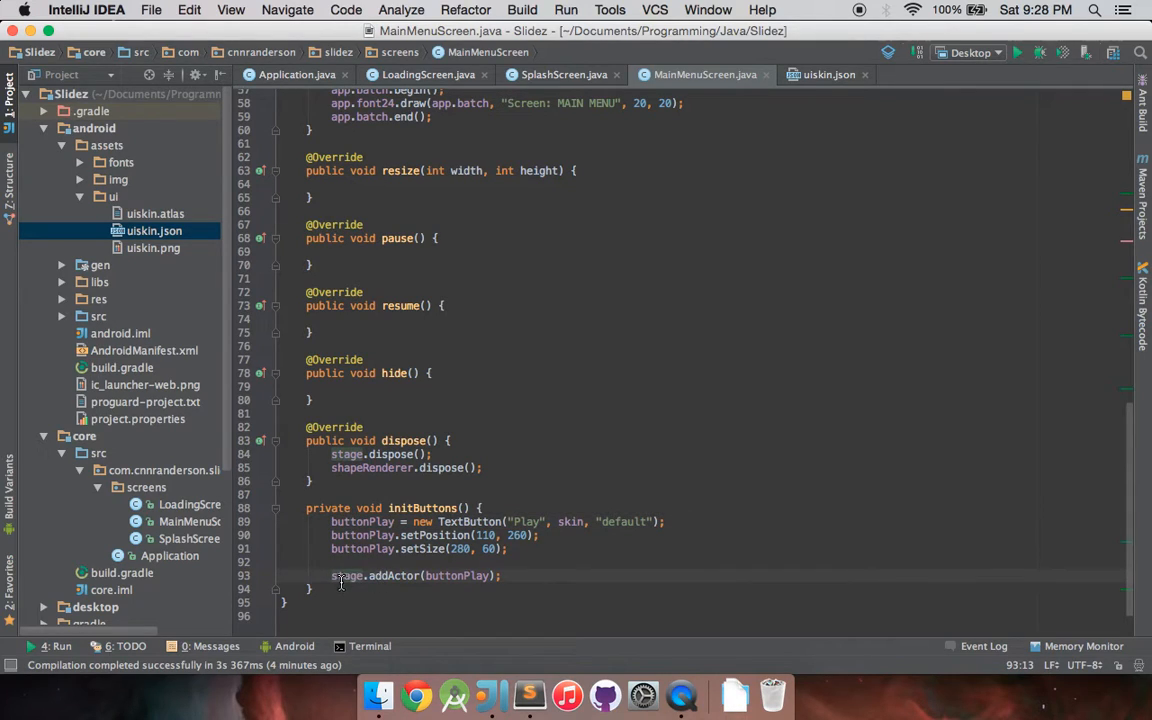
mouse_move(436, 576)
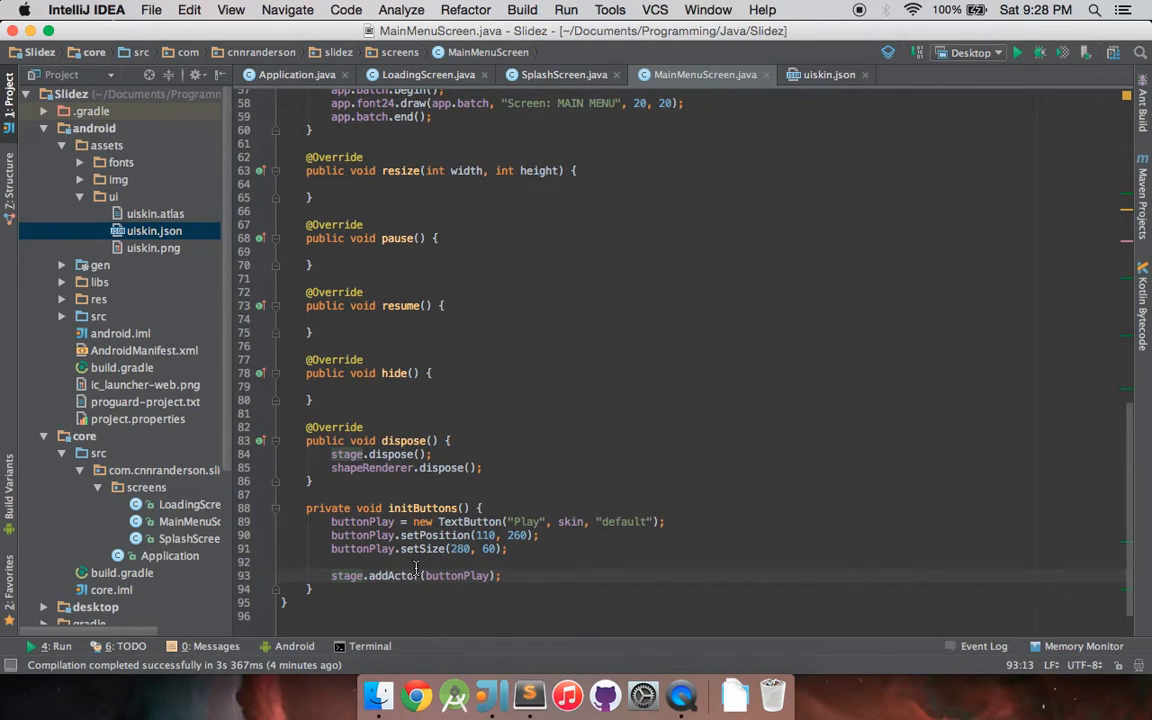
mouse_move(408, 576)
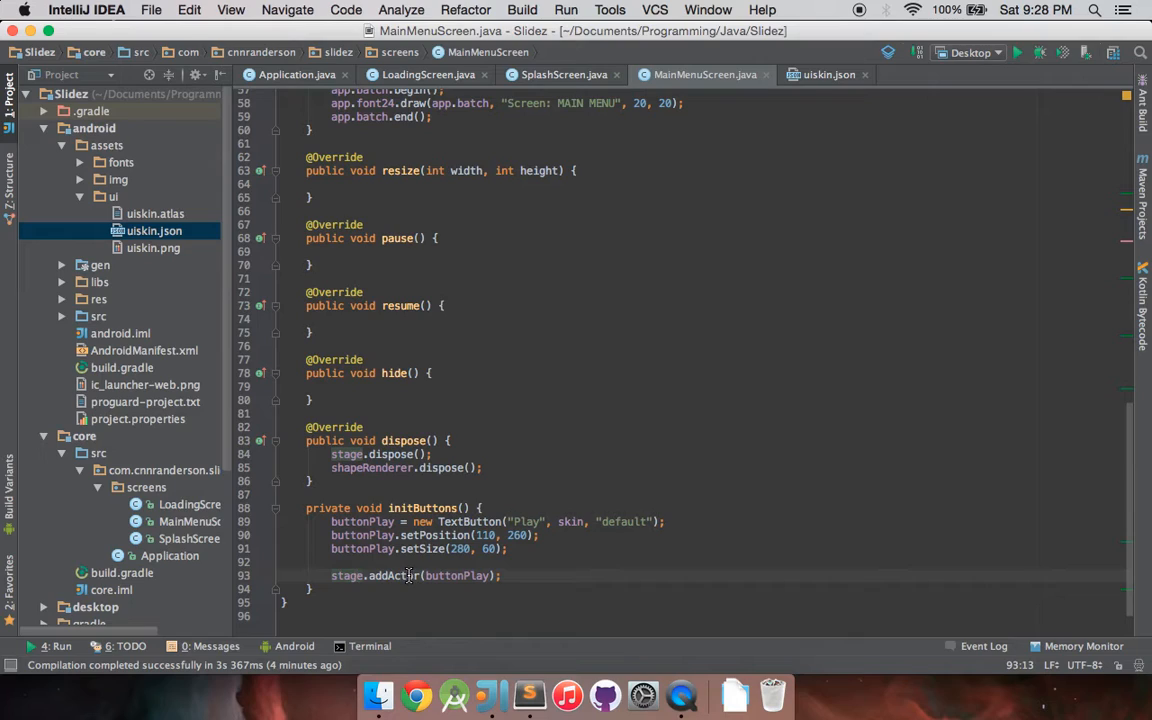
mouse_move(844, 364)
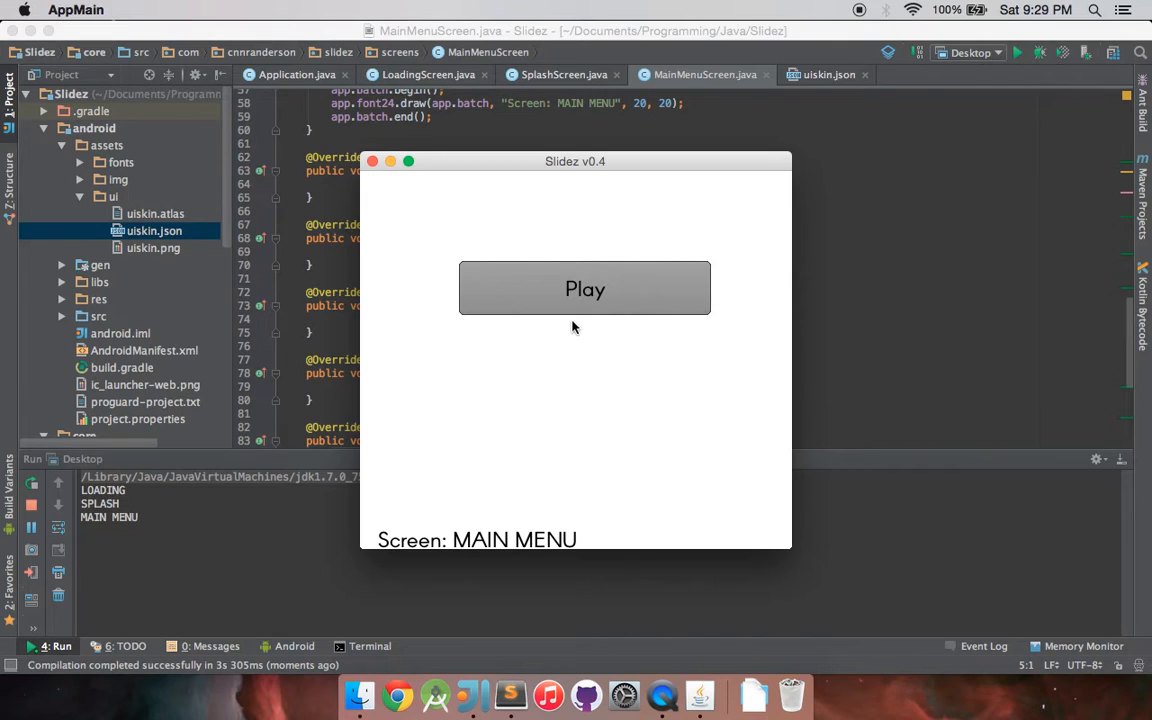
mouse_move(484, 258)
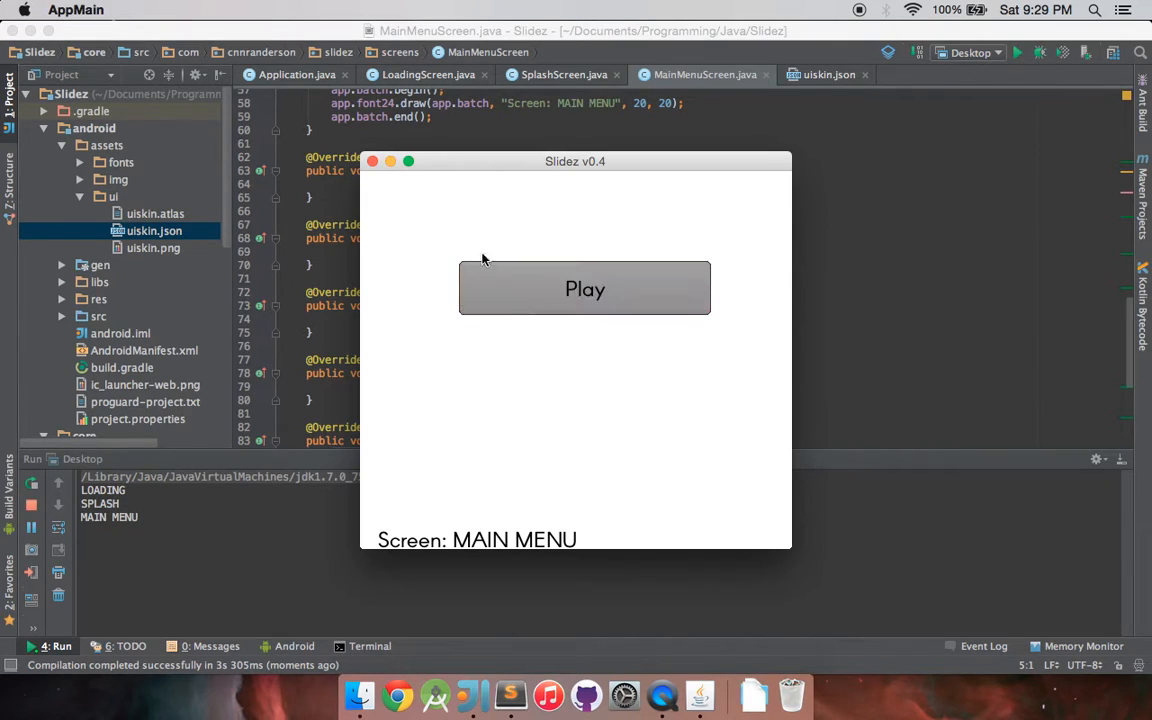
mouse_move(470, 300)
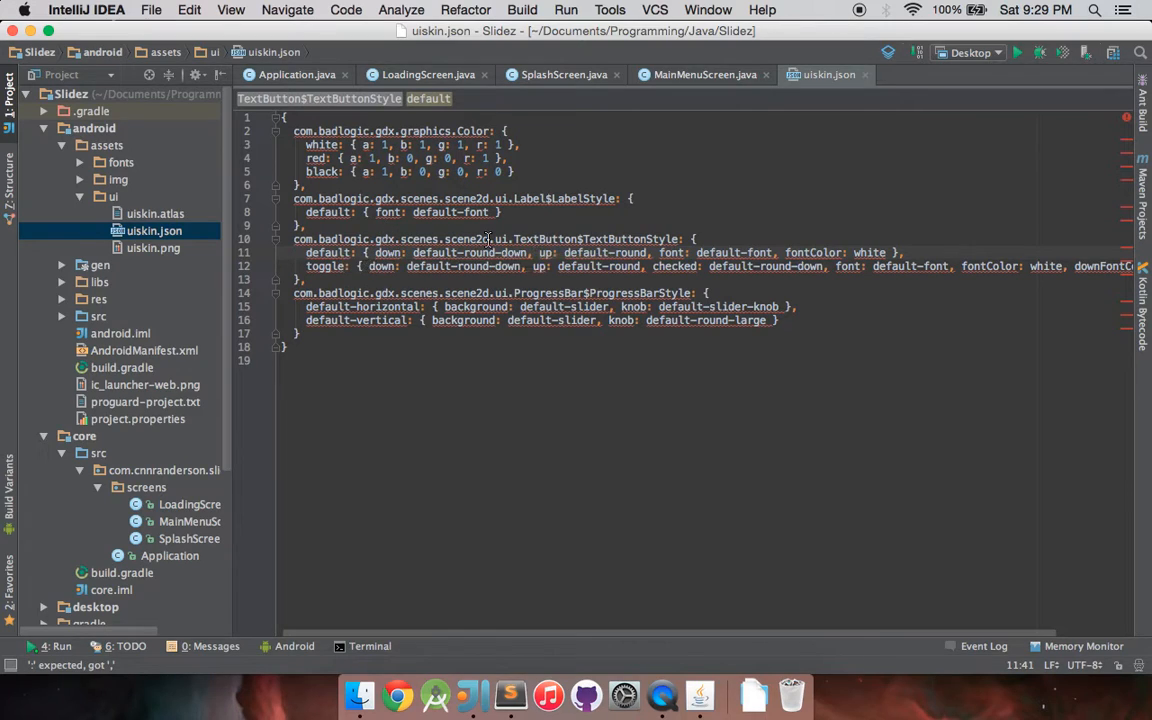
- Inspect the default TextButtonStyle drawables in uiskin.json, including default-round-down
double_click(544, 240)
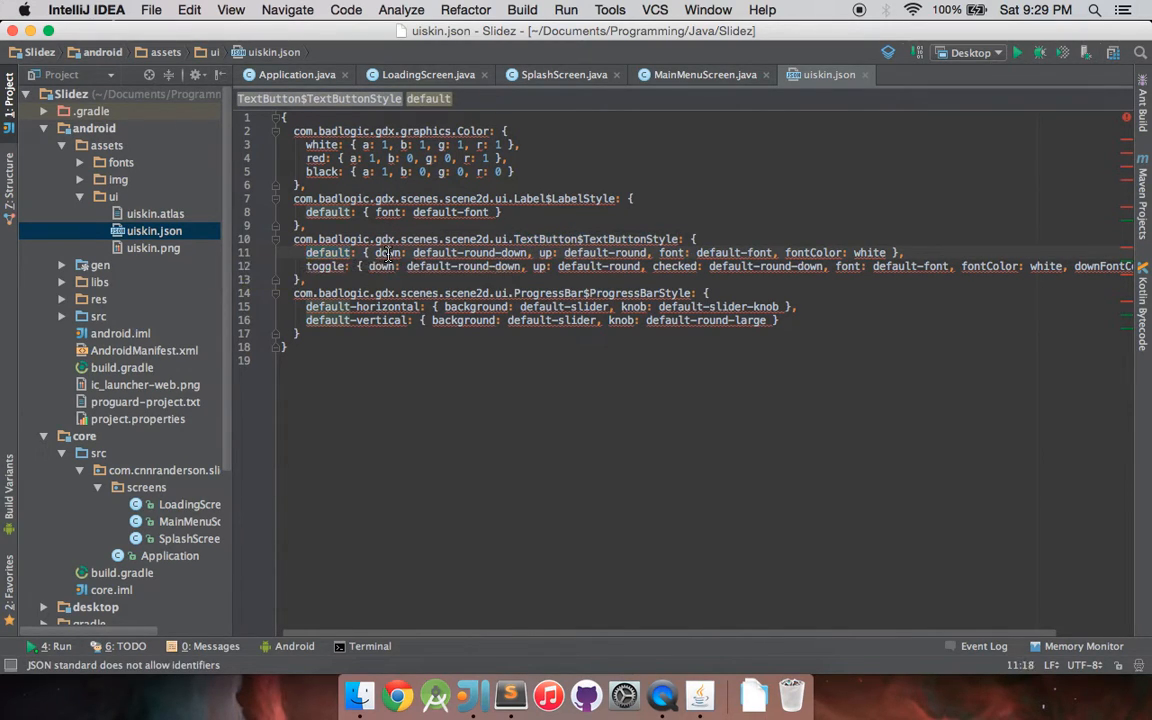
double_click(386, 252)
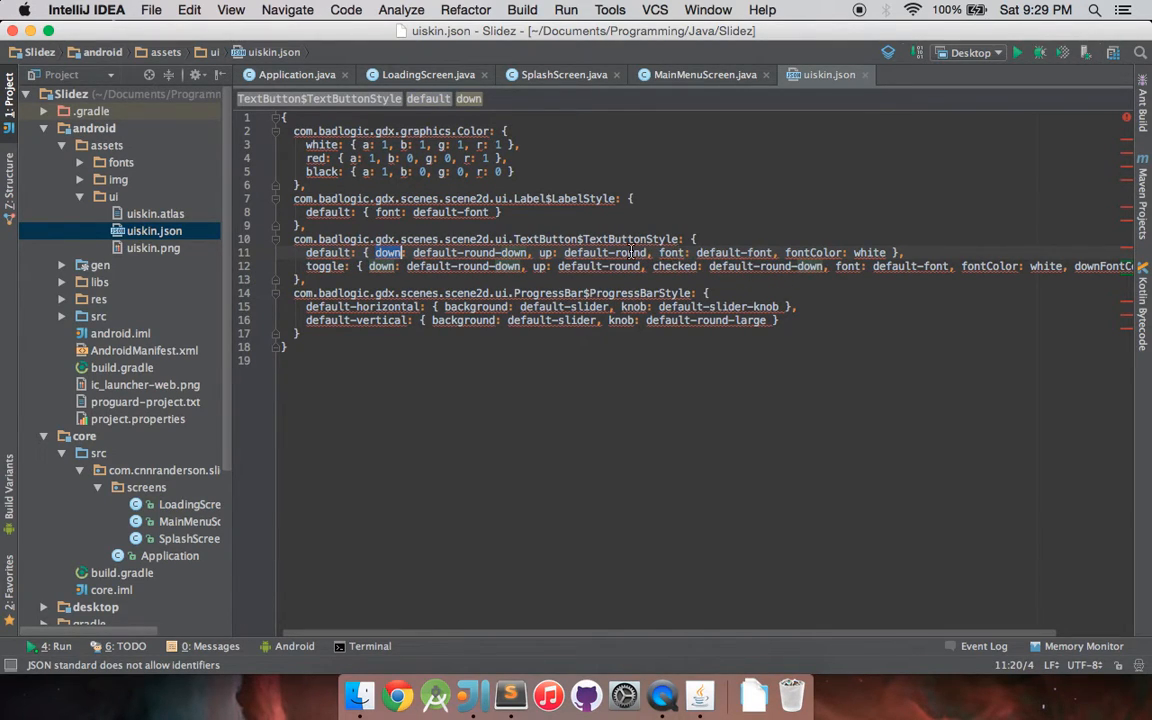
mouse_move(592, 292)
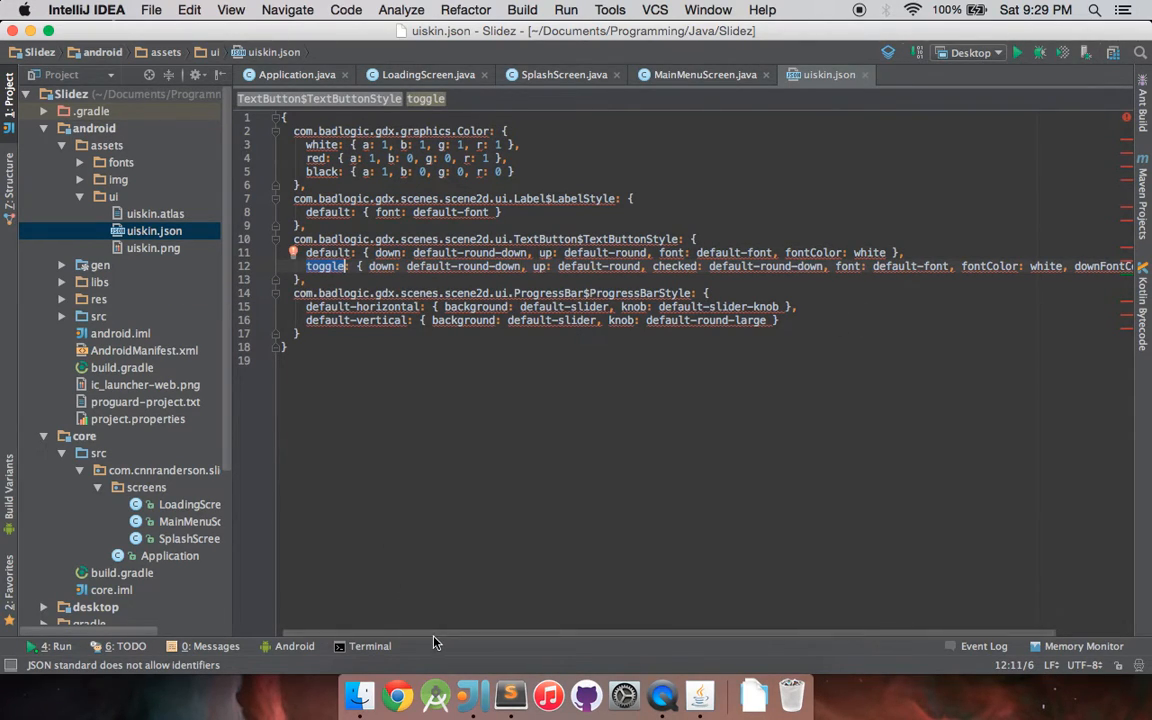
scroll(right, 3)
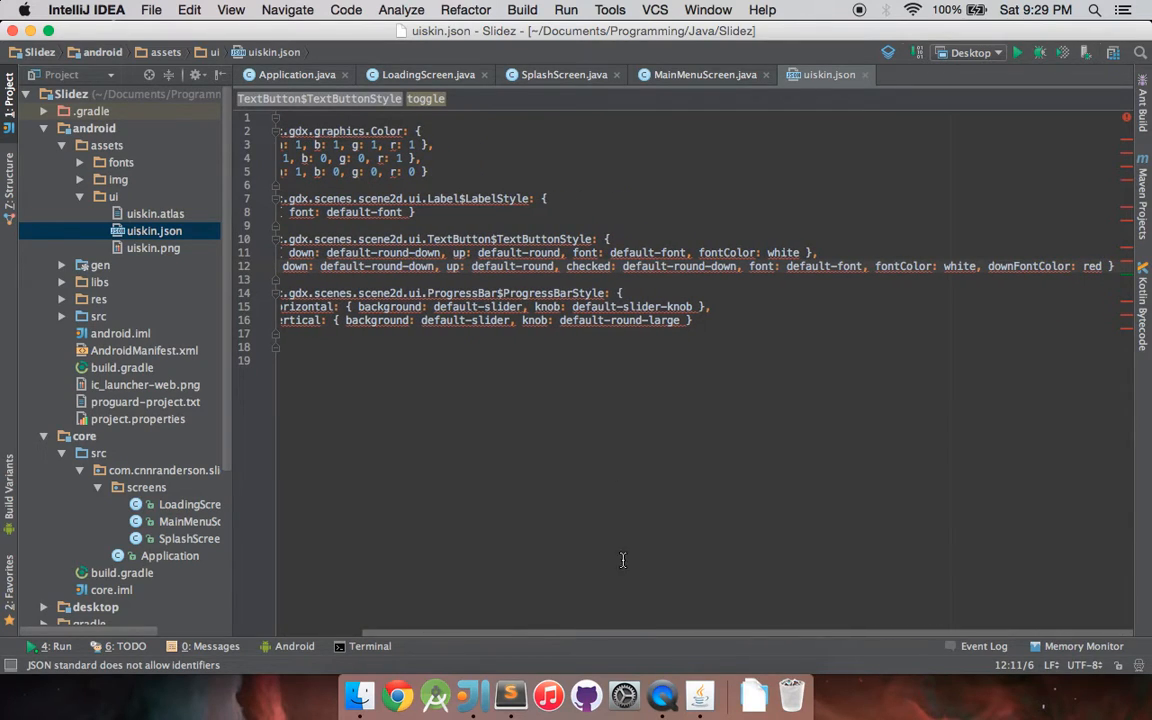
mouse_move(894, 266)
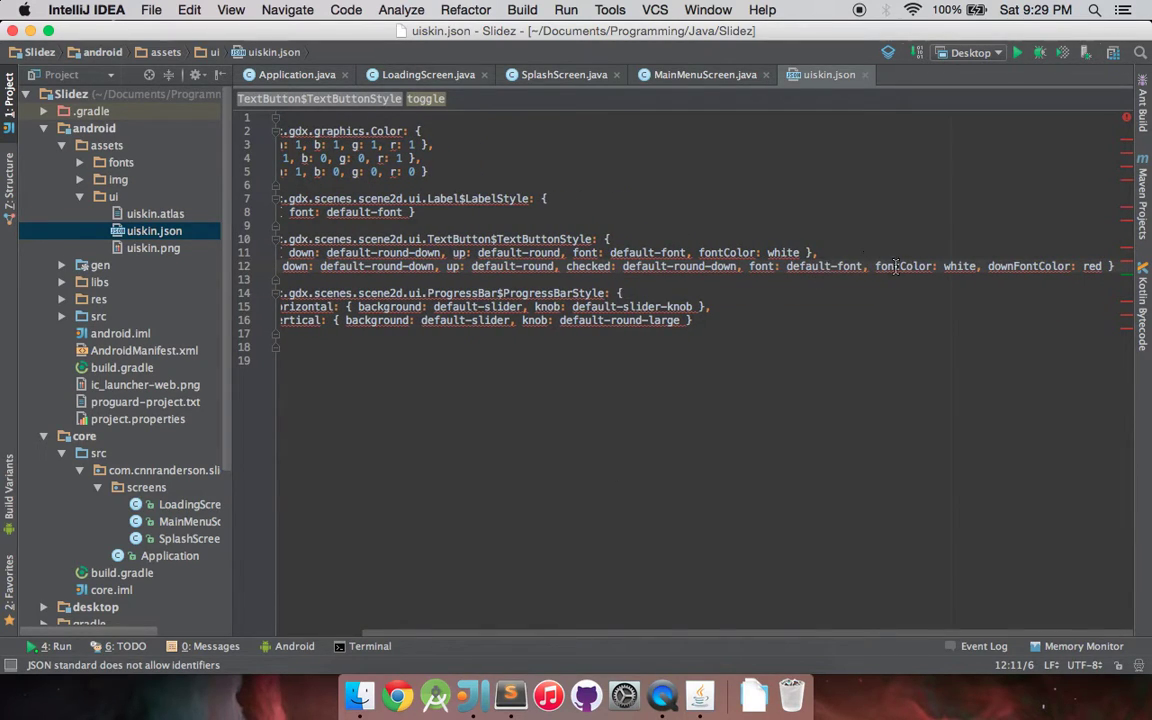
mouse_move(990, 266)
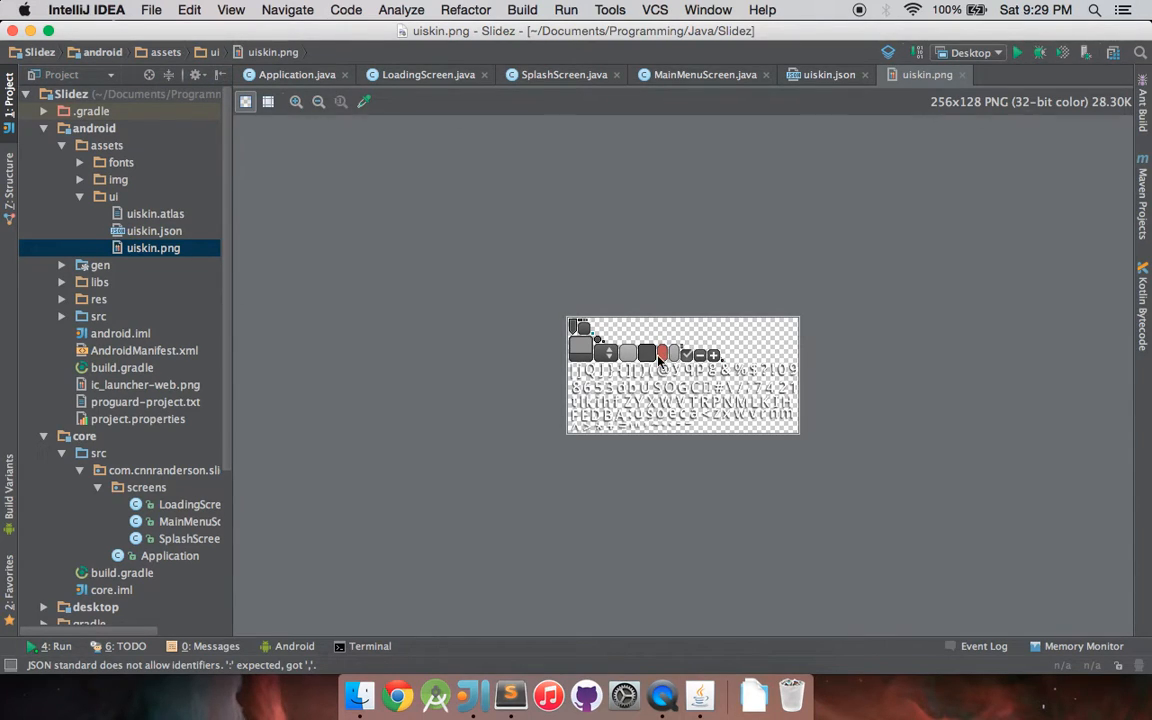
click(826, 76)
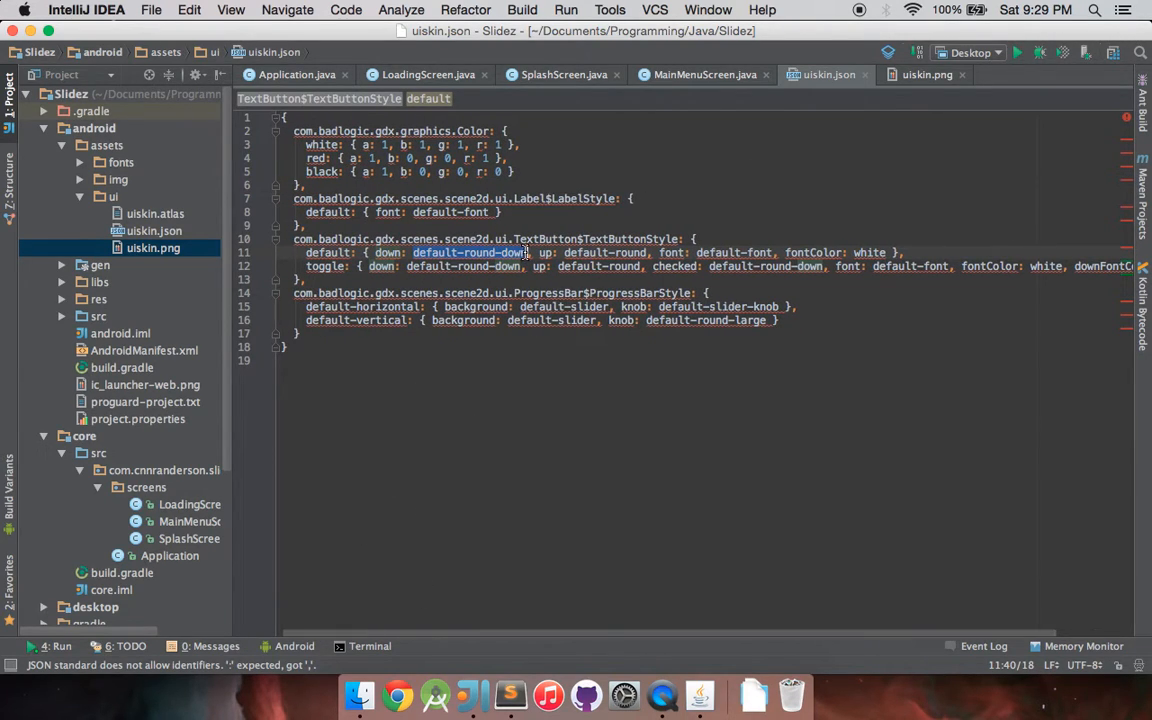
click(702, 74)
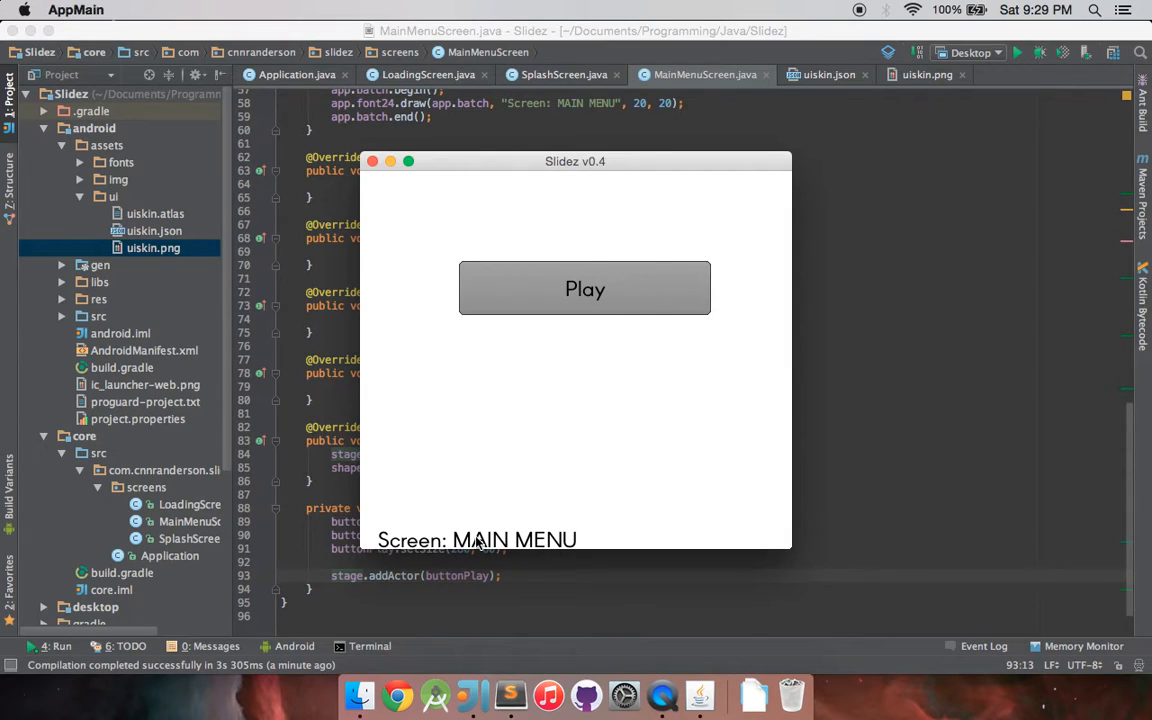
mouse_move(548, 308)
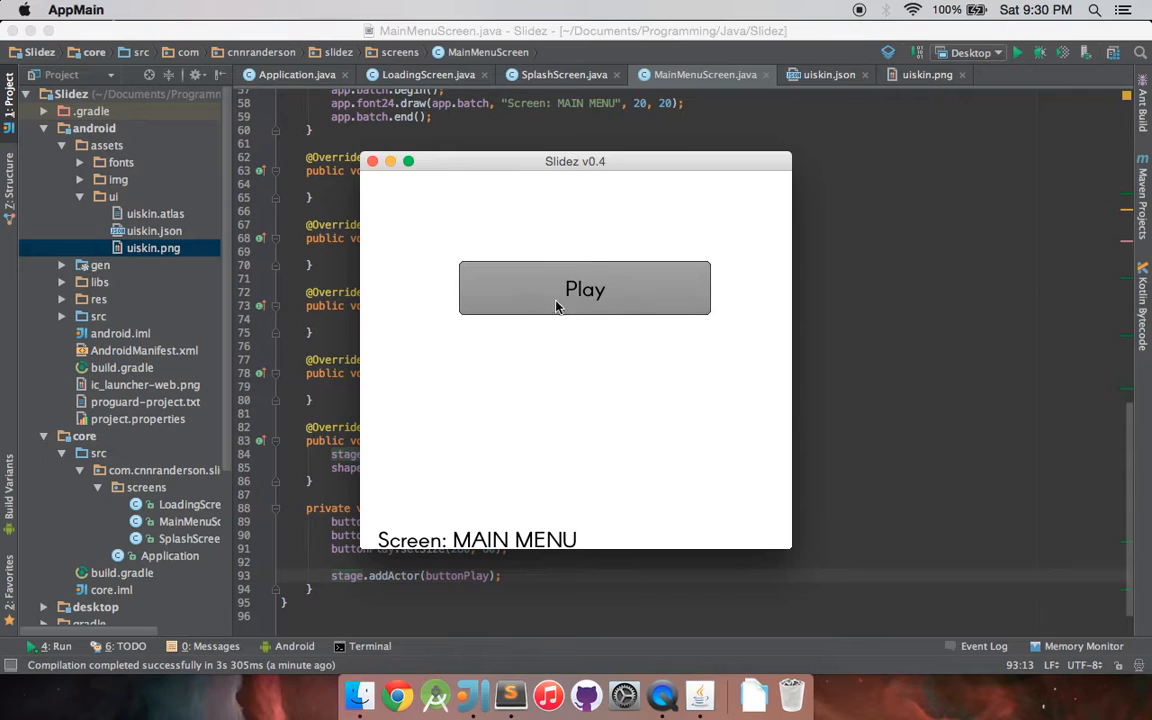
mouse_move(570, 248)
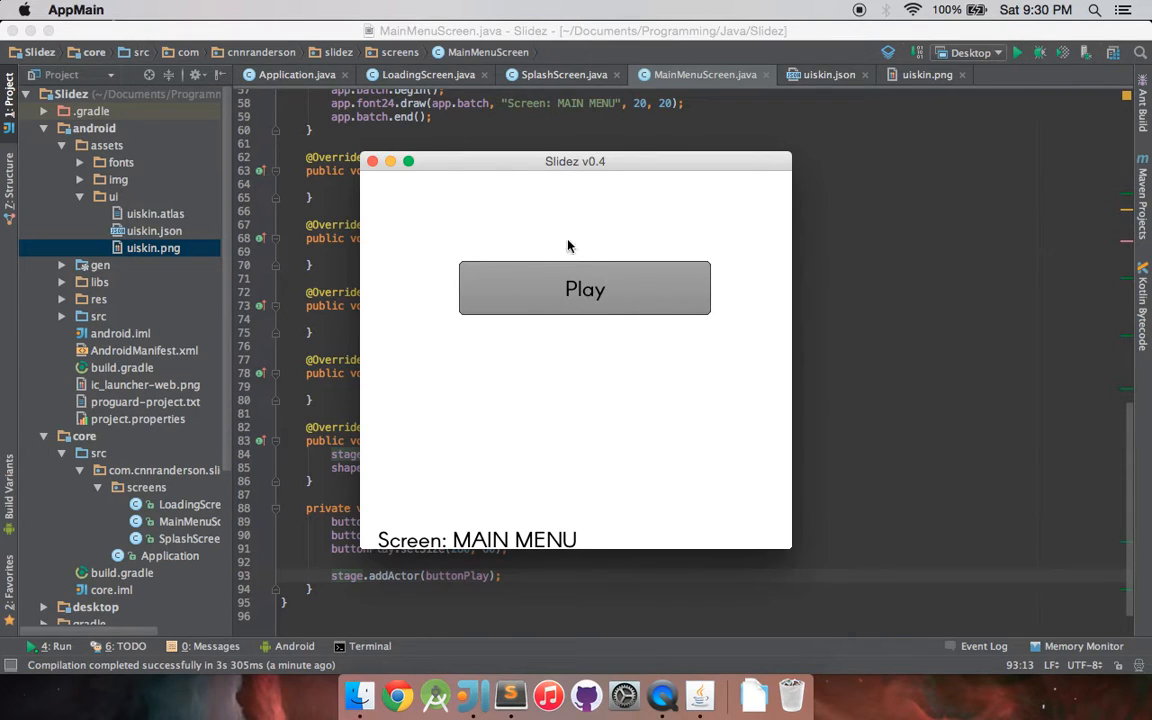
mouse_move(556, 308)
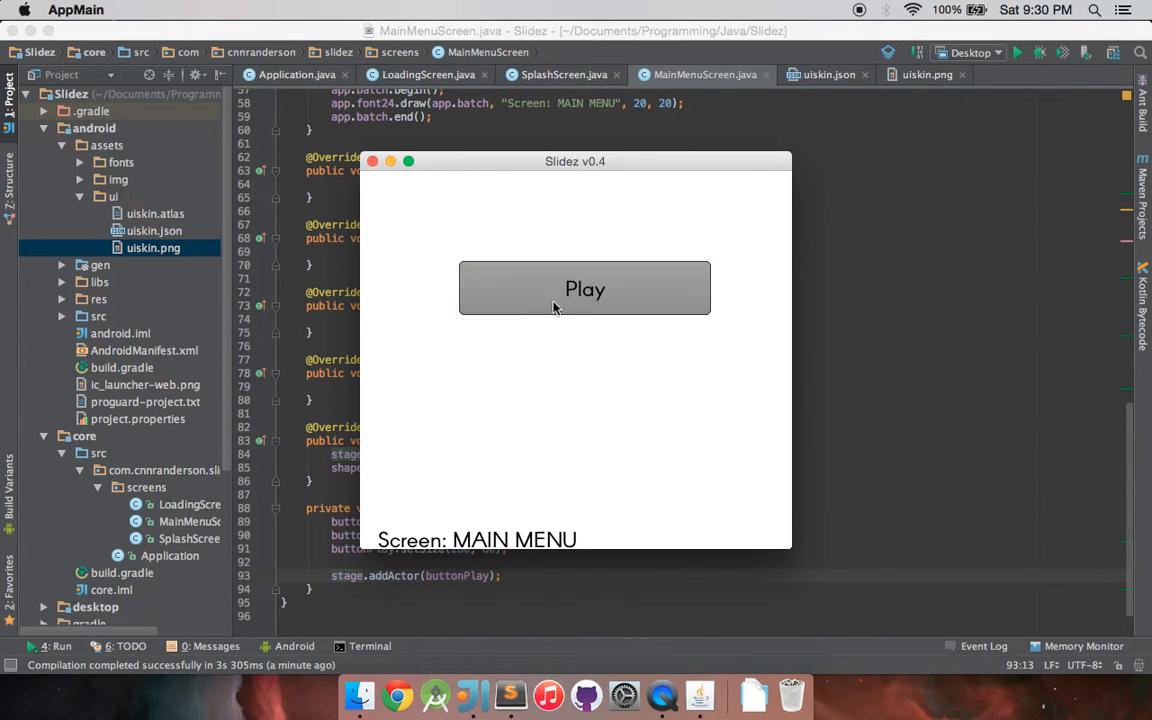
mouse_move(524, 304)
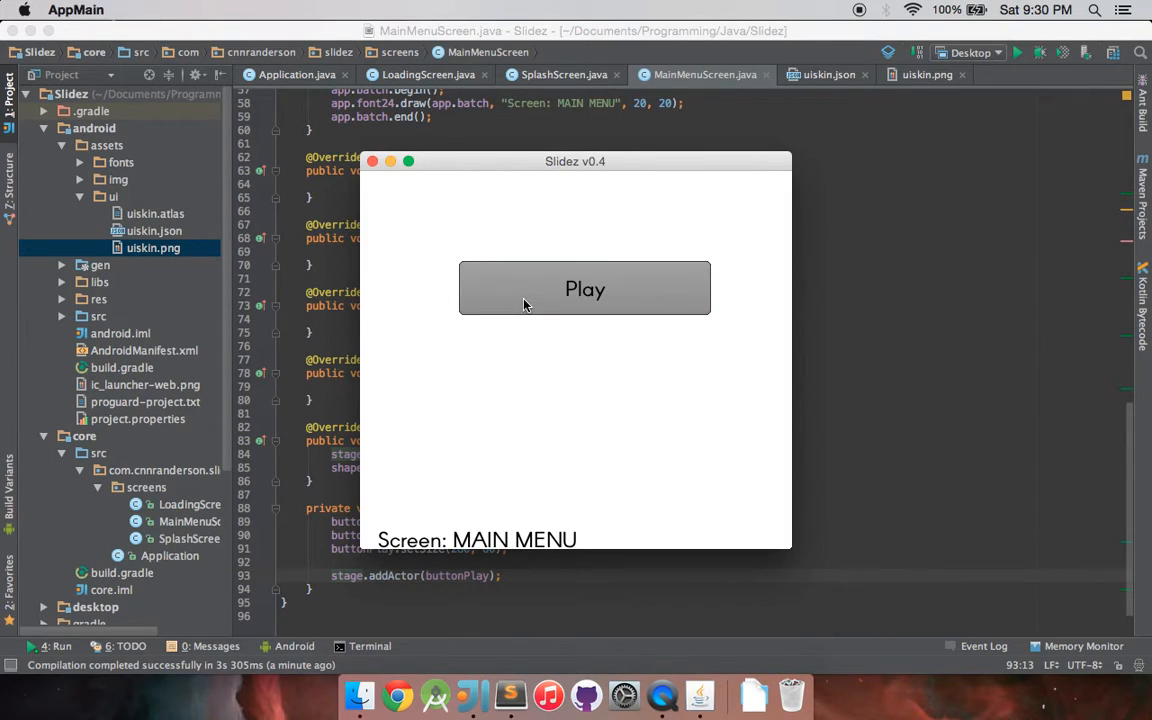
mouse_move(540, 310)
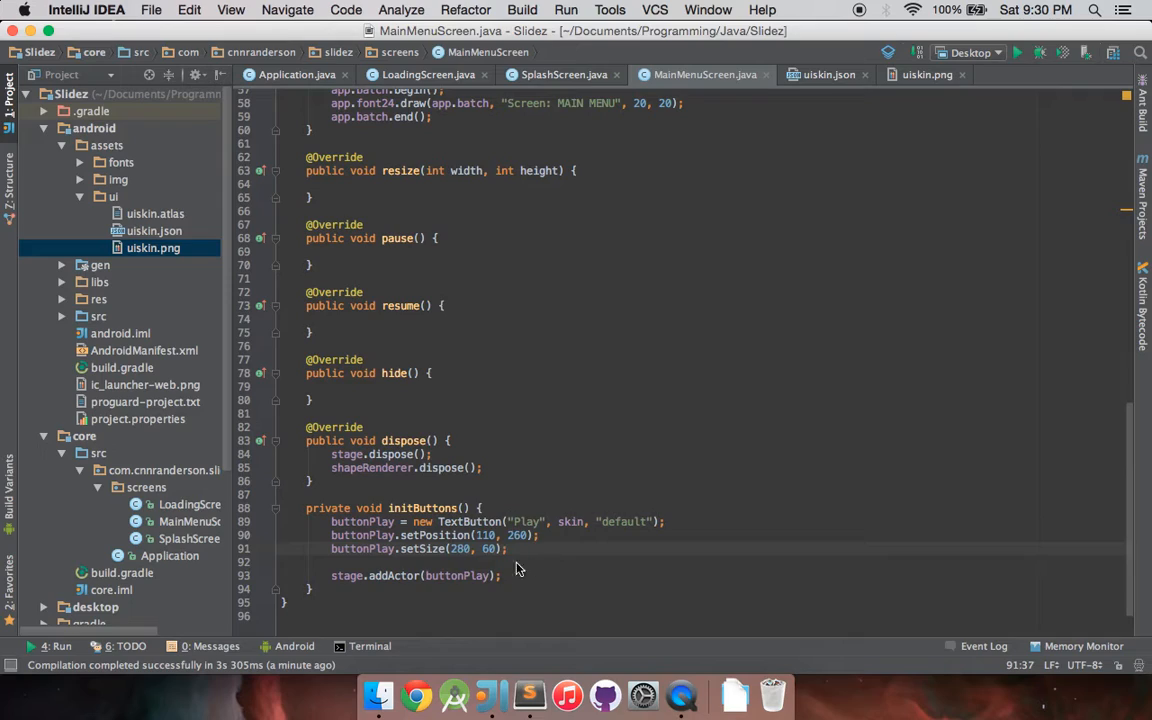
mouse_move(448, 554)
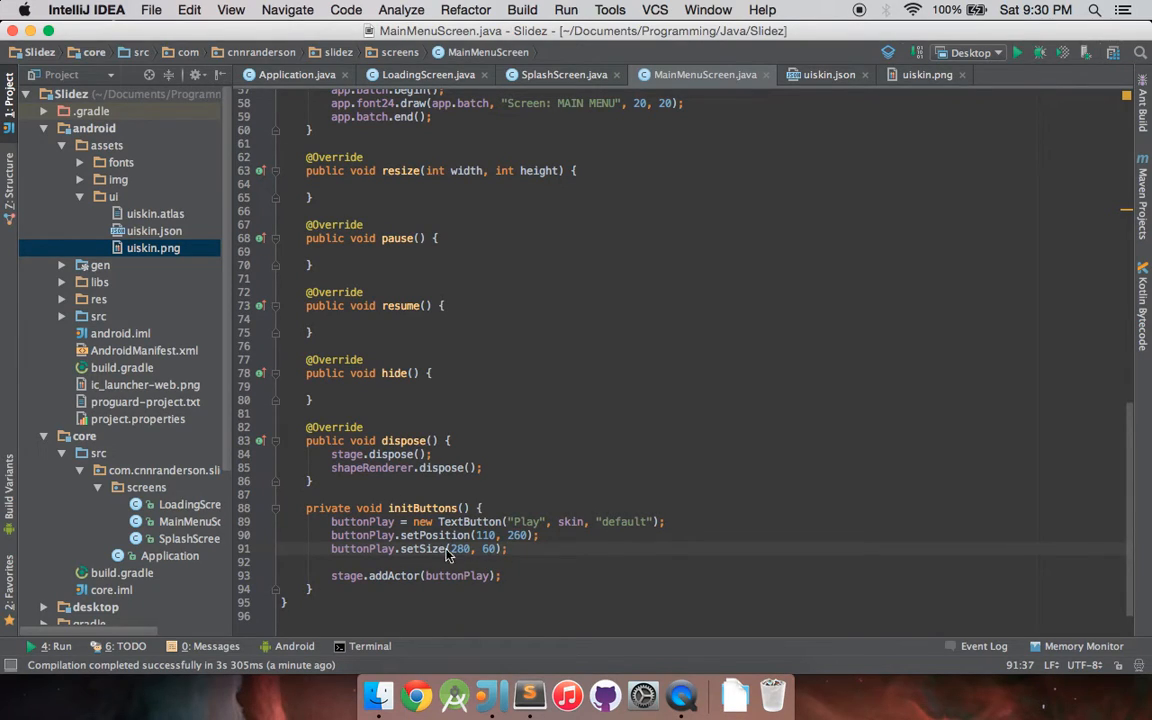
mouse_move(504, 536)
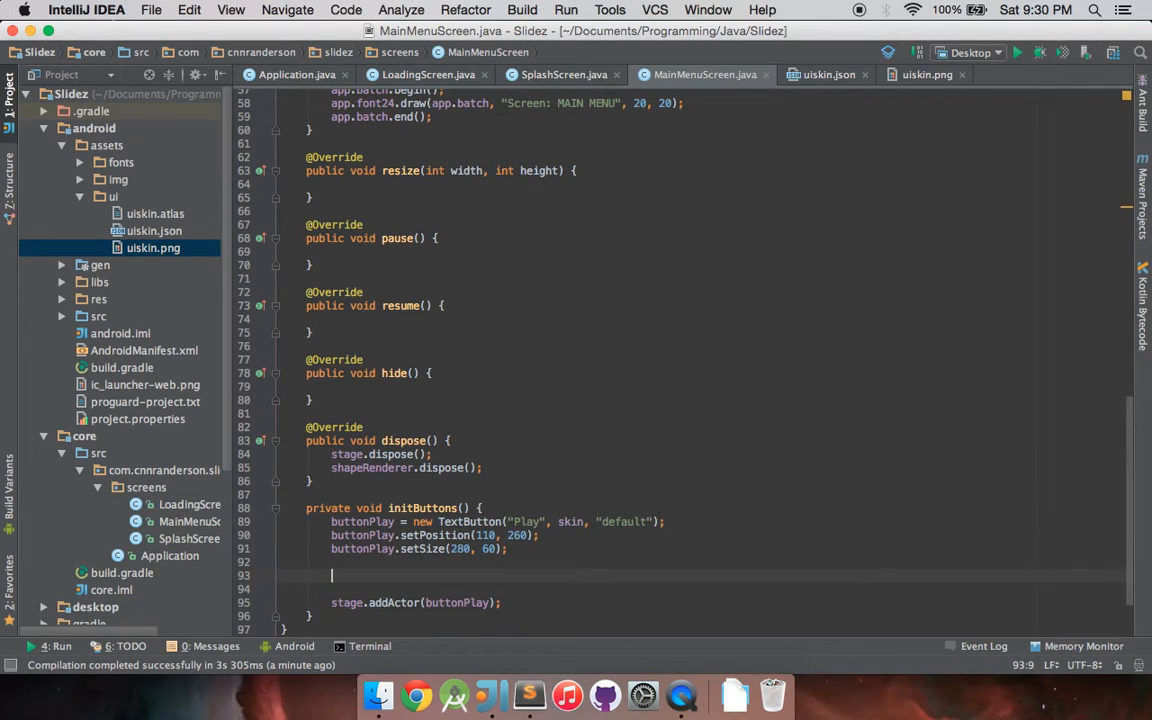
- Create buttonExit as a TextButton labelled "Exit" with the skin's default style
text(but)
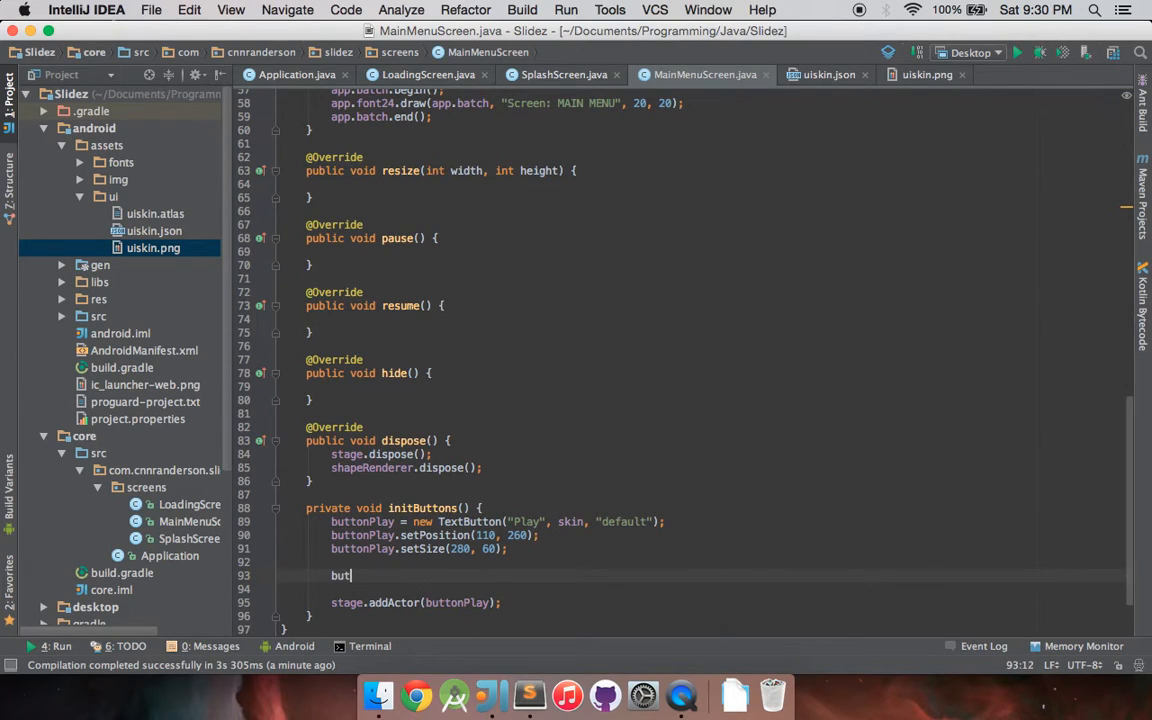
text(tonExit = new T)
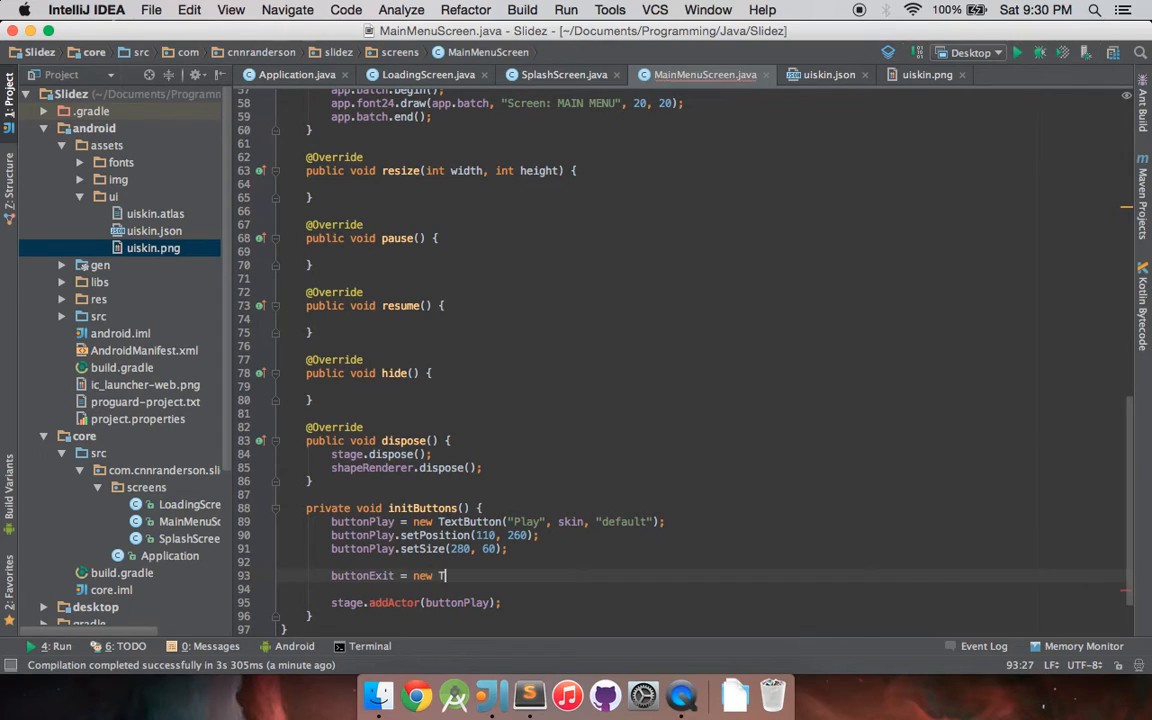
text(ext)
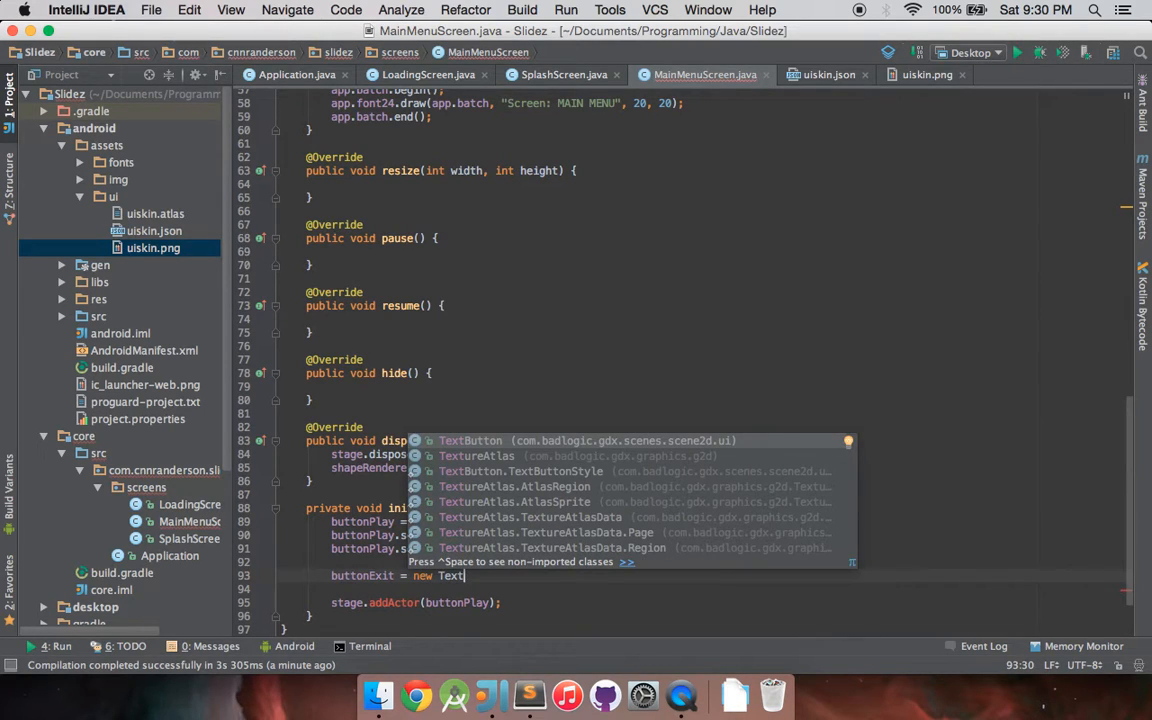
key(Enter)
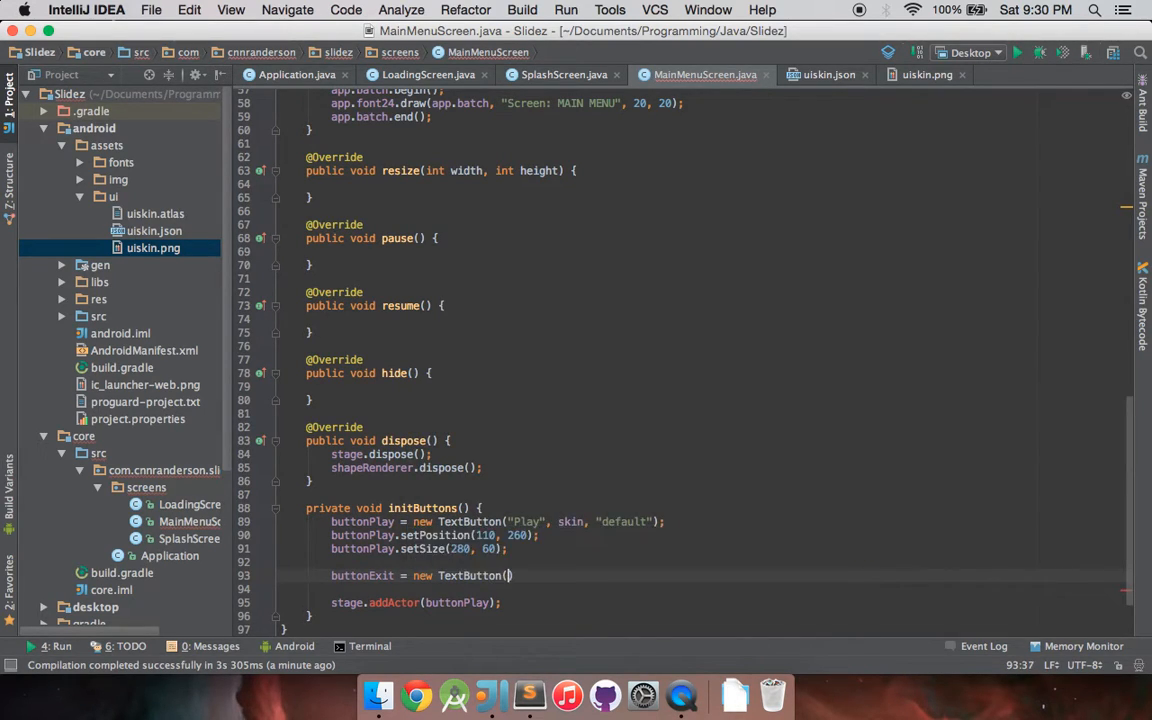
text("Exit")
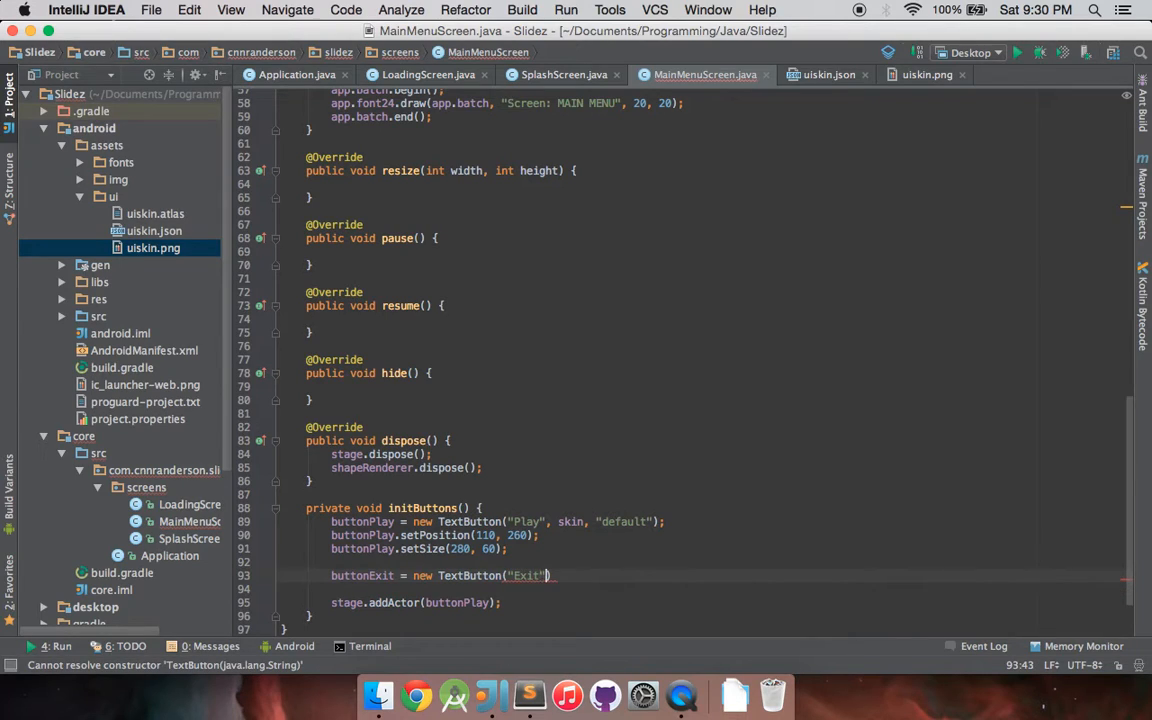
text(, skin, "default)
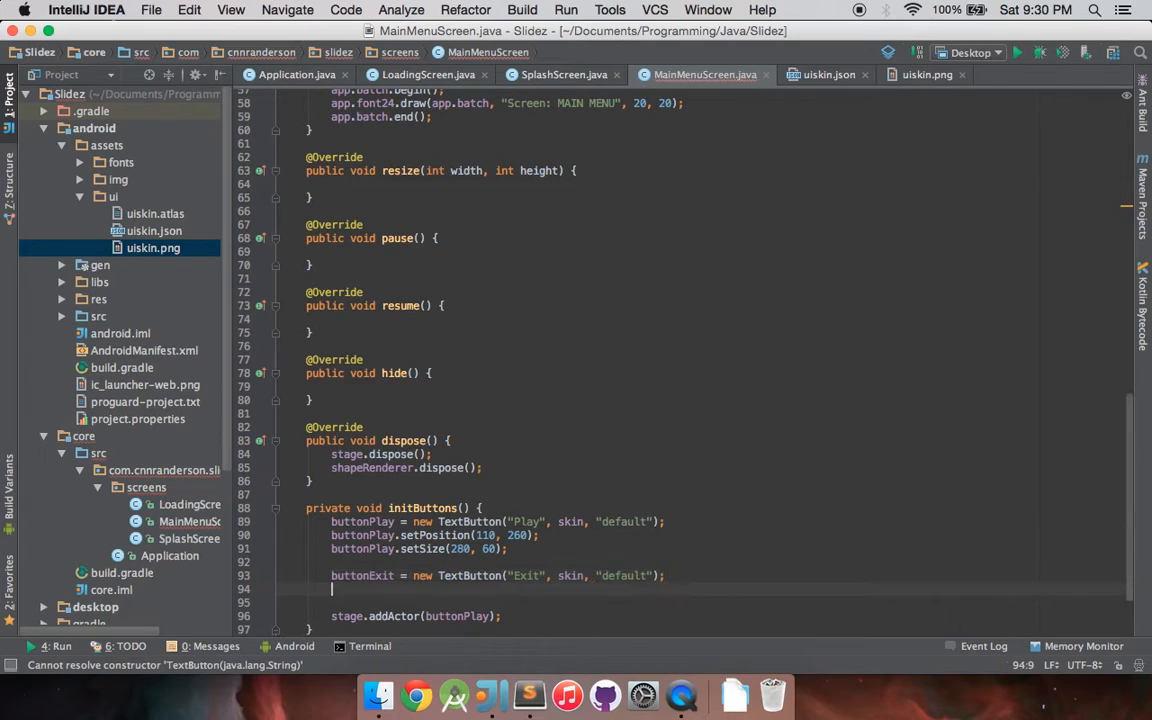
- Position buttonExit at 110, 190, size it 280 by 60 and add it to the stage
text(buttonExit)
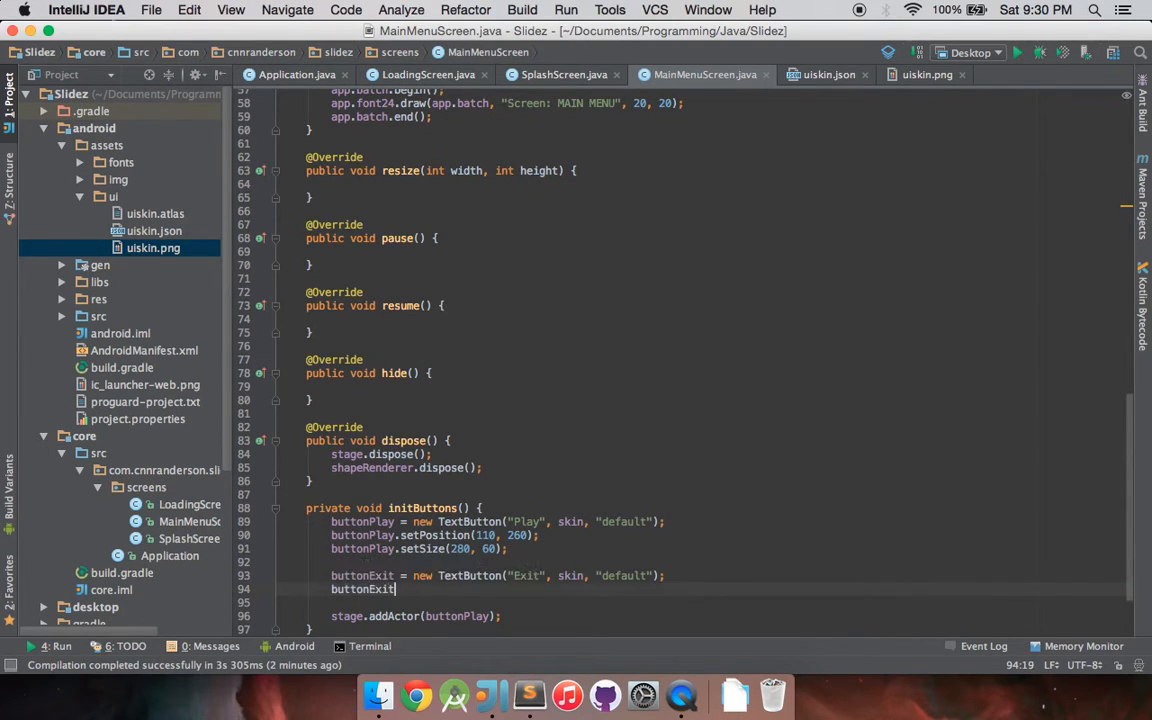
text(.set)
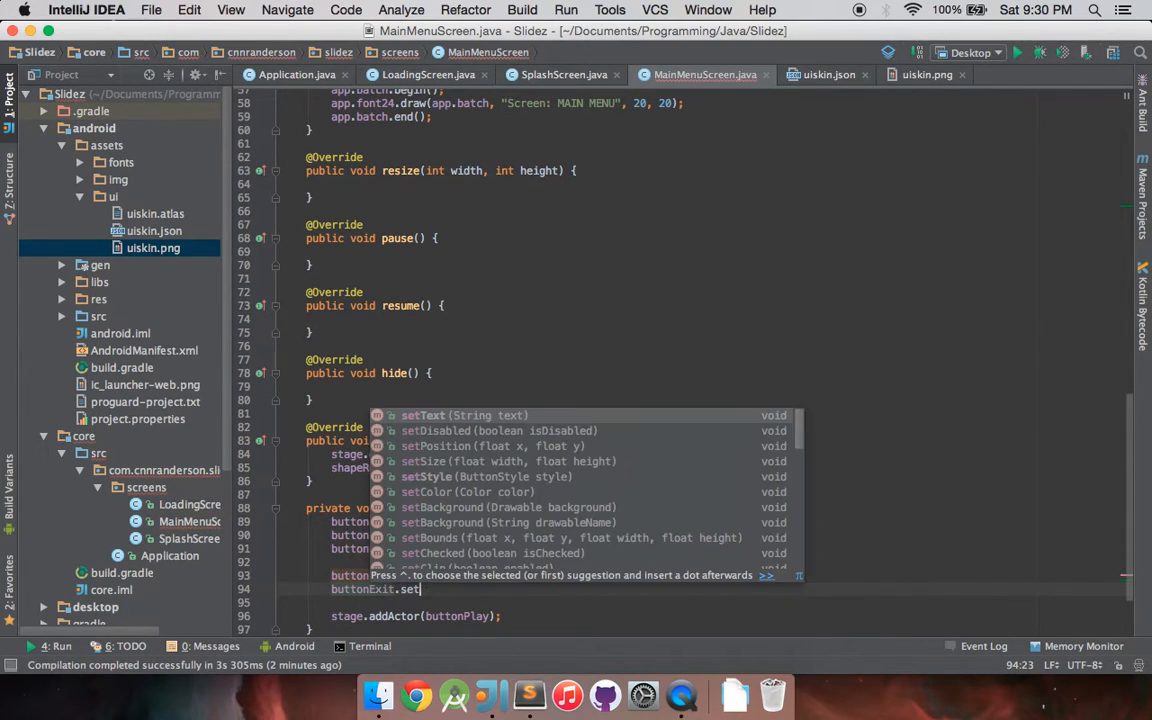
text(Position(1);)
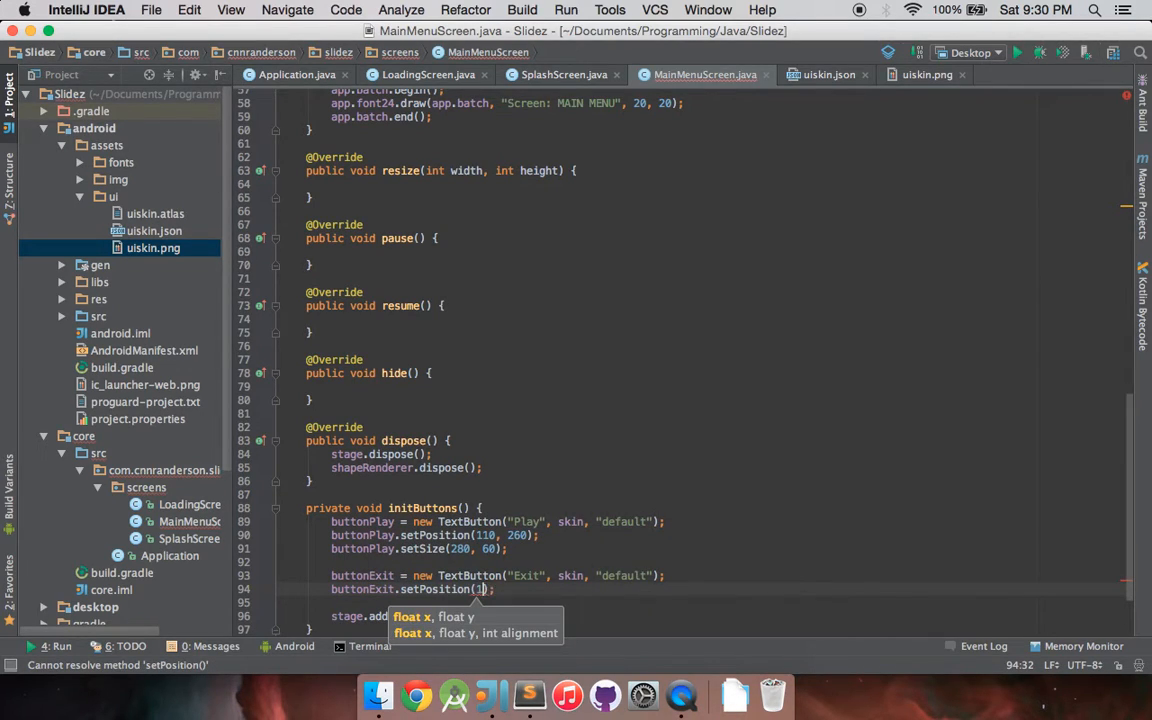
text(110, 190)
click(716, 602)
text(buttonExit.setSize(280, 60);)
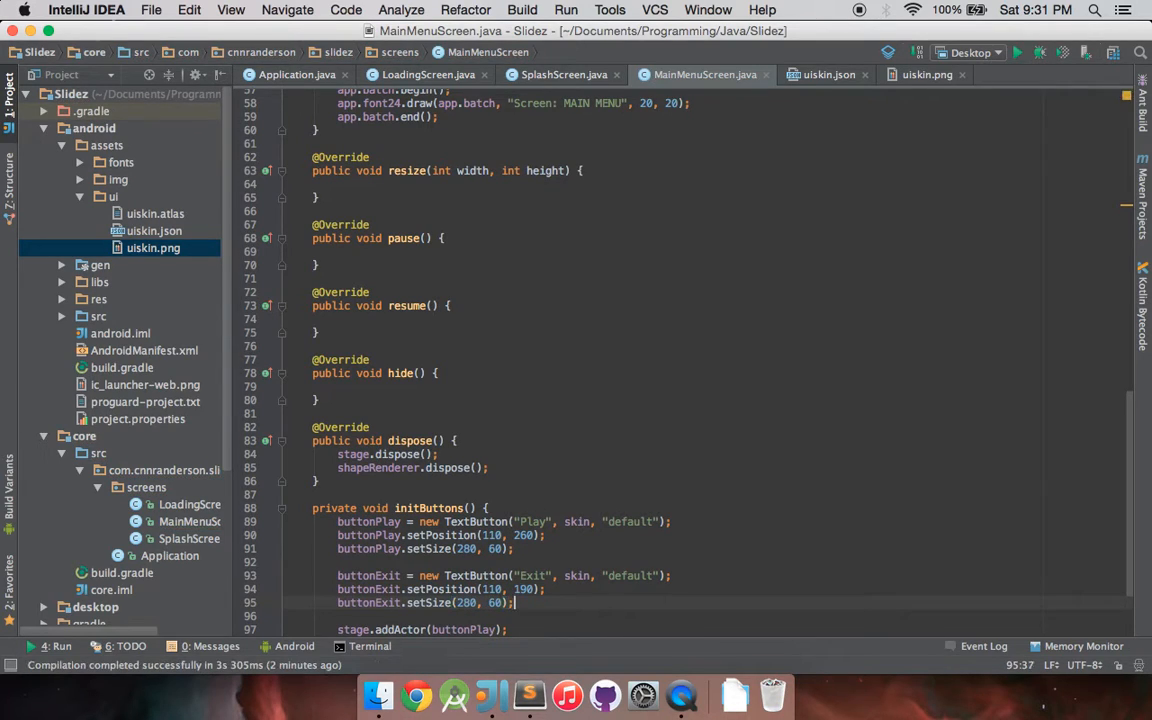
scroll(down, 3)
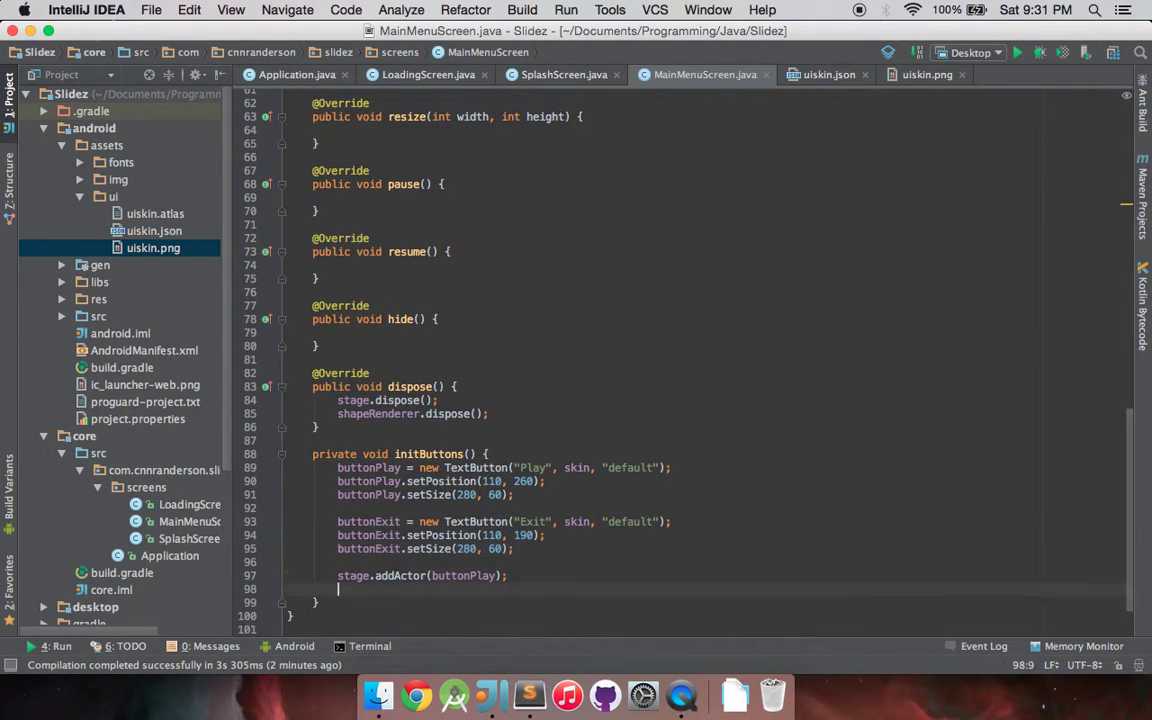
text(stage.addA)
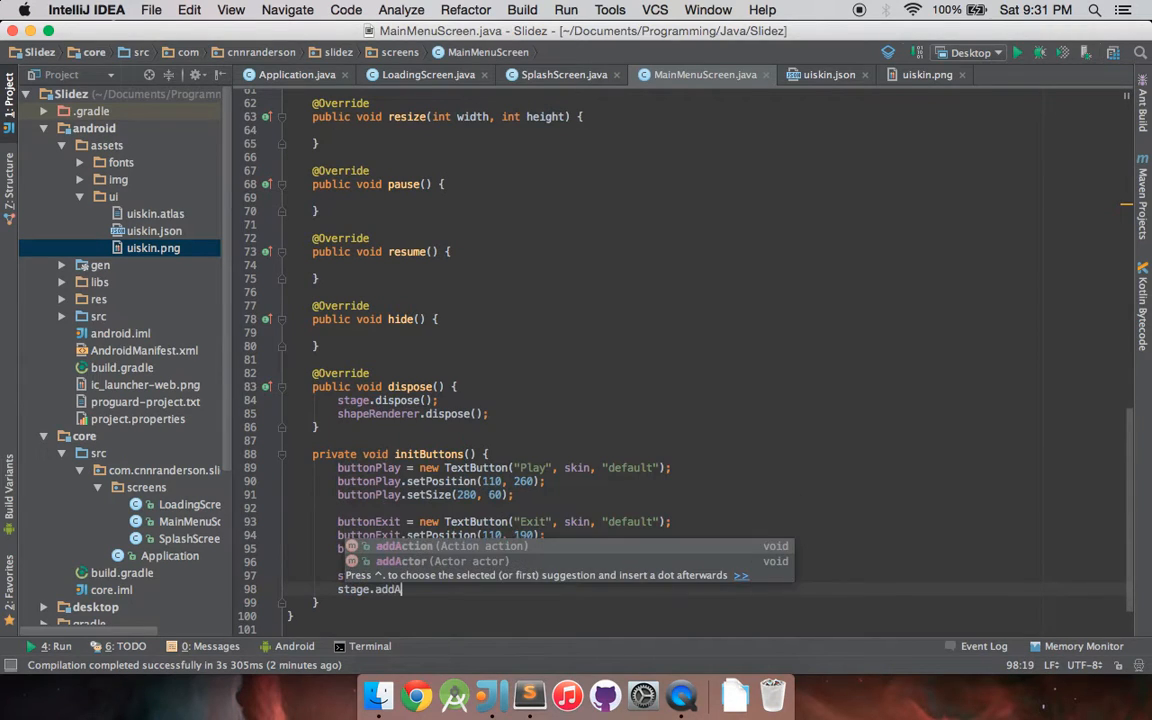
text(ctor(buttonExit);)
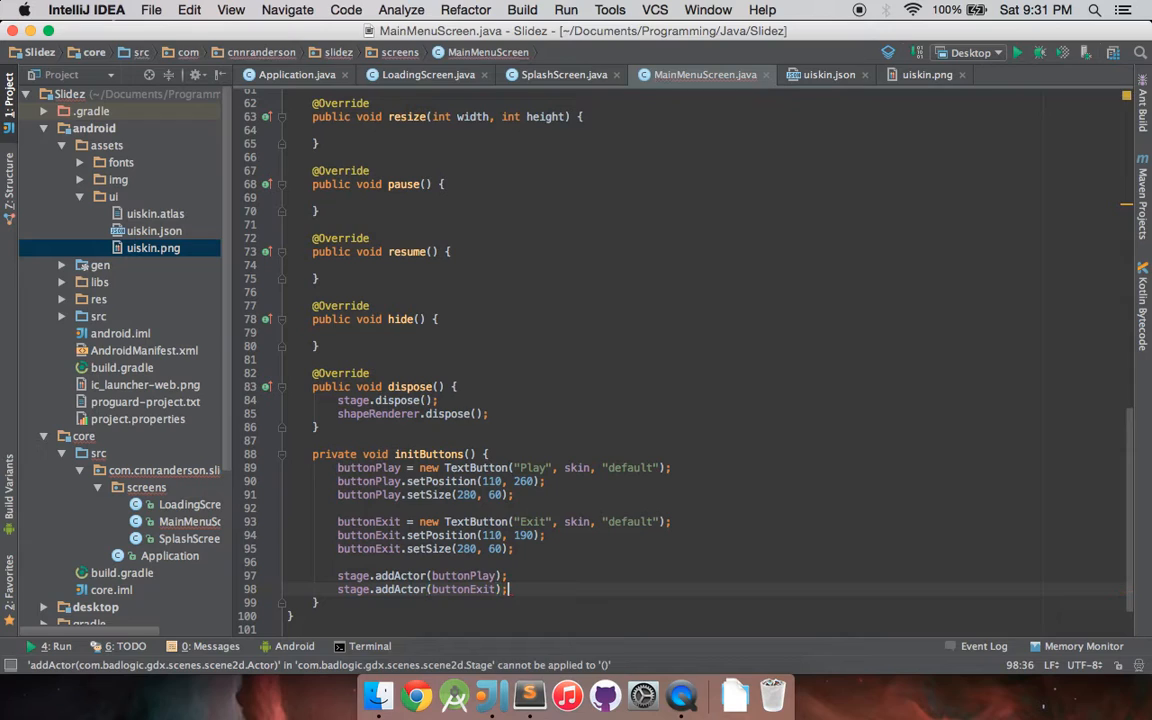
- Write buttonExit.addListener(new ClickListener()) using completion for ClickListener
text(button)
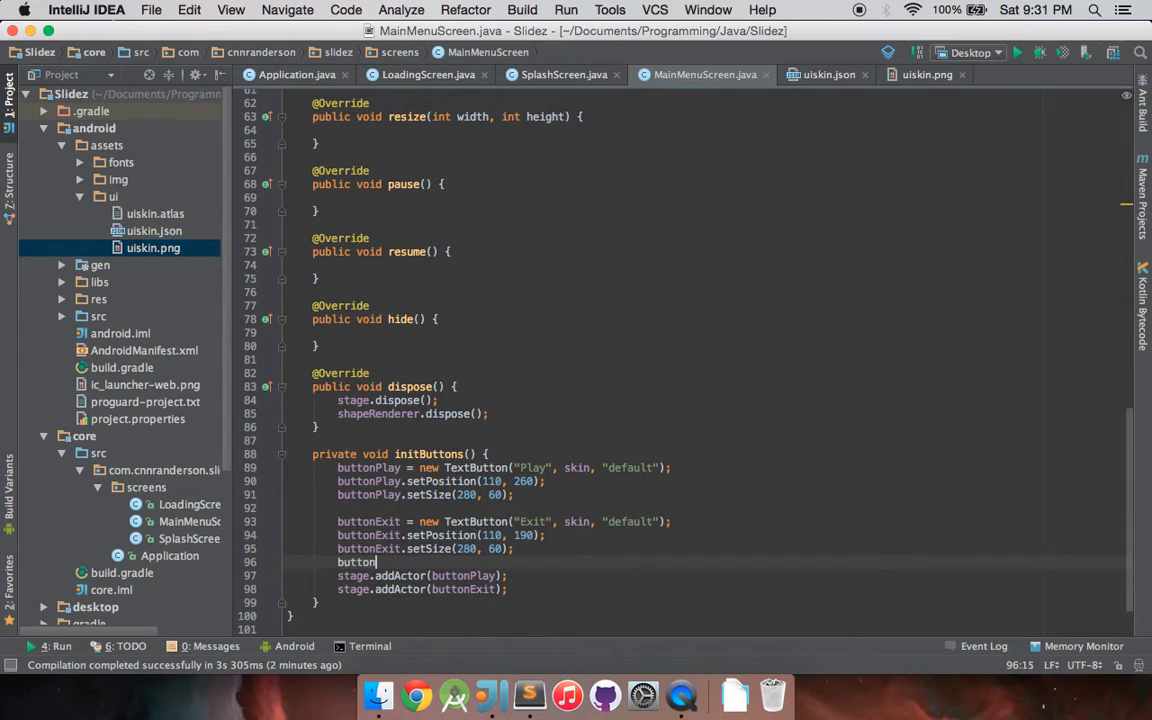
text(.set)
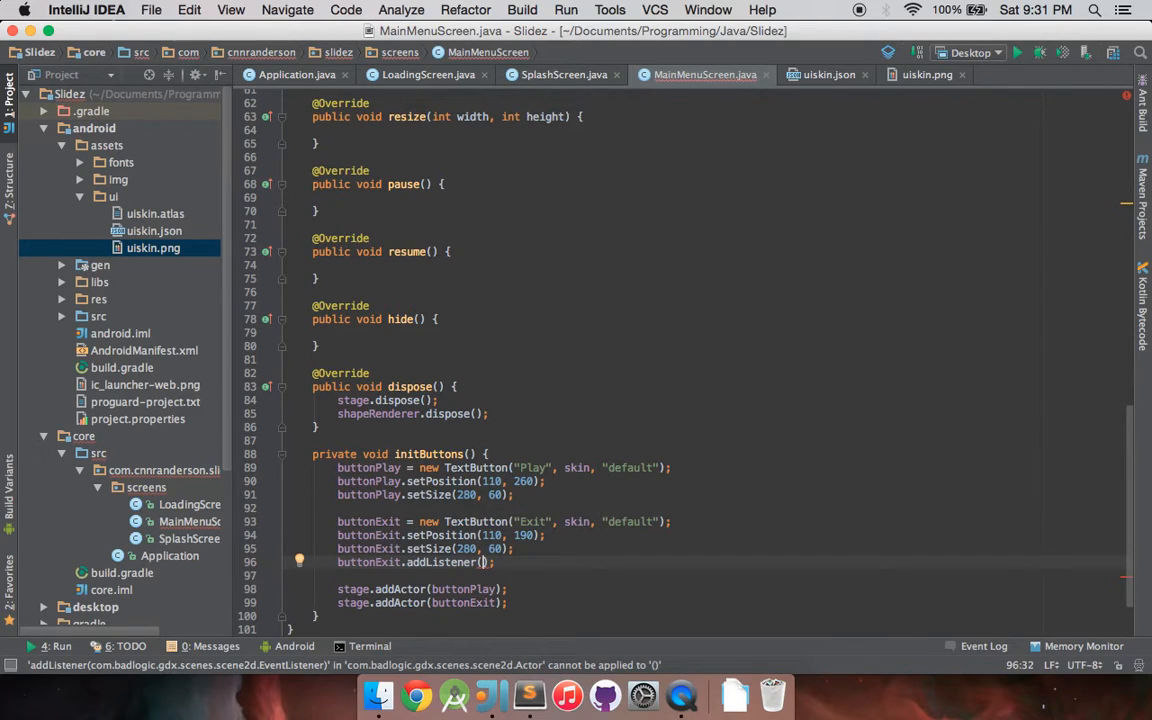
text(new_Click)
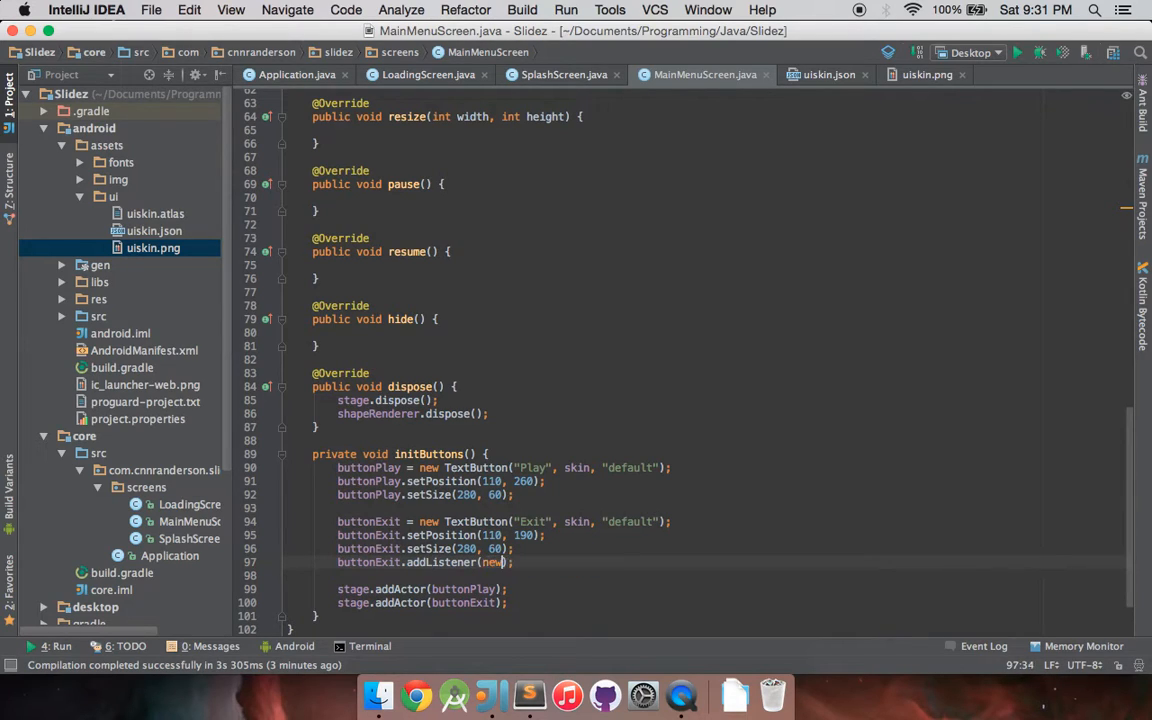
text(ClickListener)
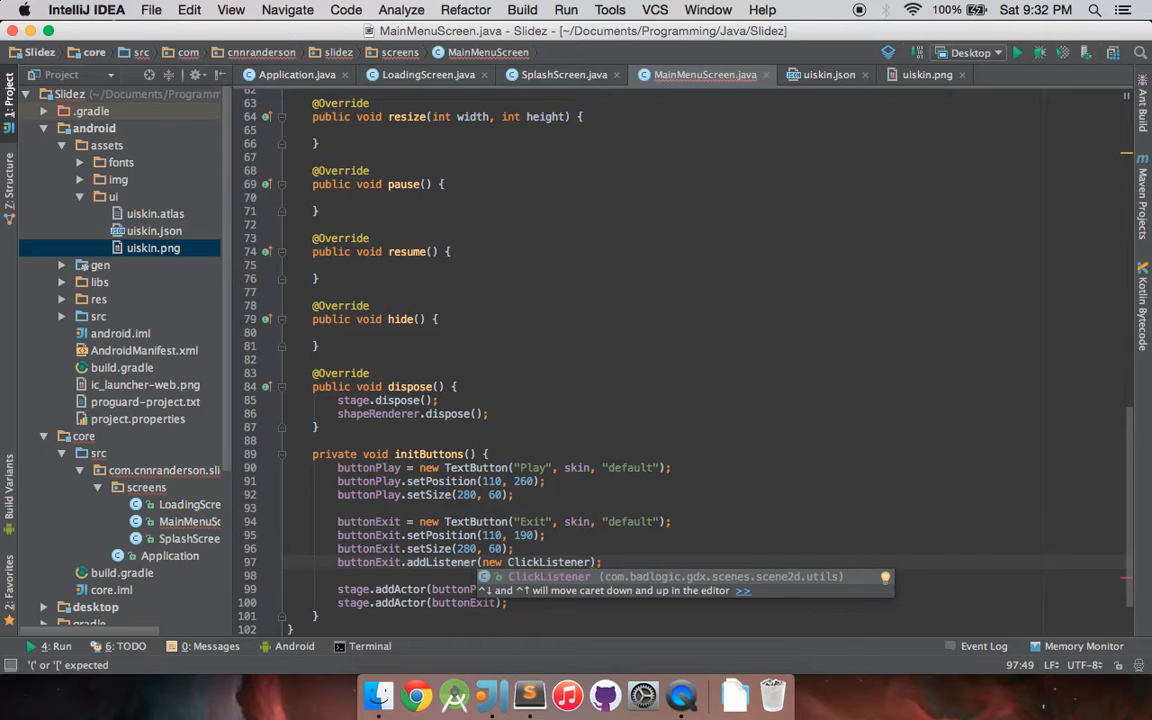
text())
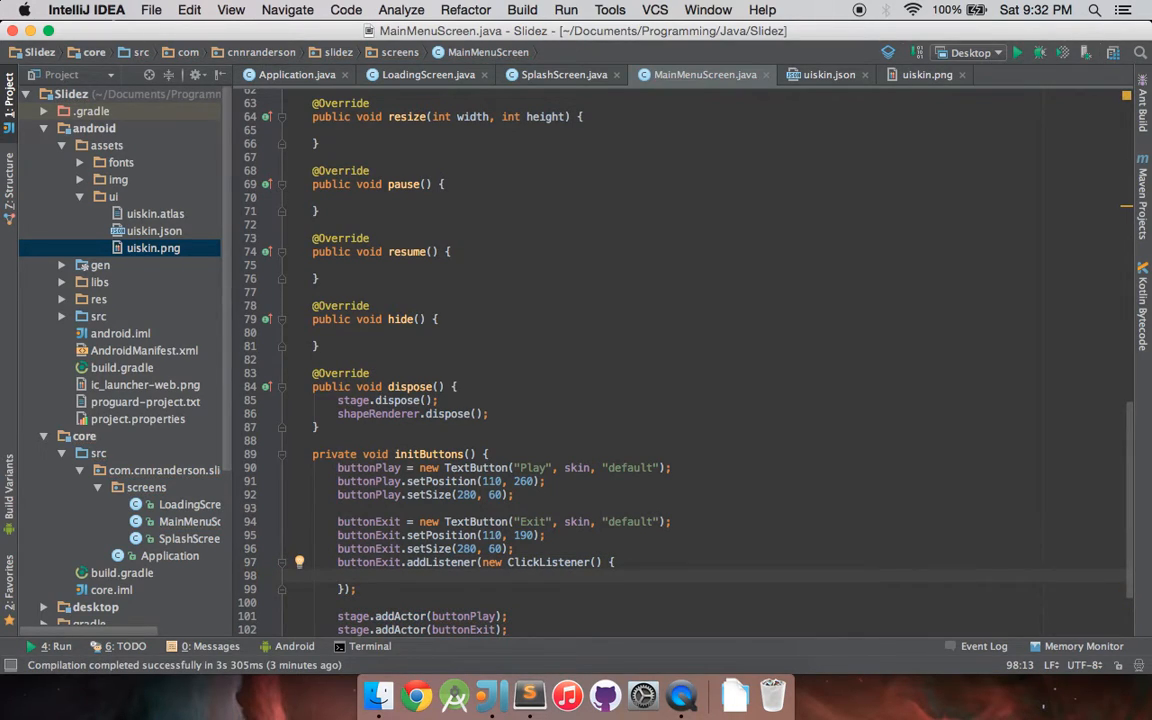
mouse_move(500, 572)
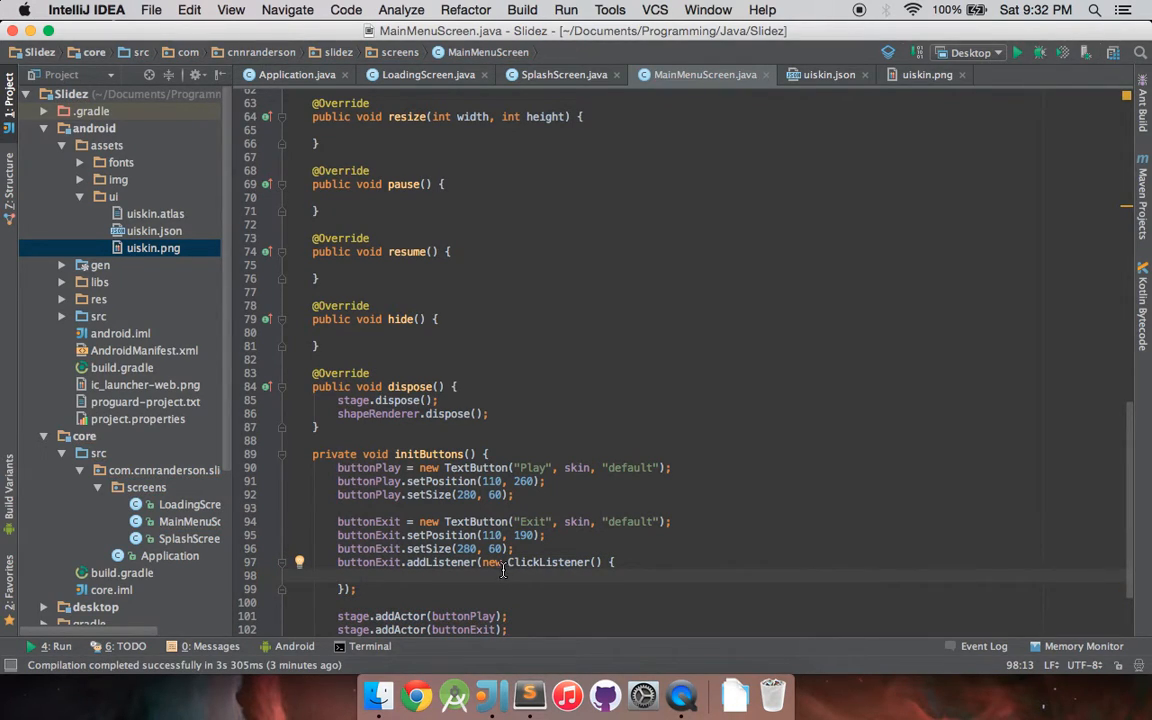
mouse_move(448, 592)
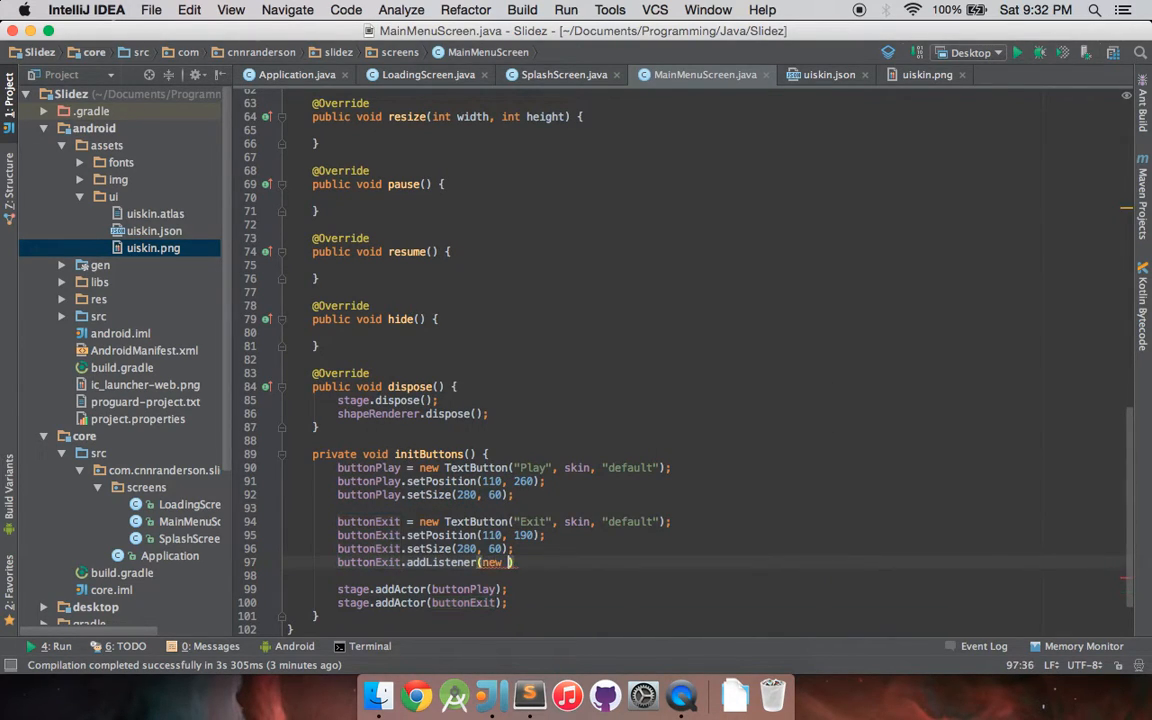
text(ClickListener)
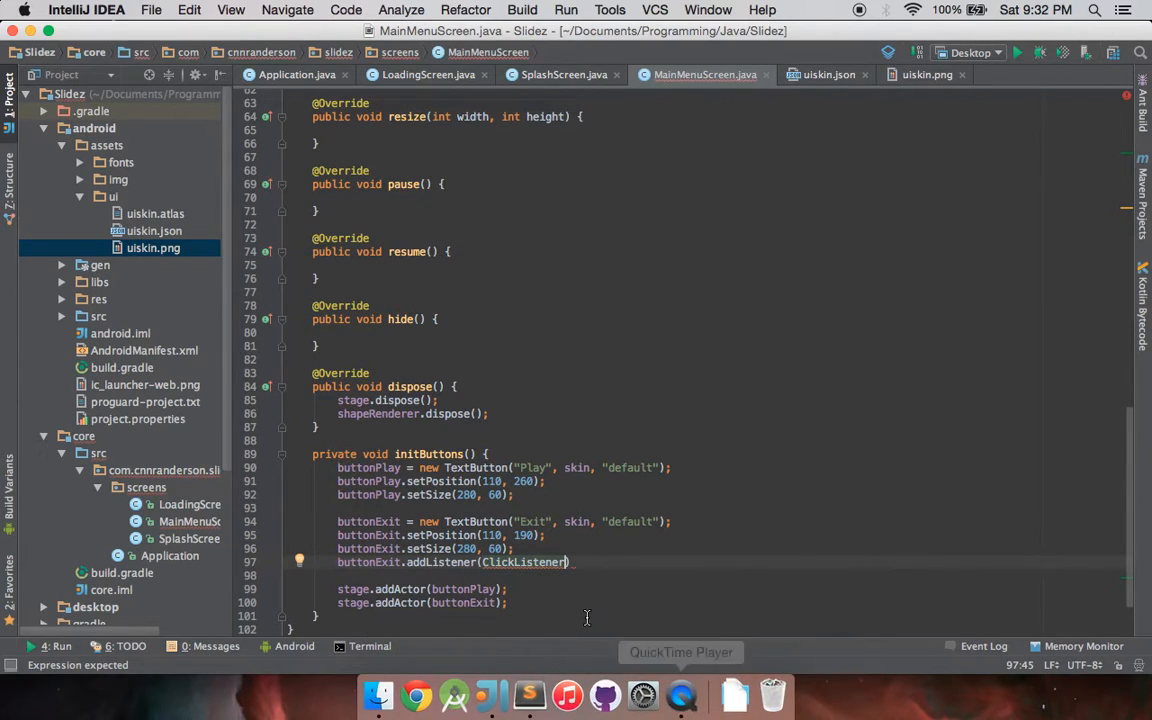
mouse_move(562, 642)
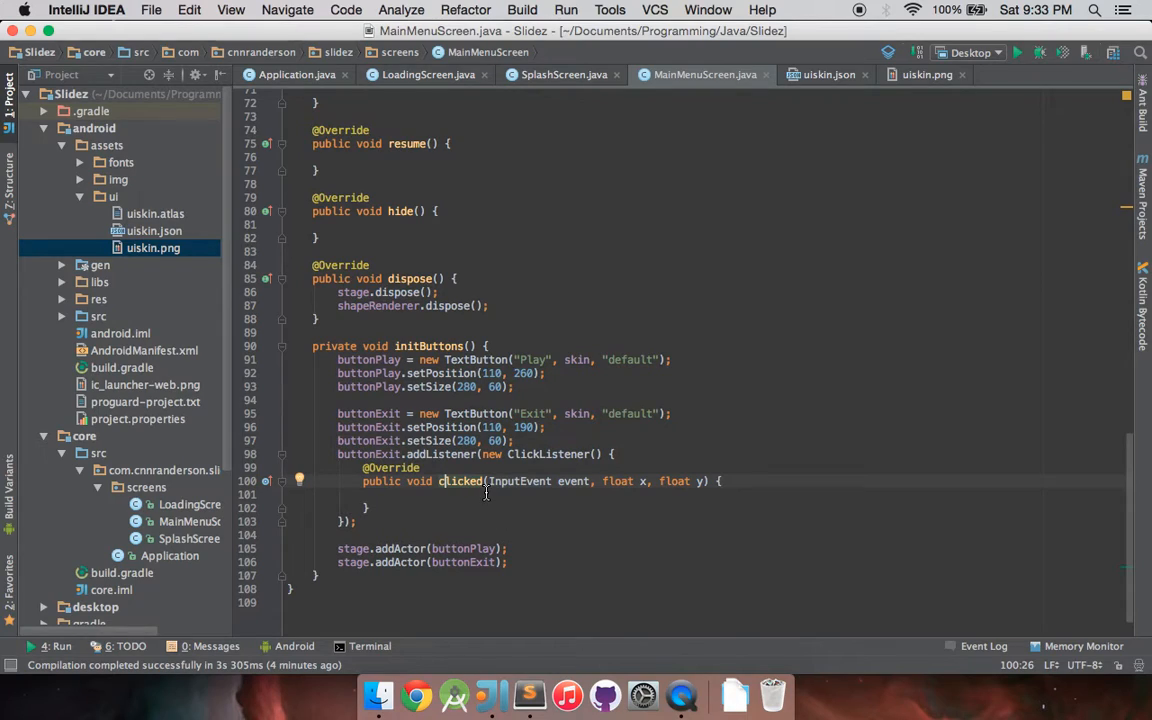
- Override clicked() in the ClickListener to call Gdx.app.exit()
double_click(520, 480)
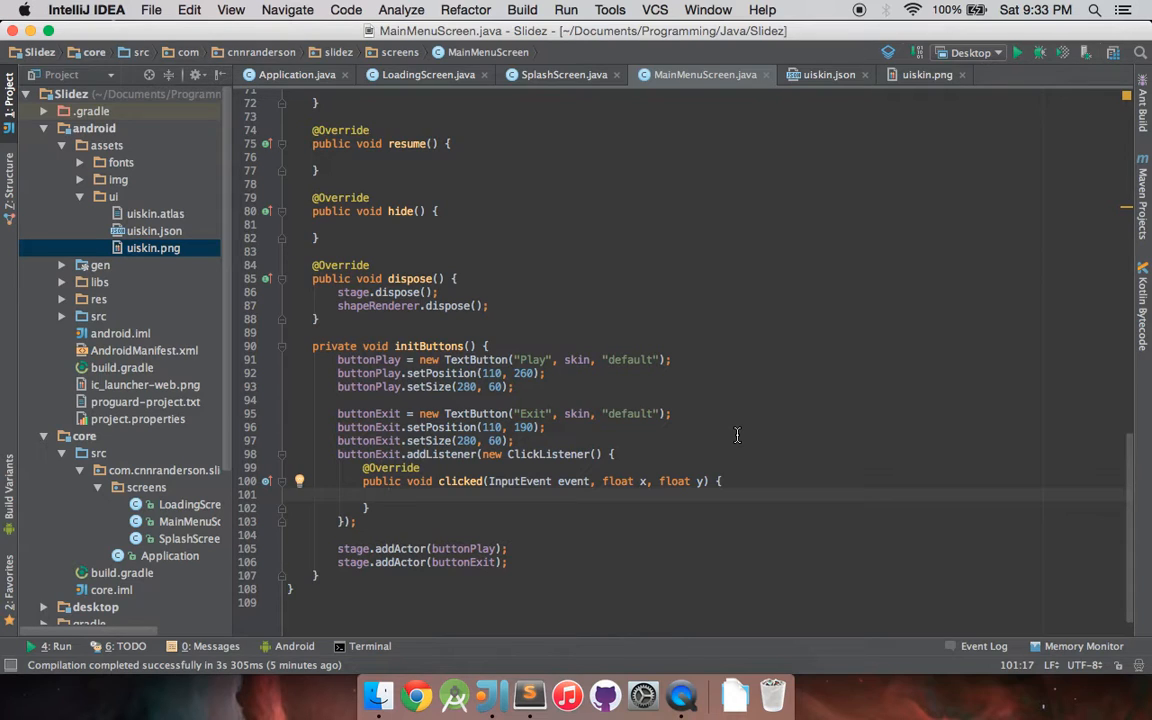
text(Gdx.app)
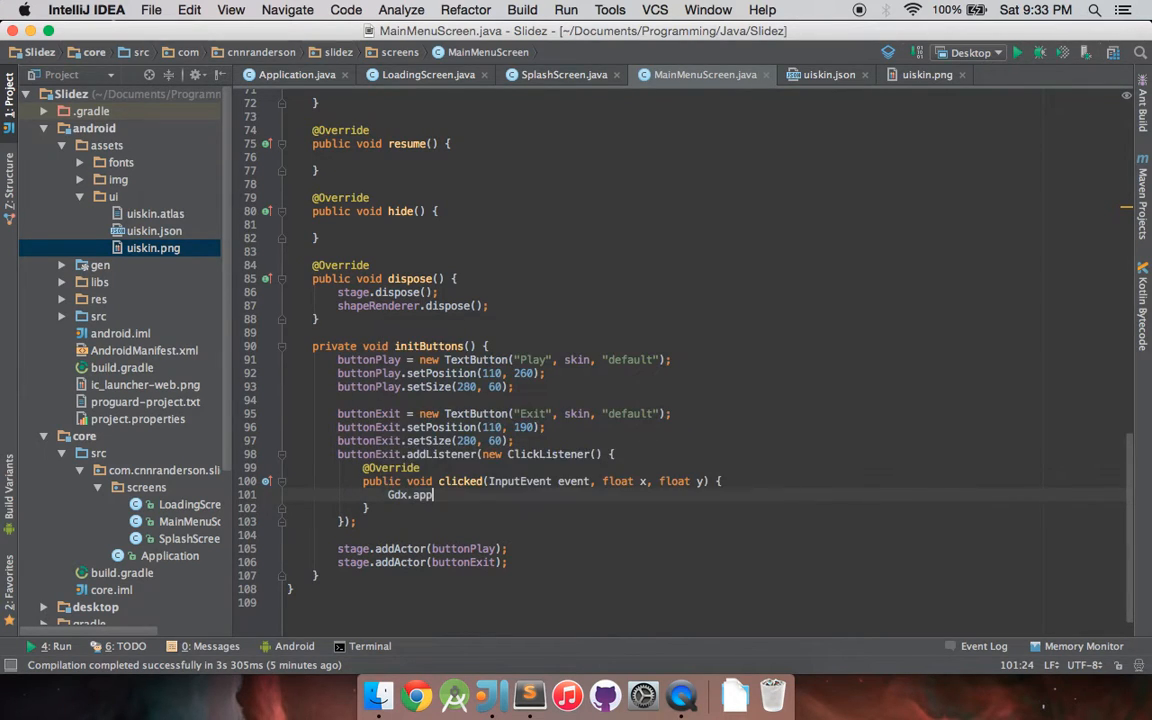
text(.exit();)
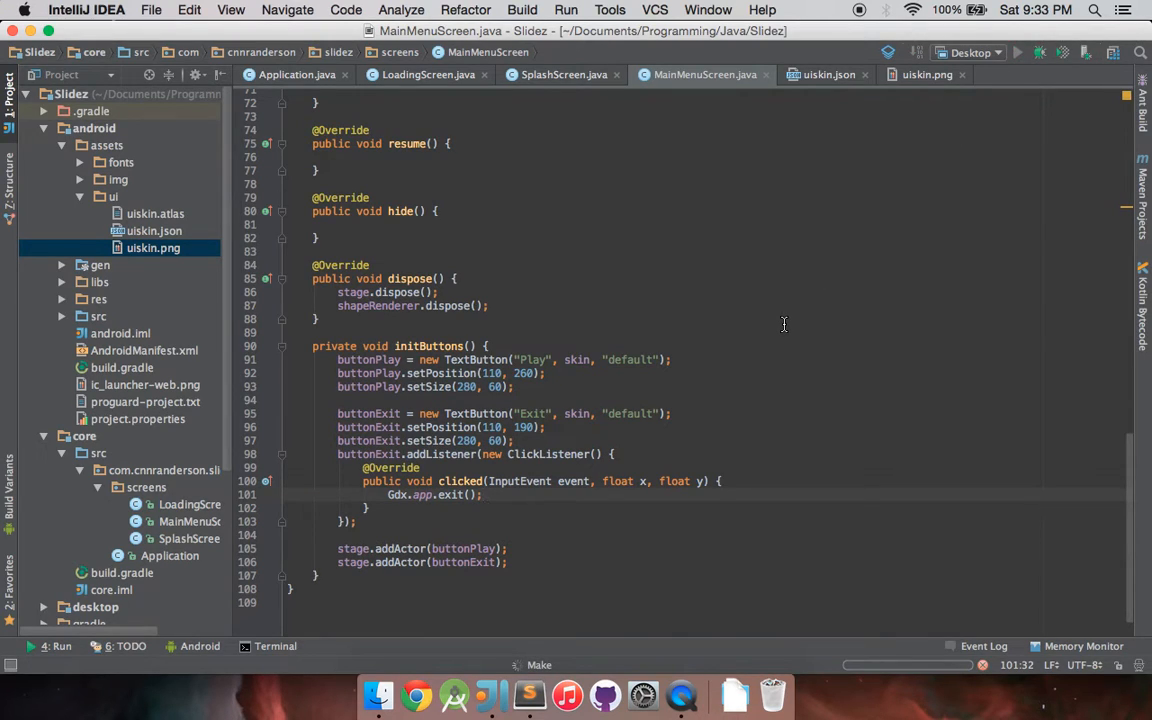
click(1024, 52)
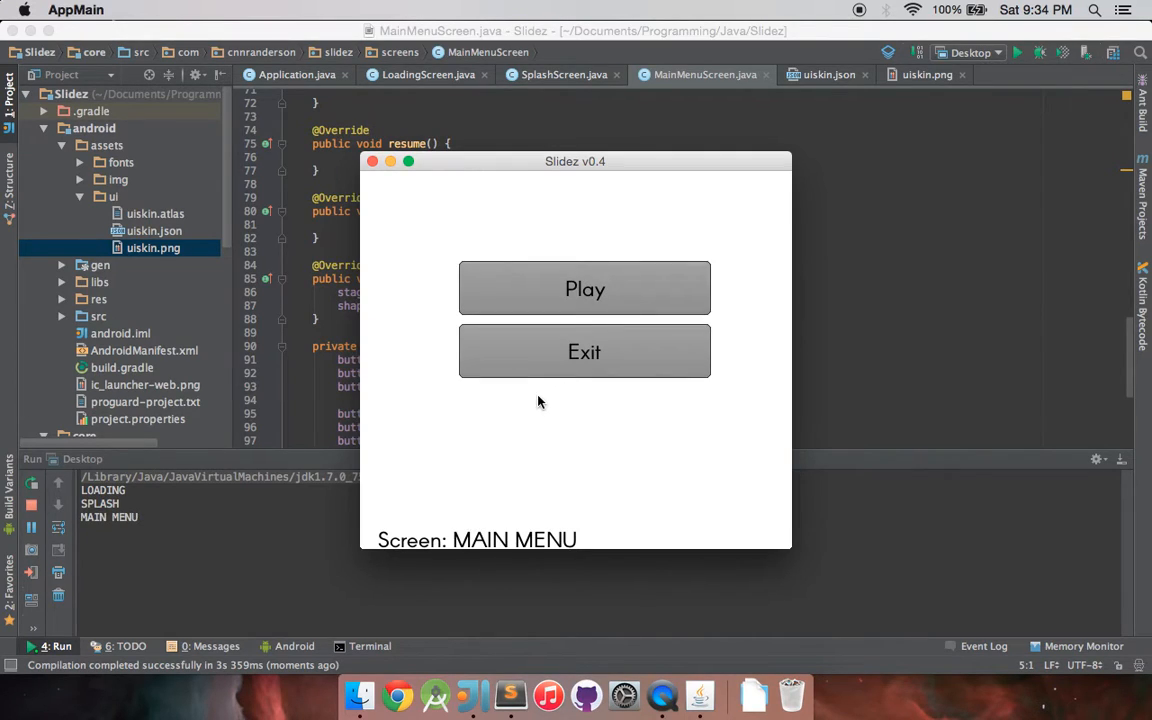
mouse_move(604, 388)
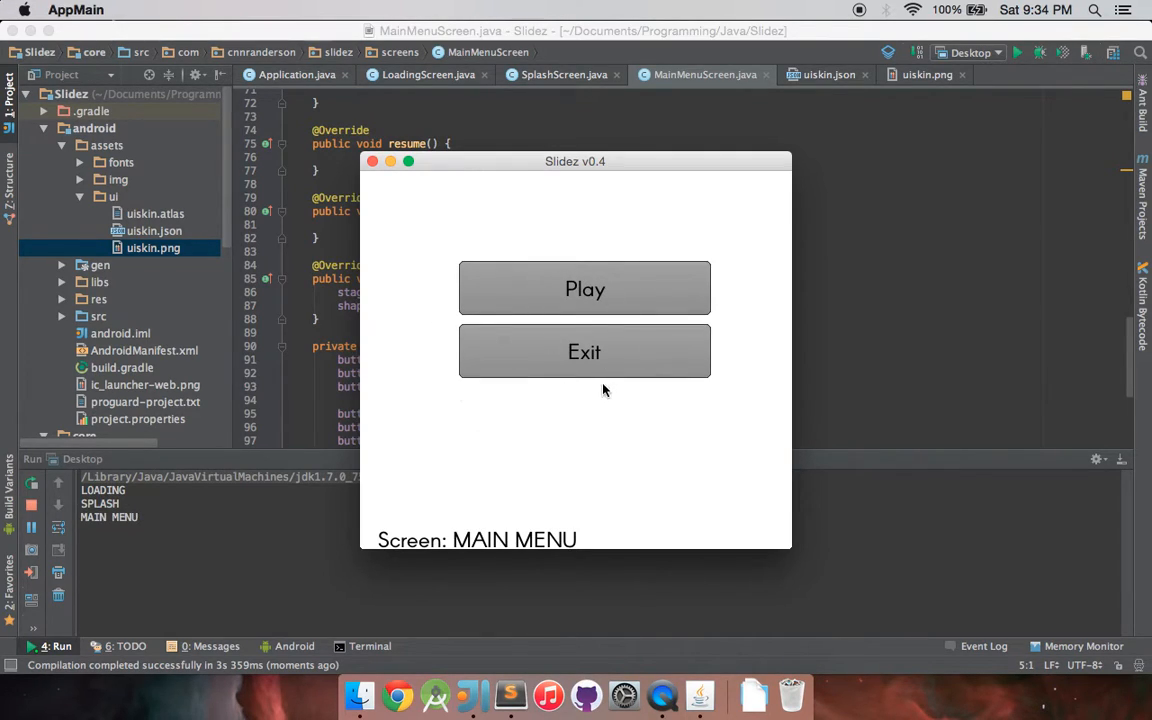
mouse_move(602, 396)
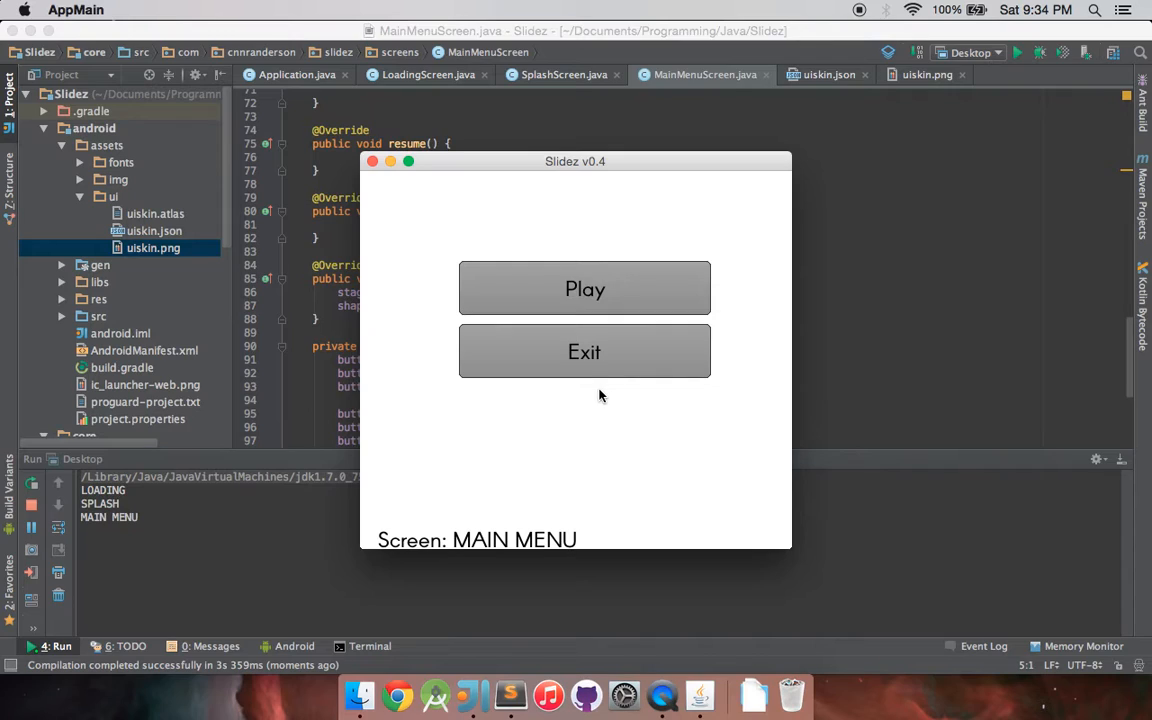
mouse_move(532, 376)
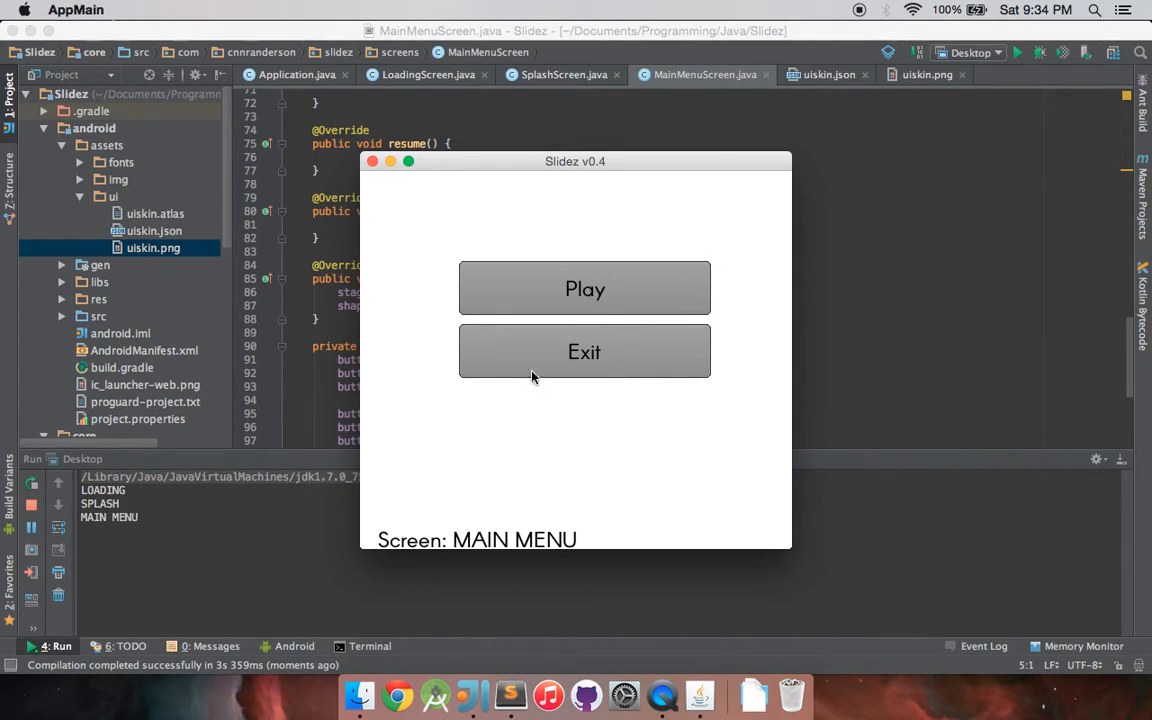
mouse_move(568, 362)
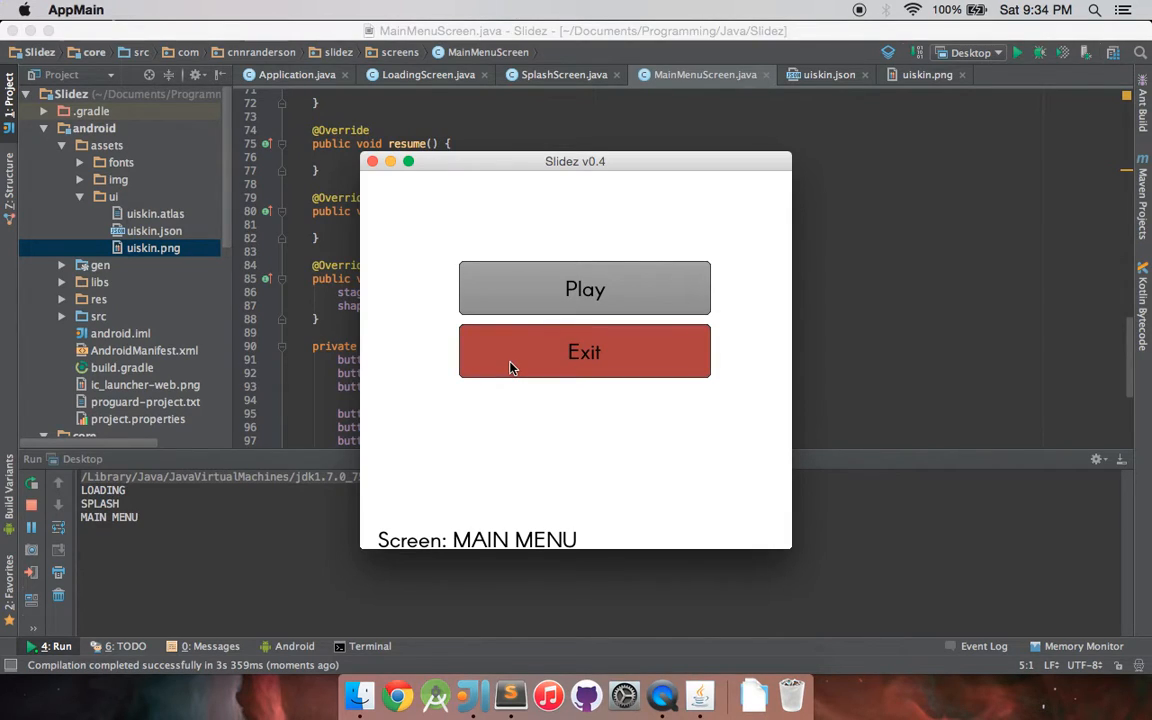
mouse_move(500, 432)
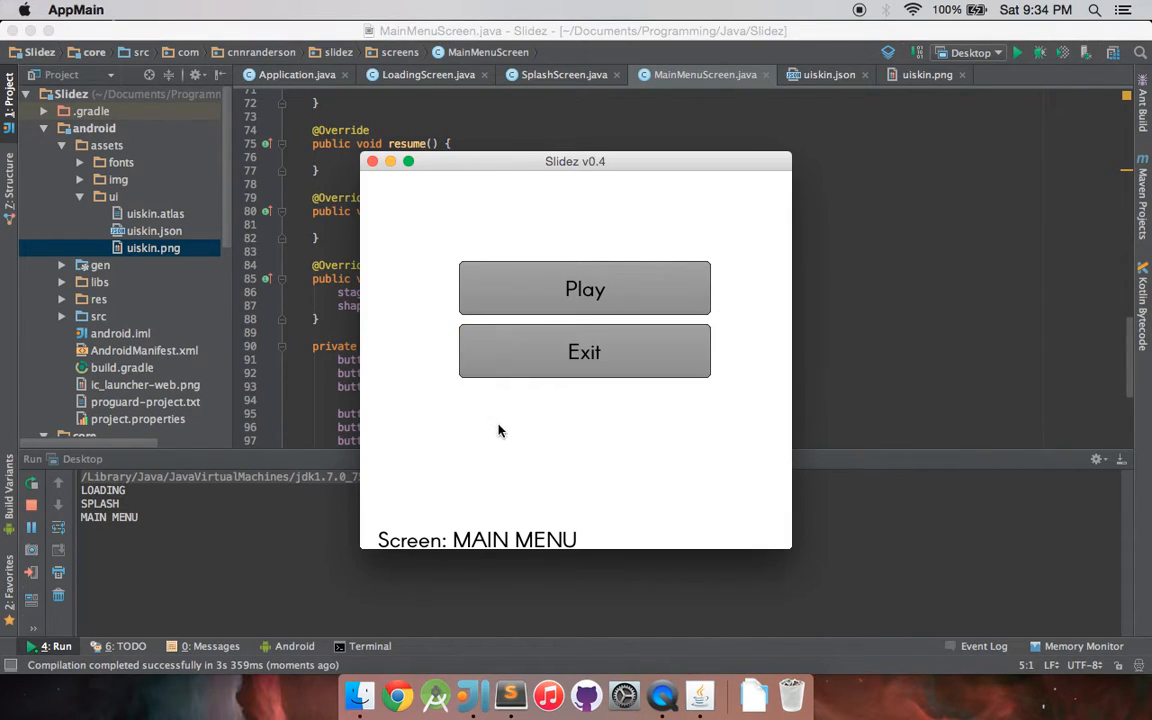
mouse_move(522, 500)
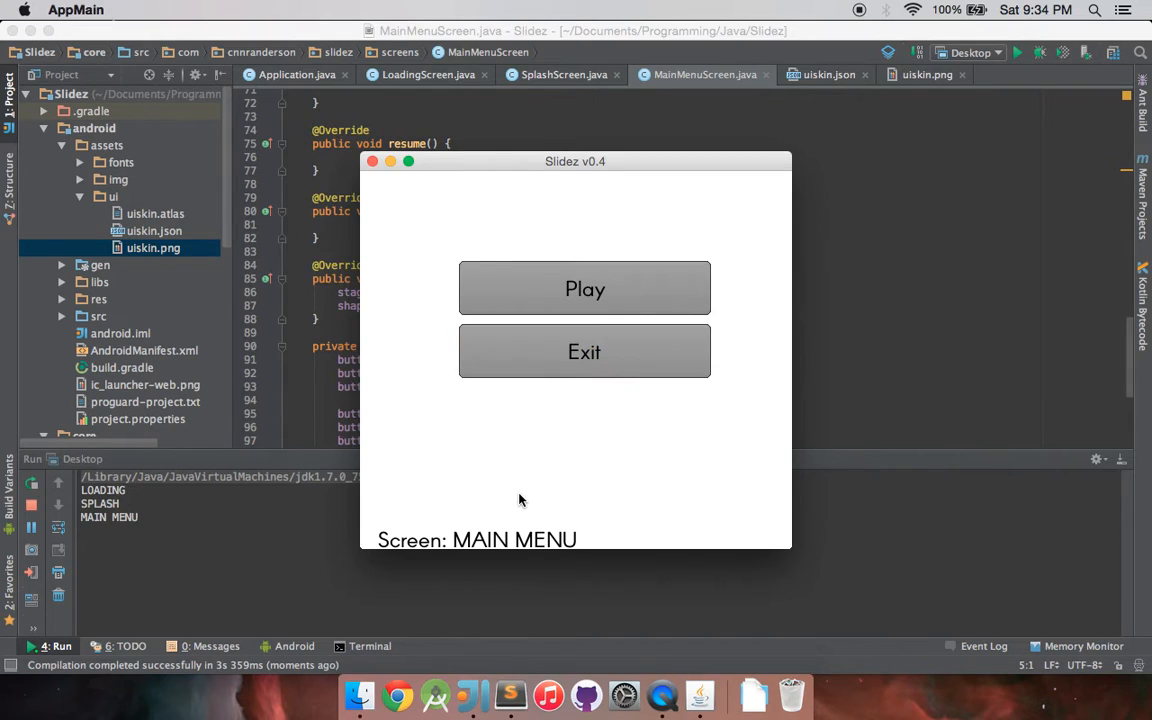
mouse_move(502, 356)
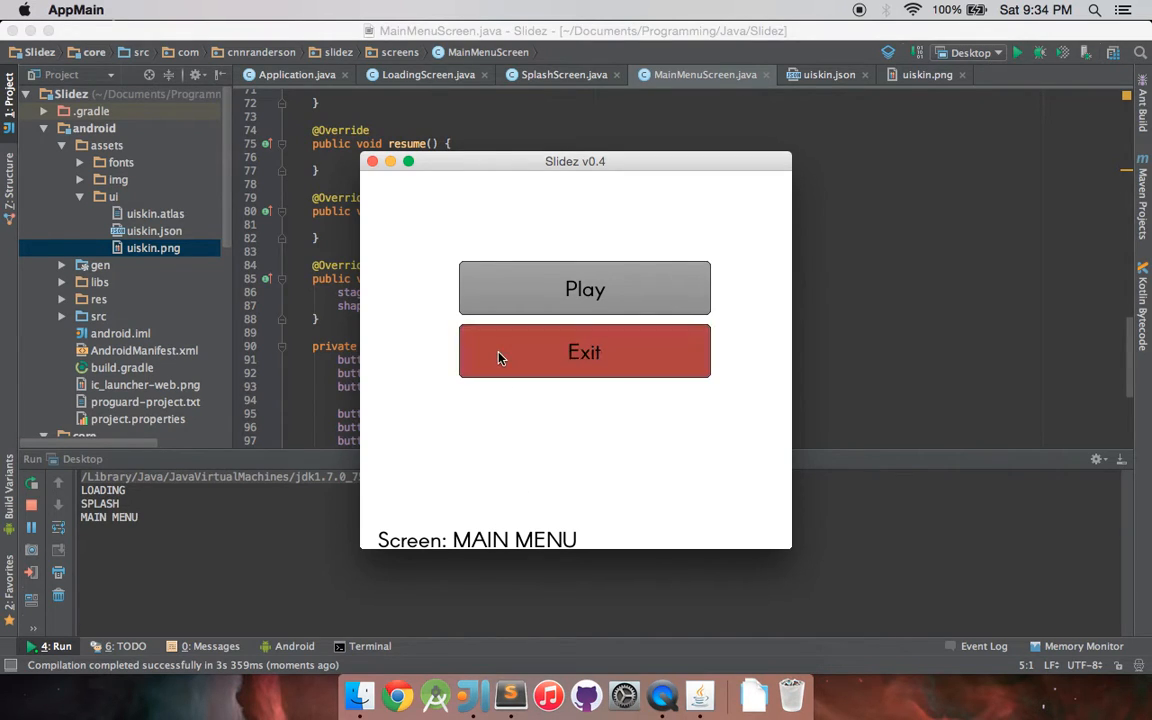
click(584, 352)
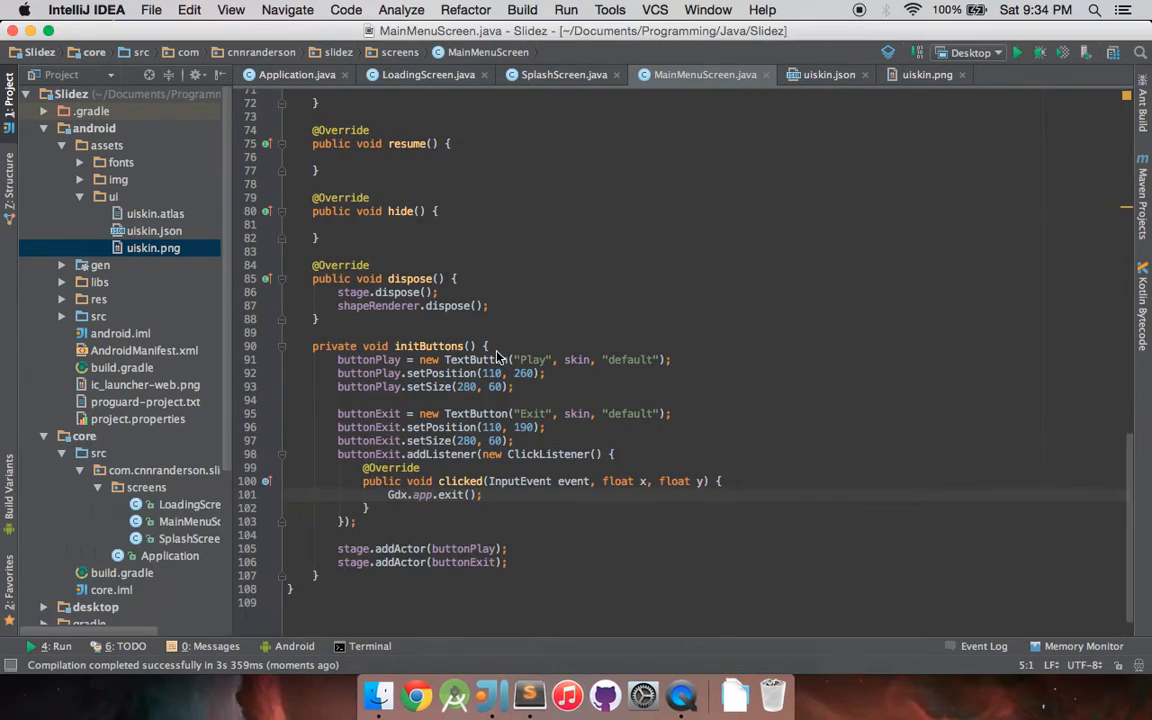
mouse_move(534, 468)
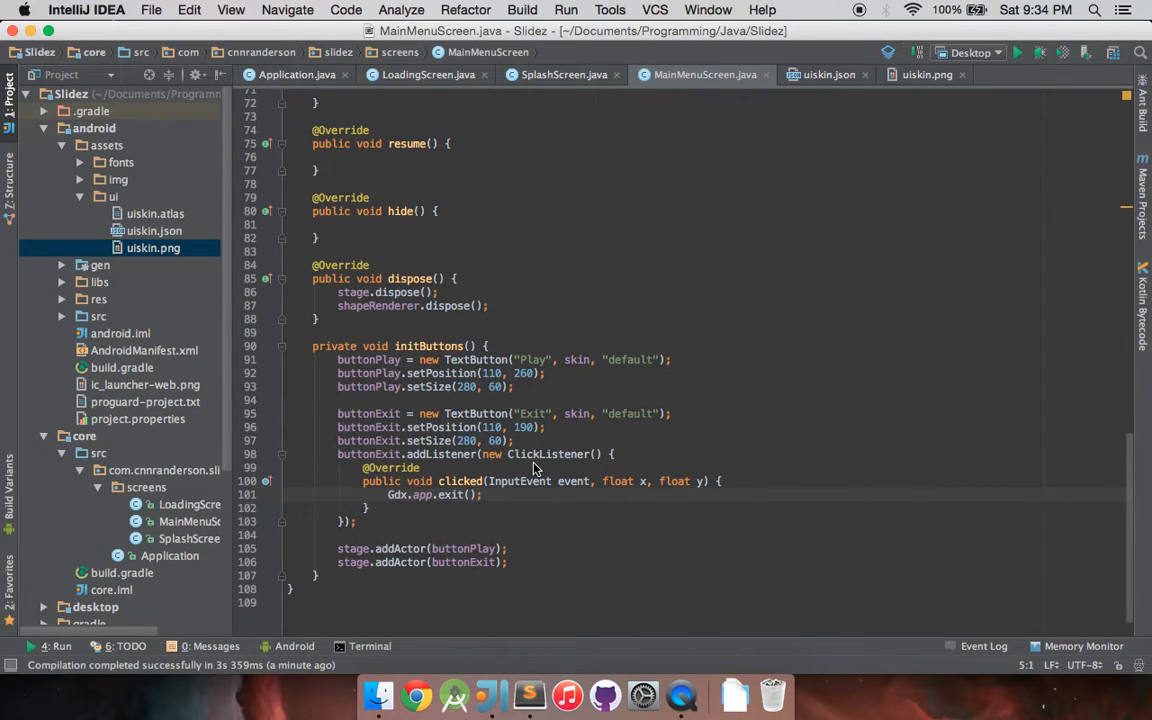
mouse_move(416, 292)
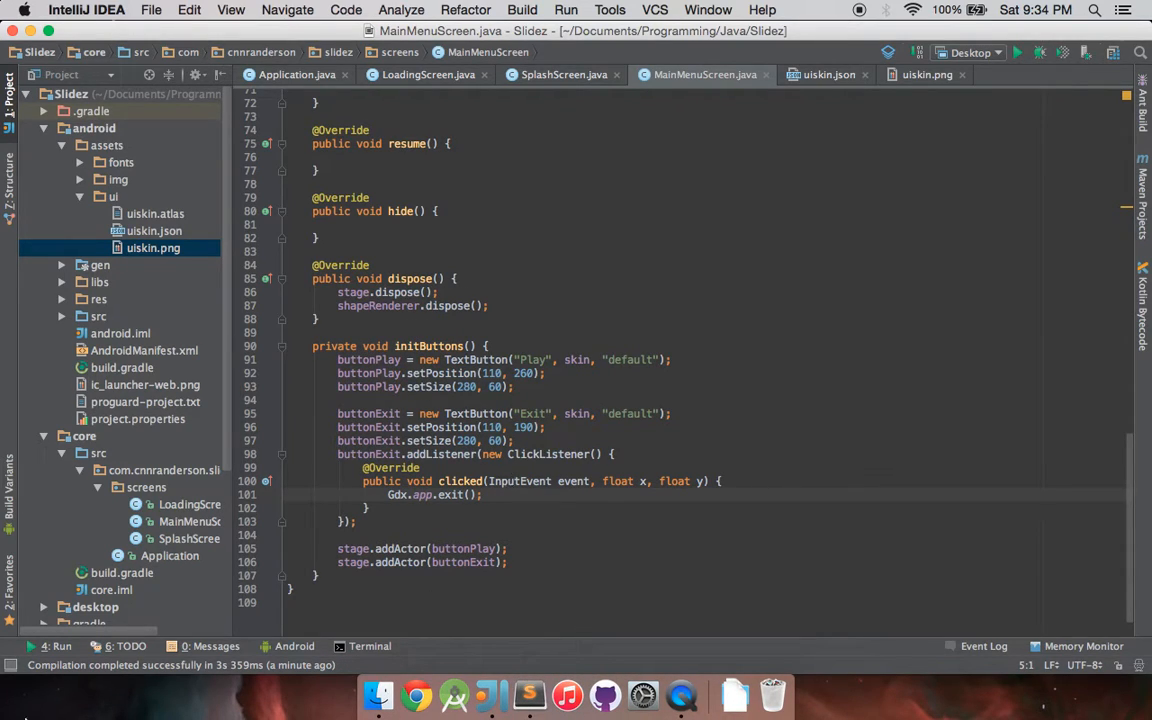
click(756, 464)
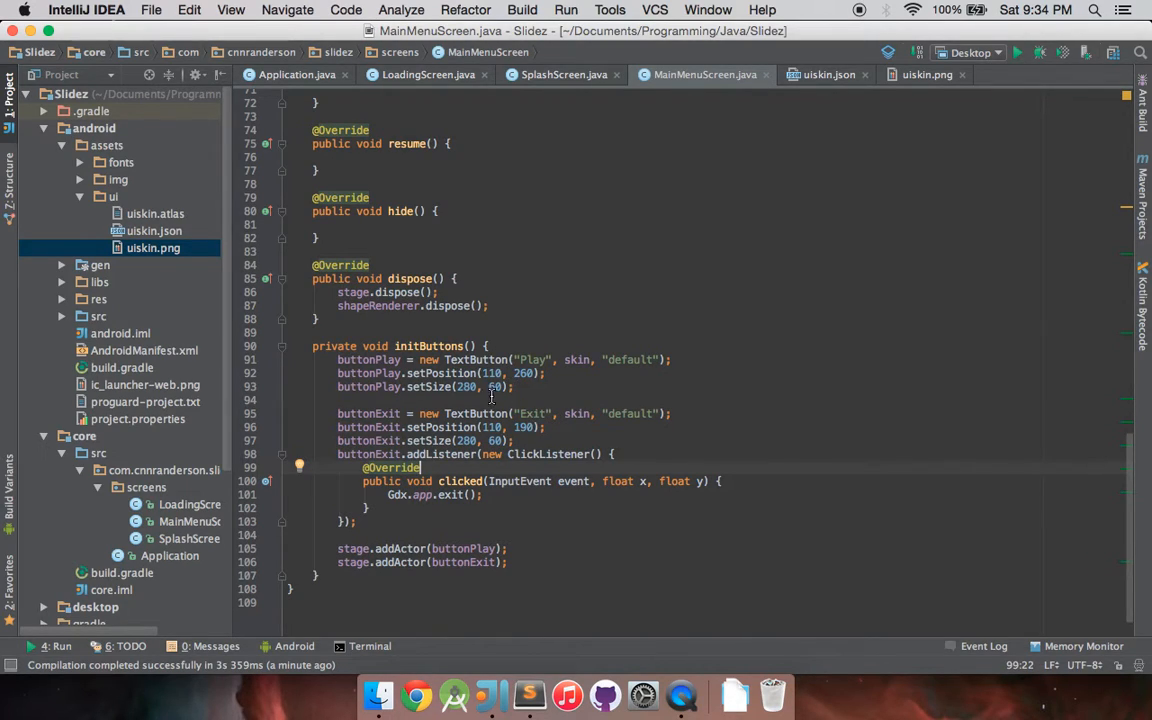
mouse_move(742, 540)
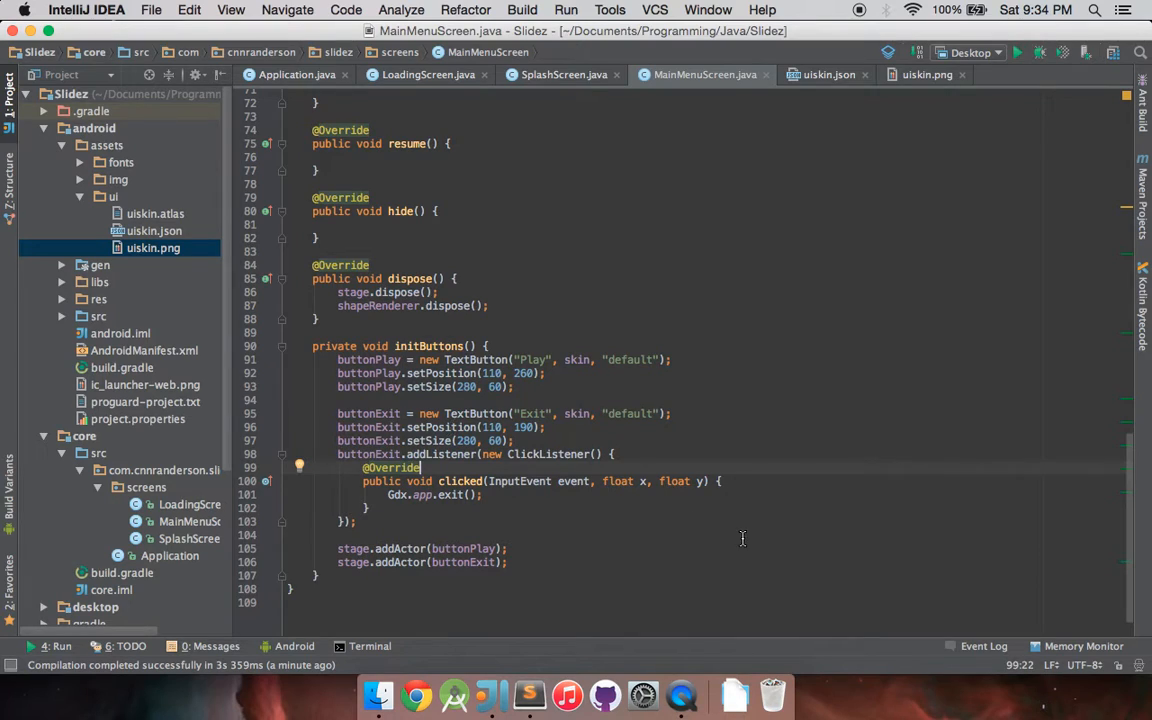
mouse_move(438, 76)
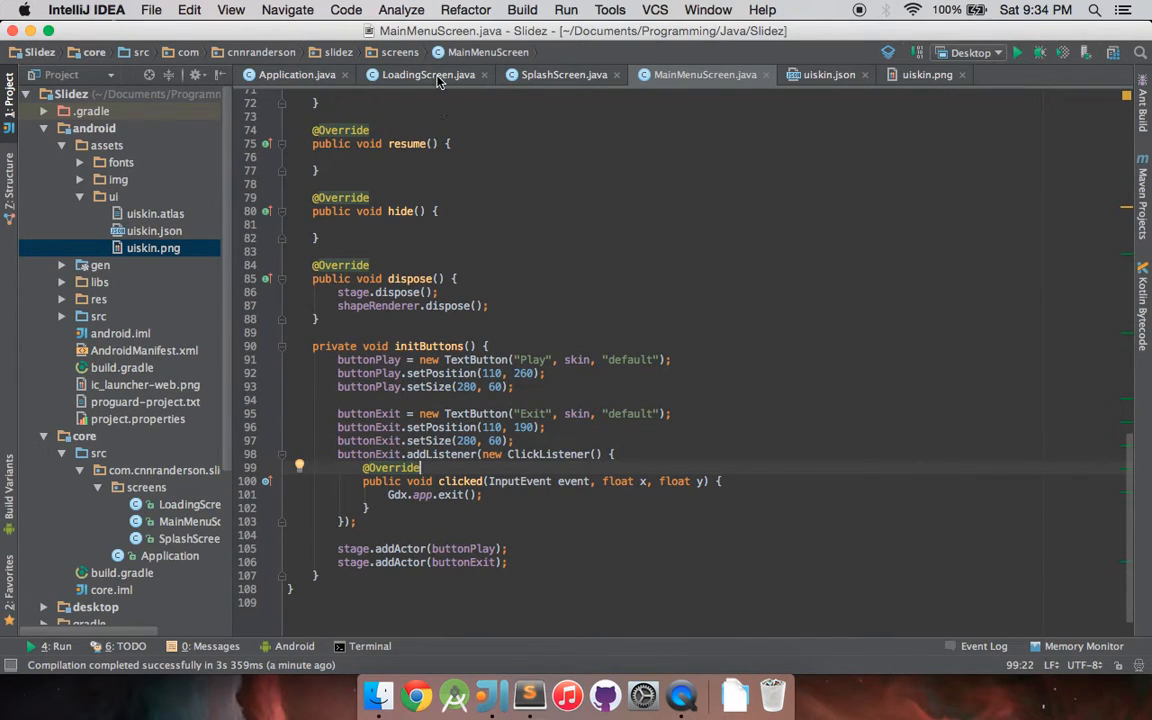
- In LoadingScreen's update(), replace splashScreen with mainMenuScreen in app.setScreen
click(430, 74)
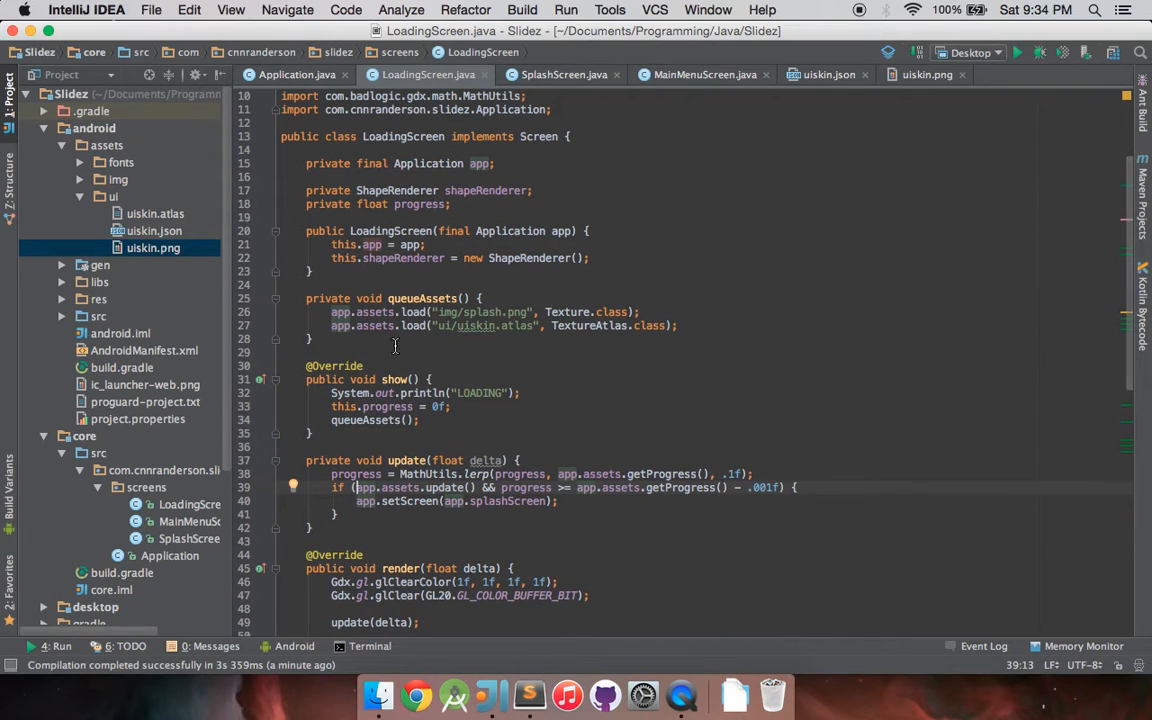
scroll(down, 3)
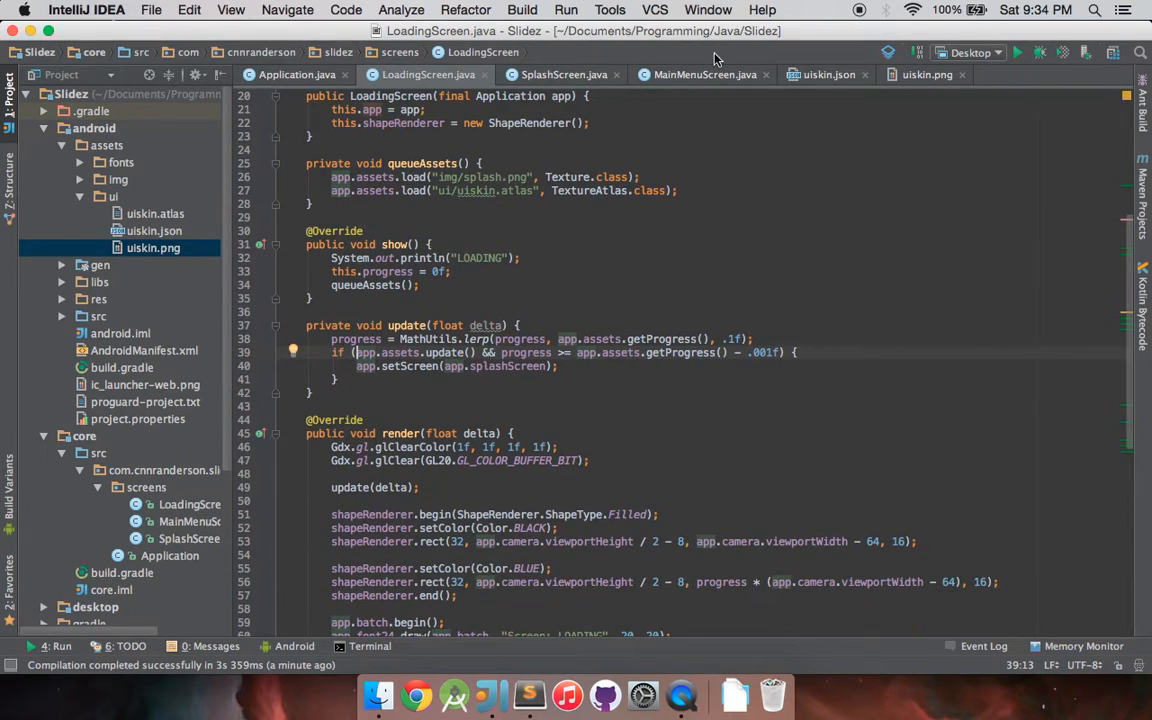
double_click(528, 366)
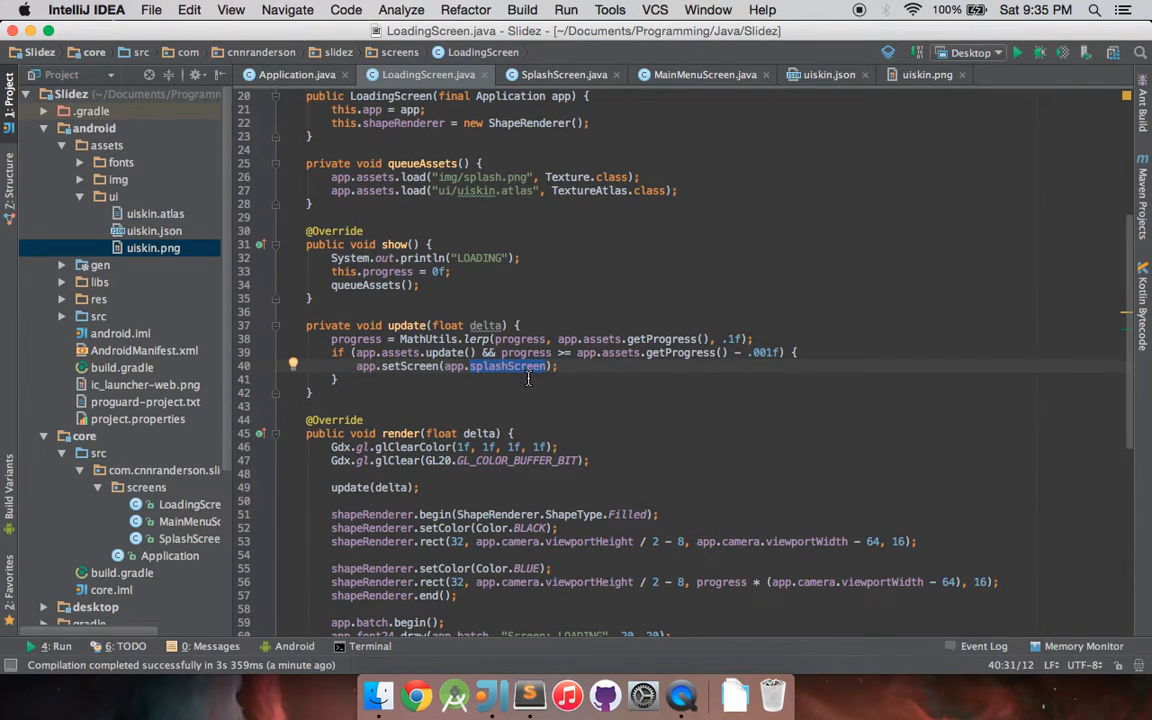
text(mainMenuScreen)
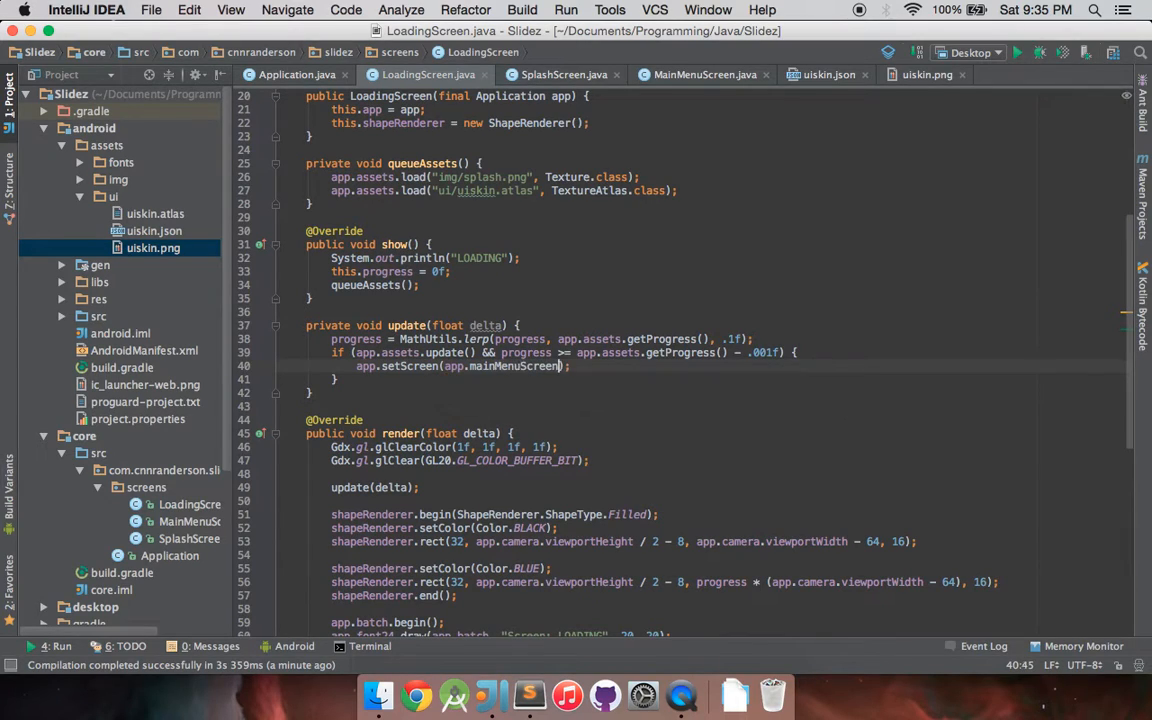